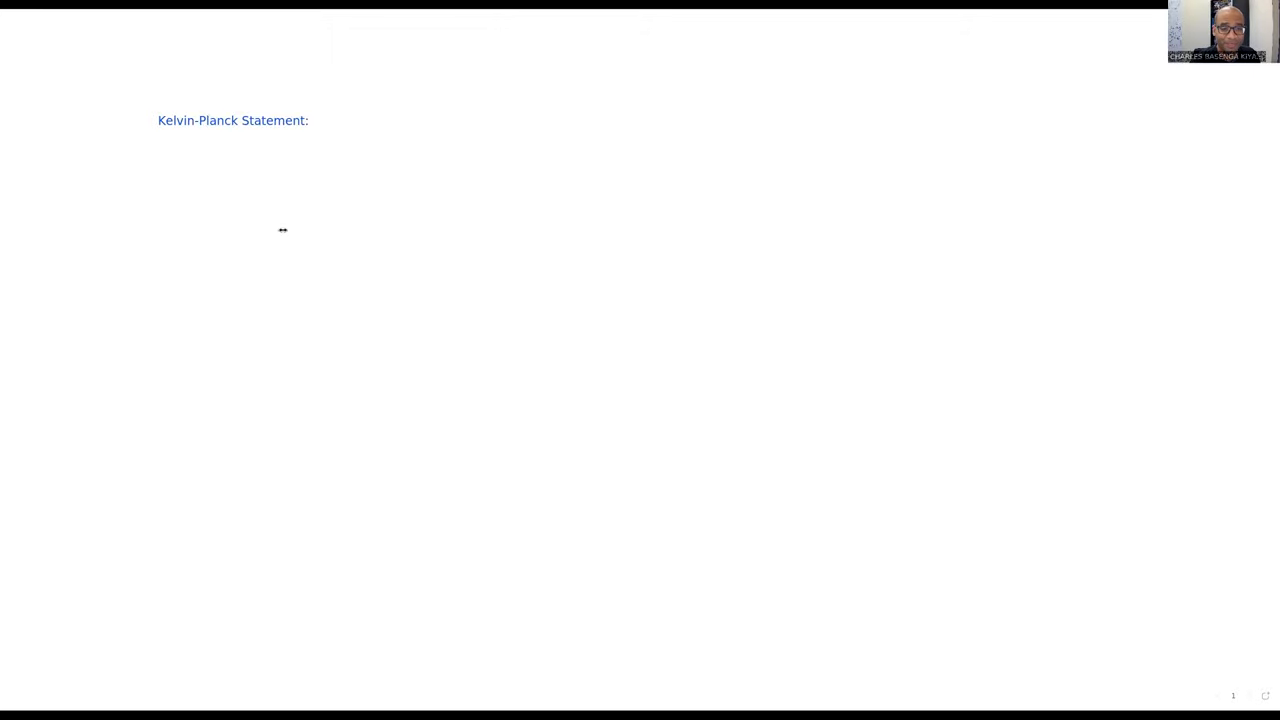
pyautogui.moveTo(528, 200)
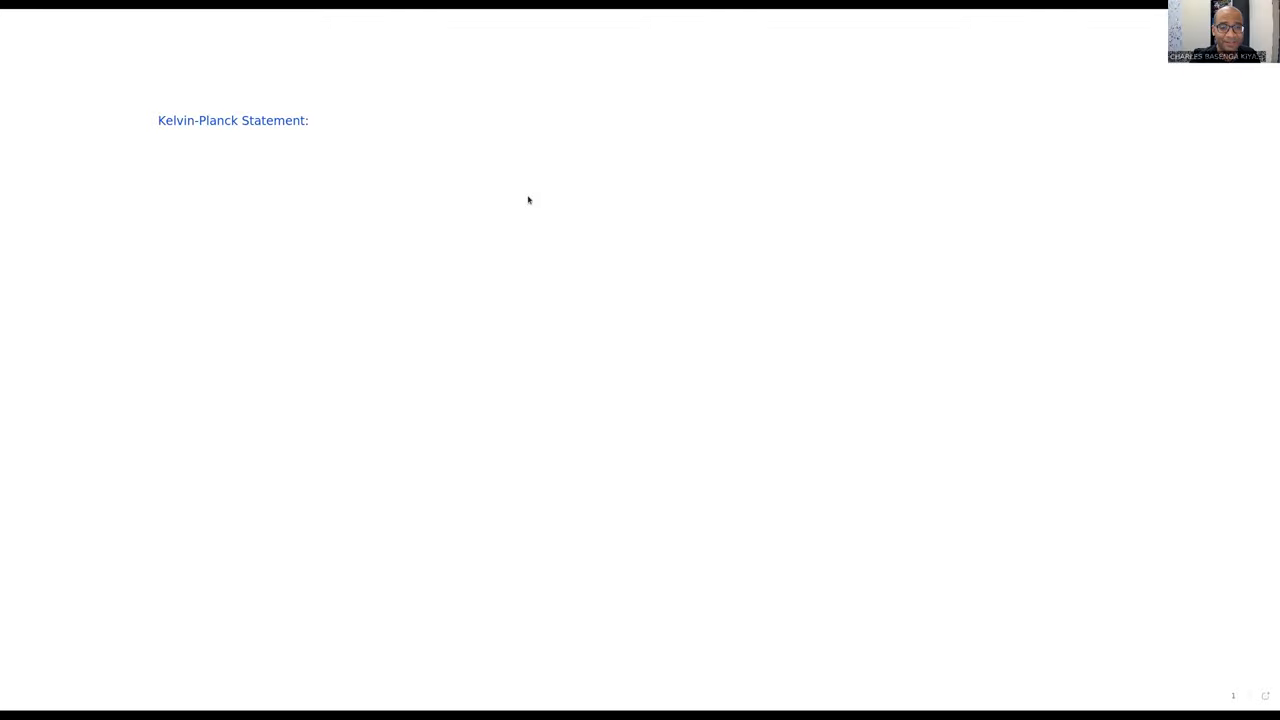
pyautogui.moveTo(539, 197)
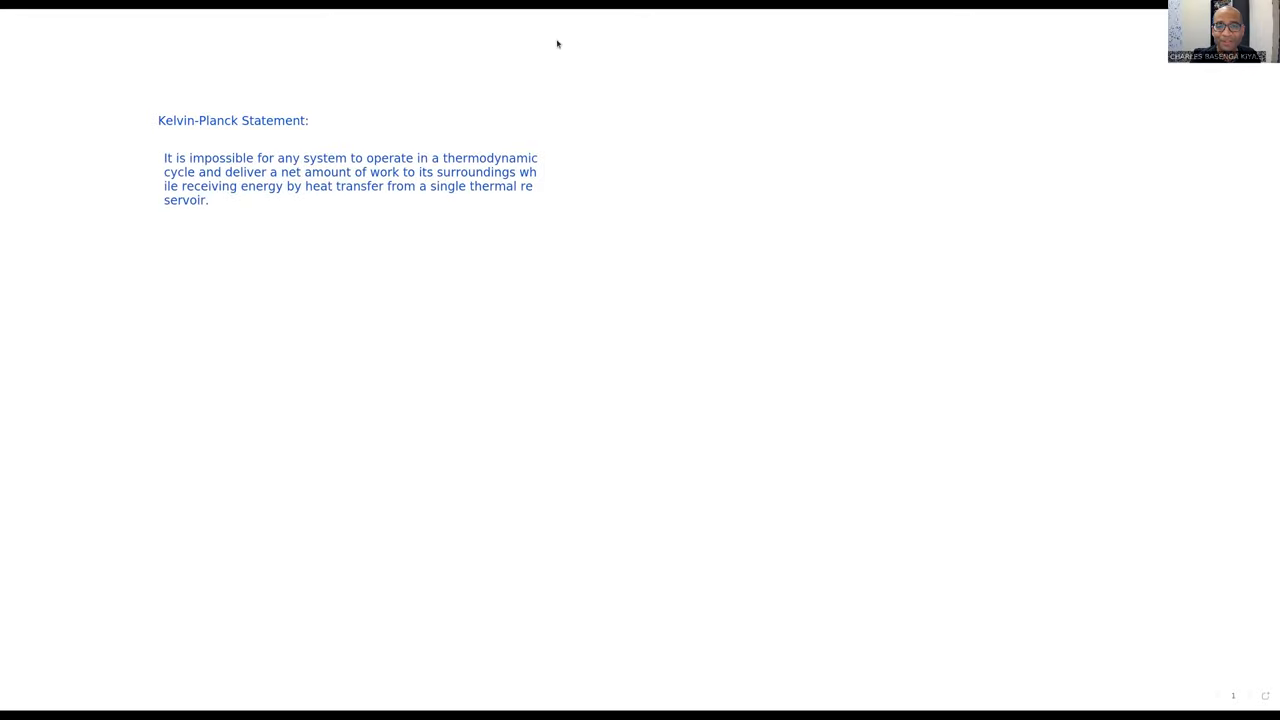
pyautogui.moveTo(458, 62)
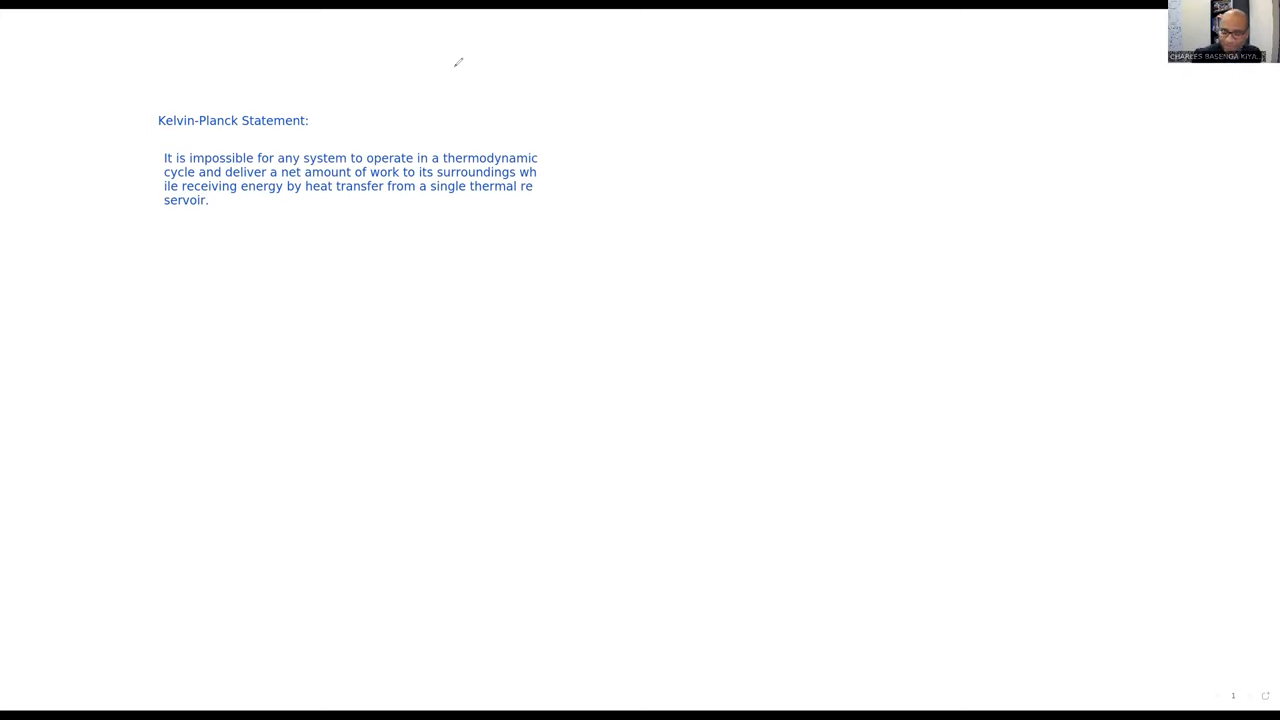
pyautogui.moveTo(562, 365)
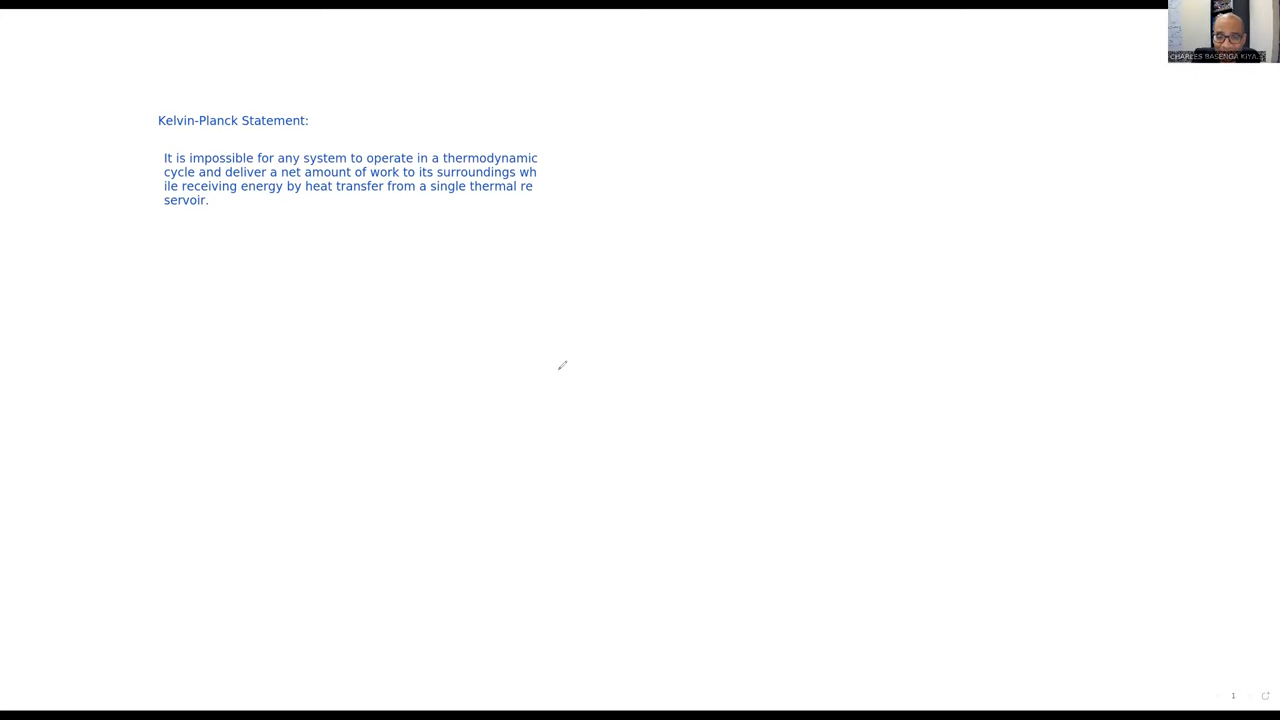
pyautogui.moveTo(481, 338)
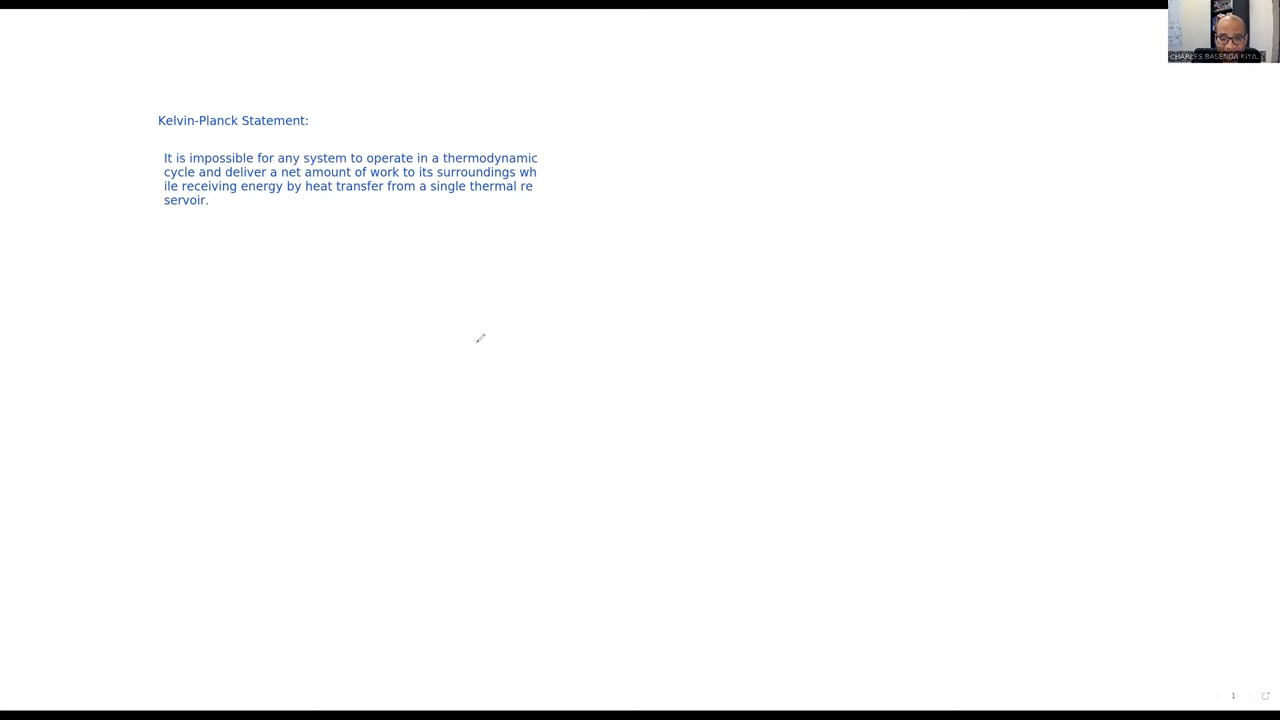
# Sketch the reservoir outline labelled T and start the engine box walls
pyautogui.moveTo(453, 390); pyautogui.dragTo(537, 337)
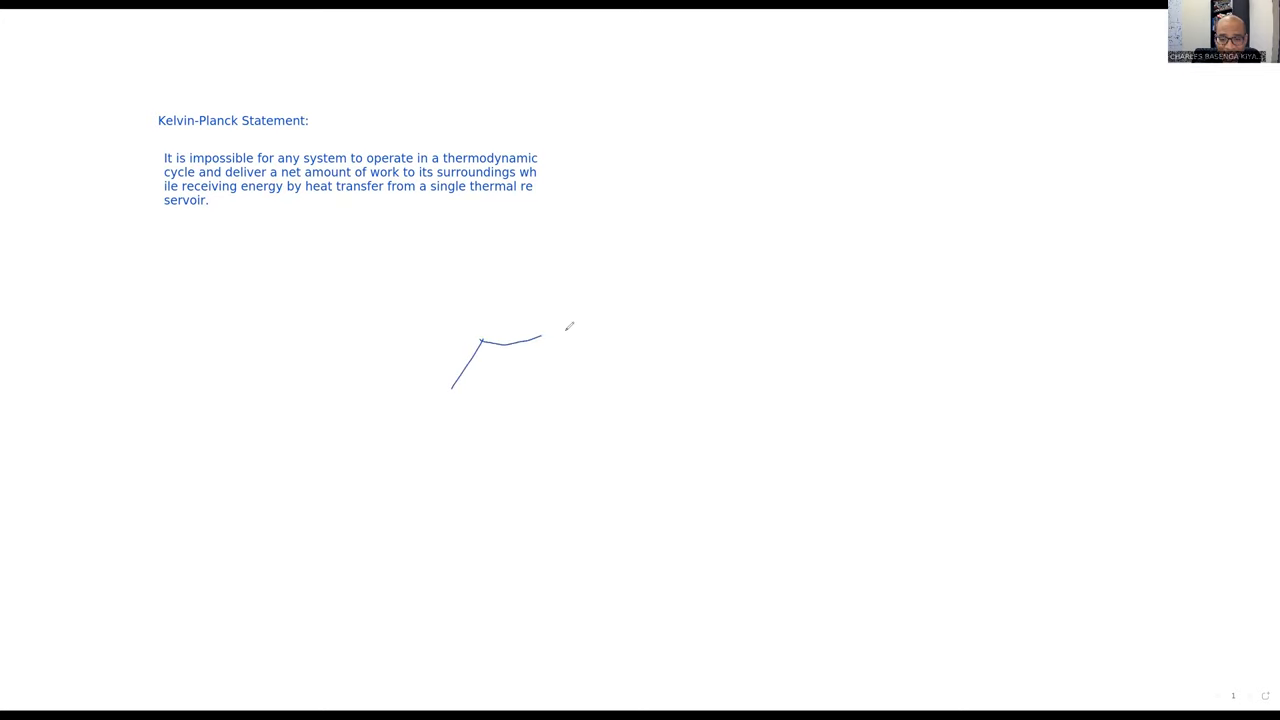
pyautogui.moveTo(540, 335); pyautogui.dragTo(678, 395)
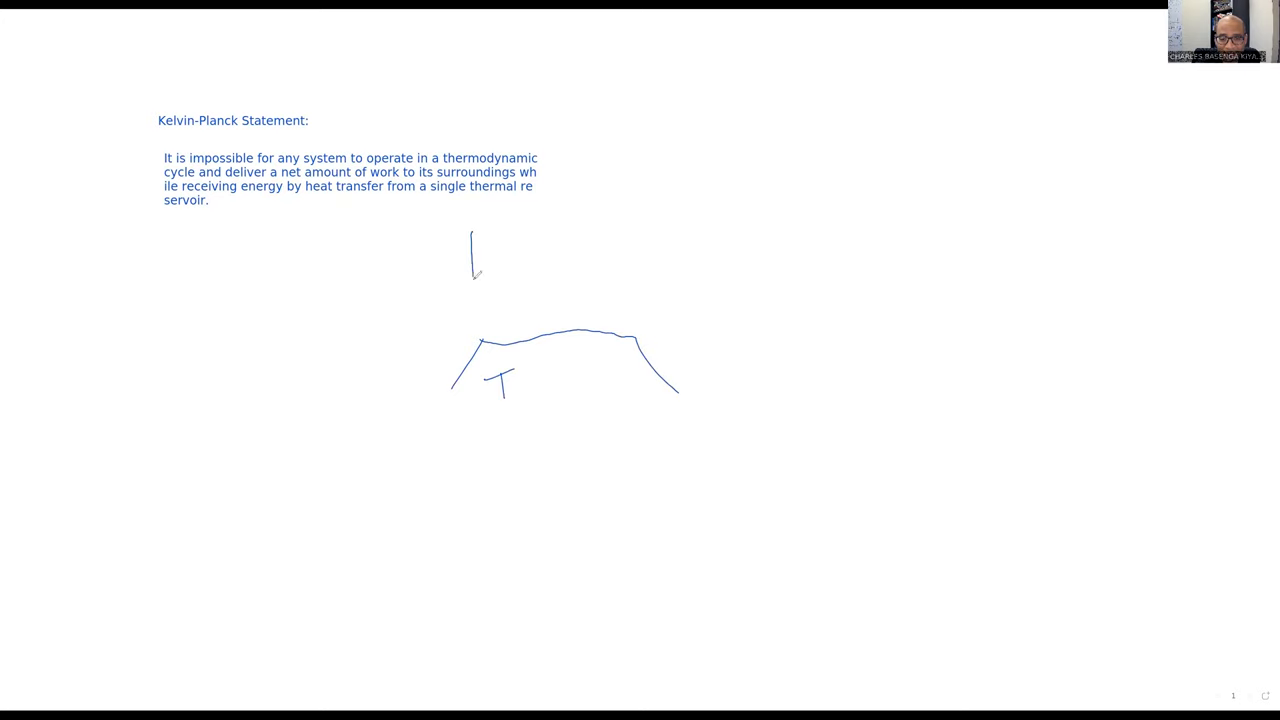
pyautogui.moveTo(473, 275); pyautogui.dragTo(632, 325)
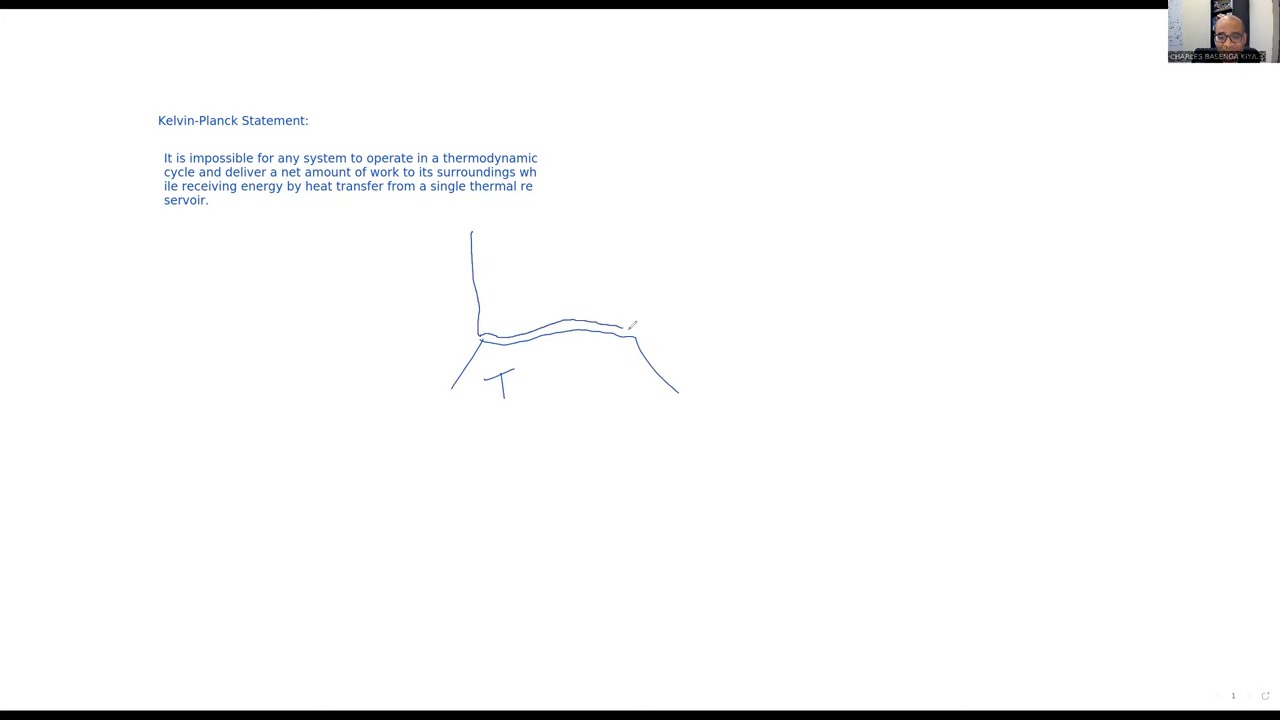
pyautogui.moveTo(631, 330); pyautogui.dragTo(623, 212)
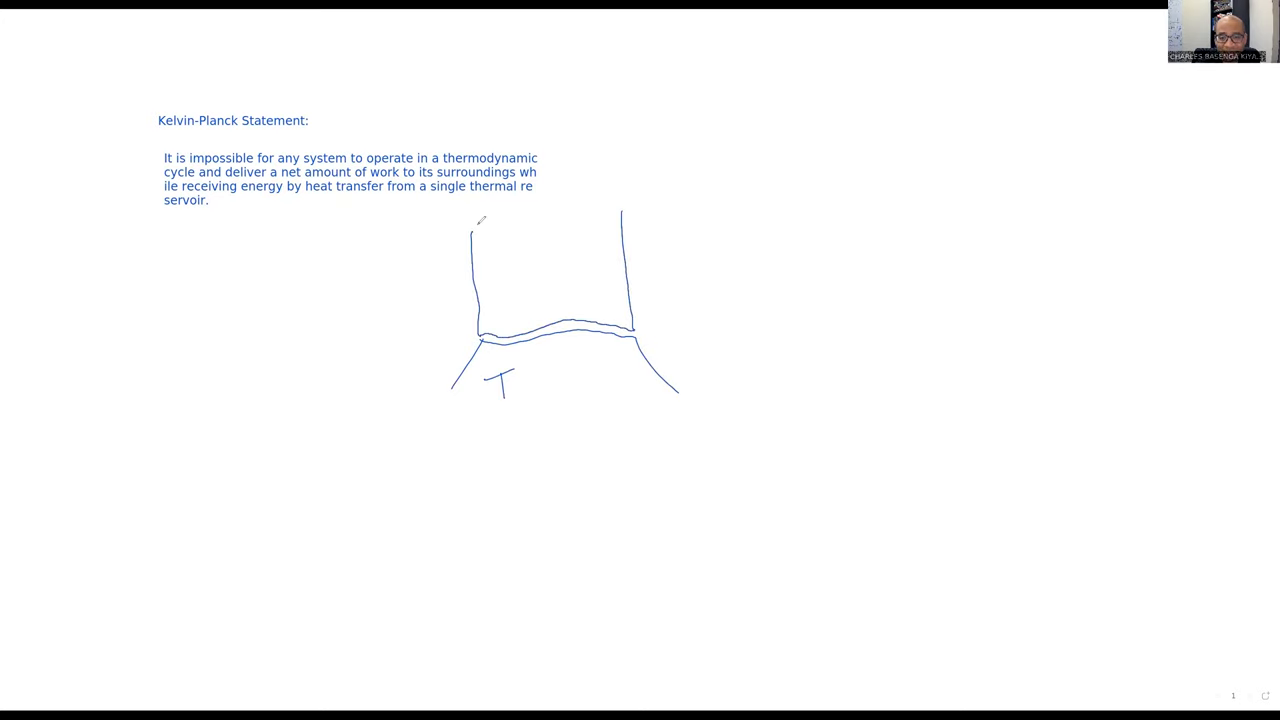
# Complete the engine box, then add a cycle arrow and the heat Q arrow
pyautogui.moveTo(468, 227); pyautogui.dragTo(623, 213)
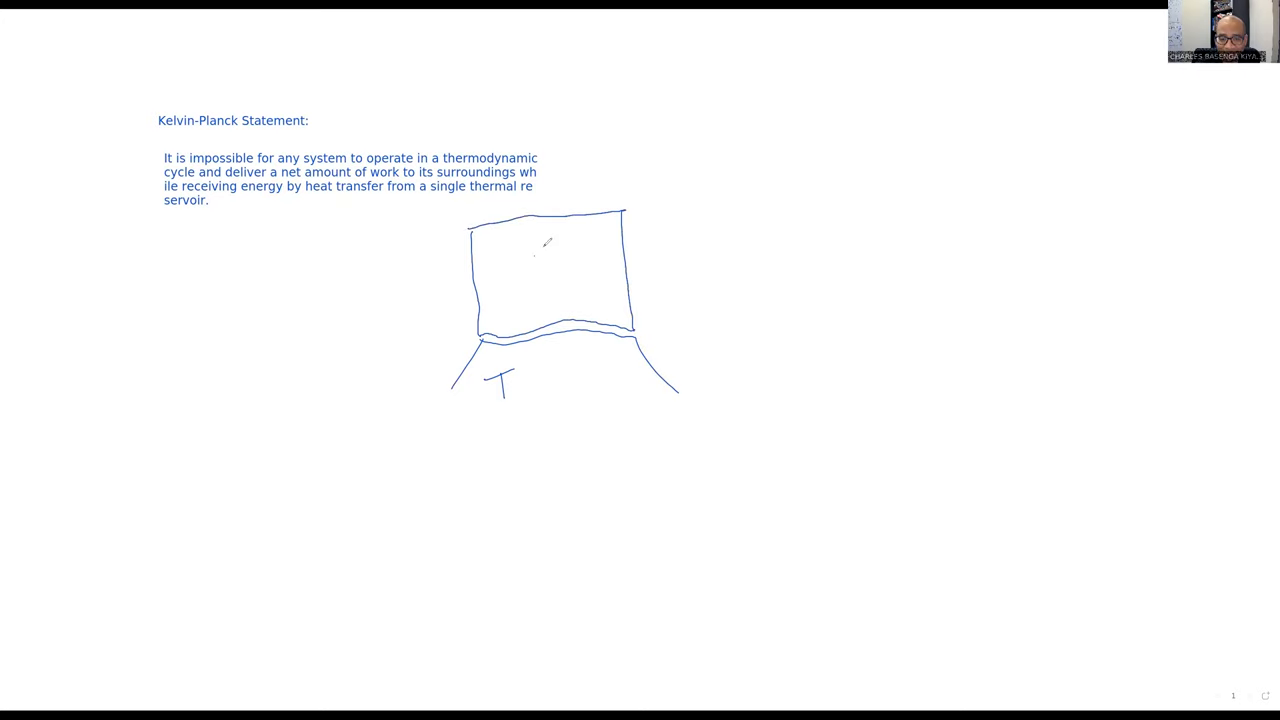
pyautogui.moveTo(548, 245); pyautogui.dragTo(533, 285)
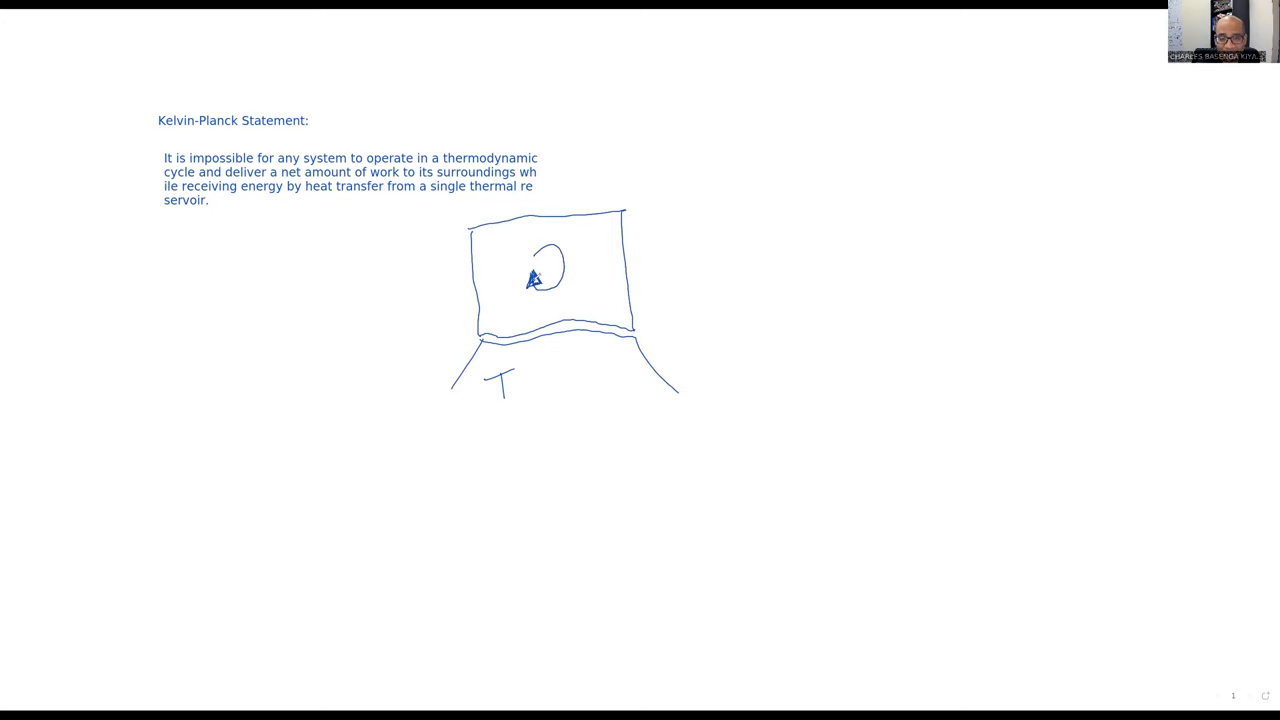
pyautogui.moveTo(565, 295); pyautogui.dragTo(575, 345)
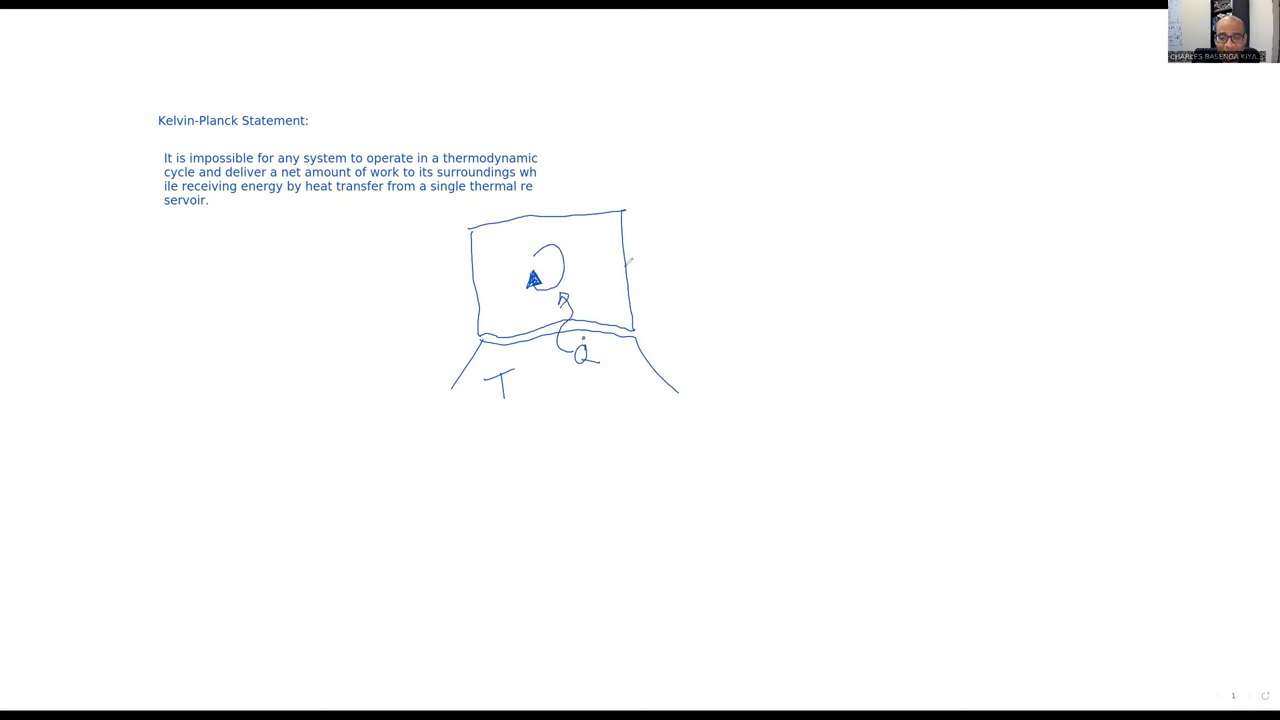
pyautogui.moveTo(615, 265); pyautogui.dragTo(685, 250)
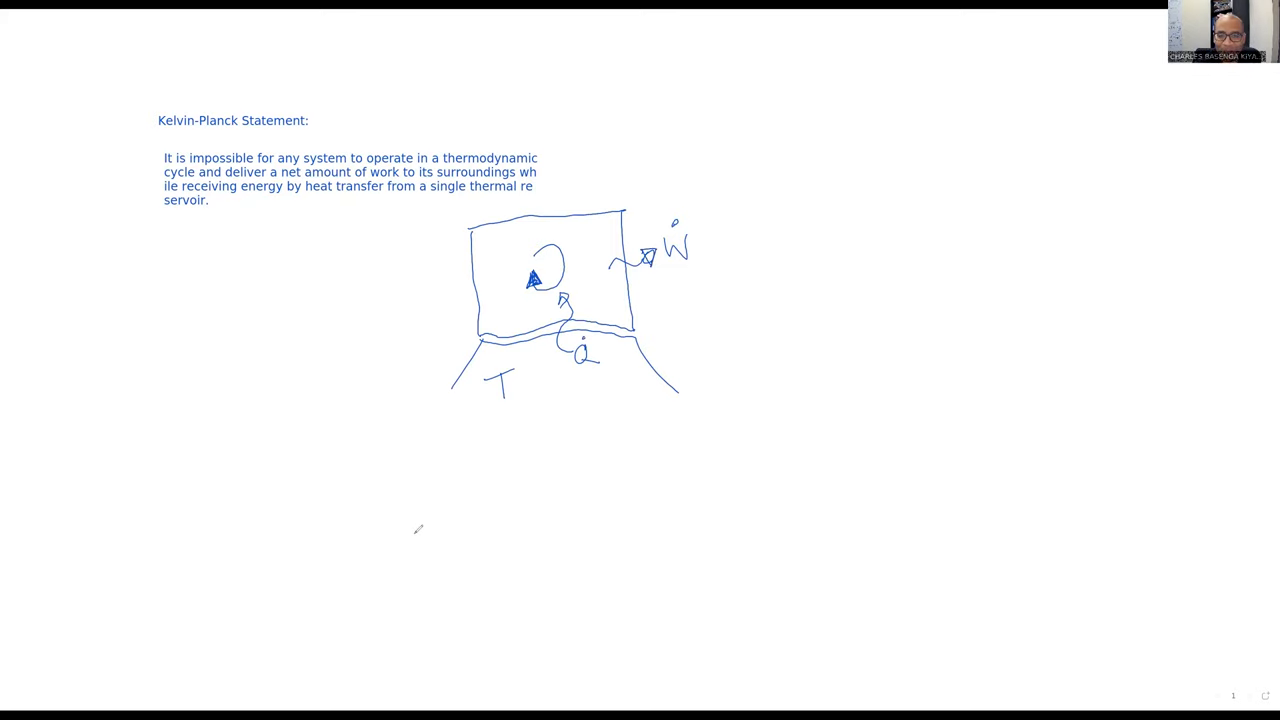
pyautogui.moveTo(343, 100)
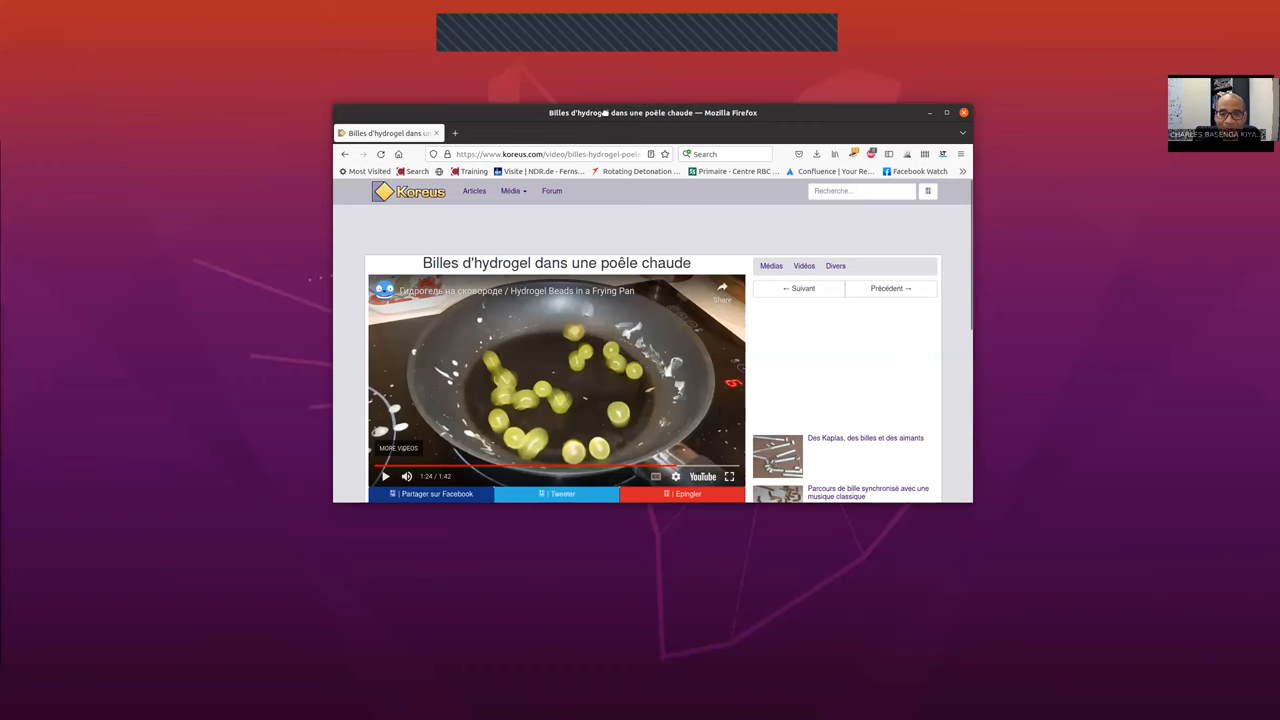
# Maximize Firefox, then play and pause the hydrogel beads in a hot frying pan video
pyautogui.click(946, 112)
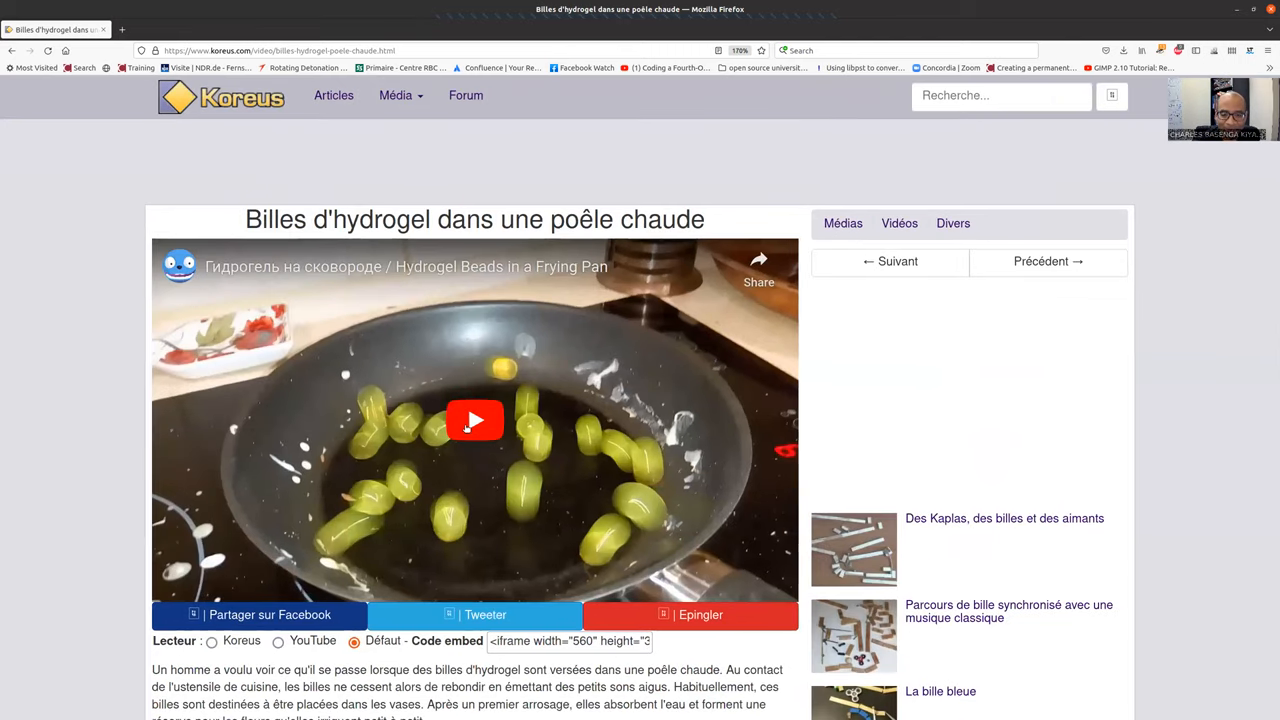
pyautogui.click(475, 420)
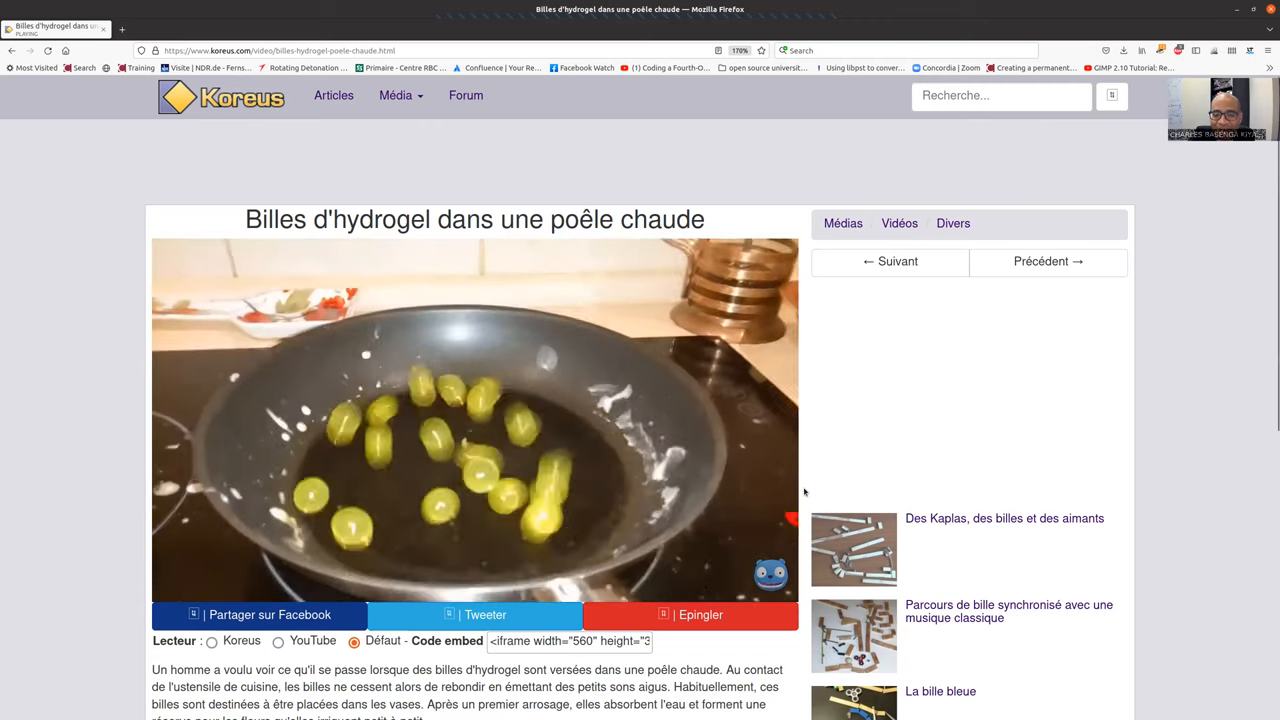
pyautogui.click(474, 418)
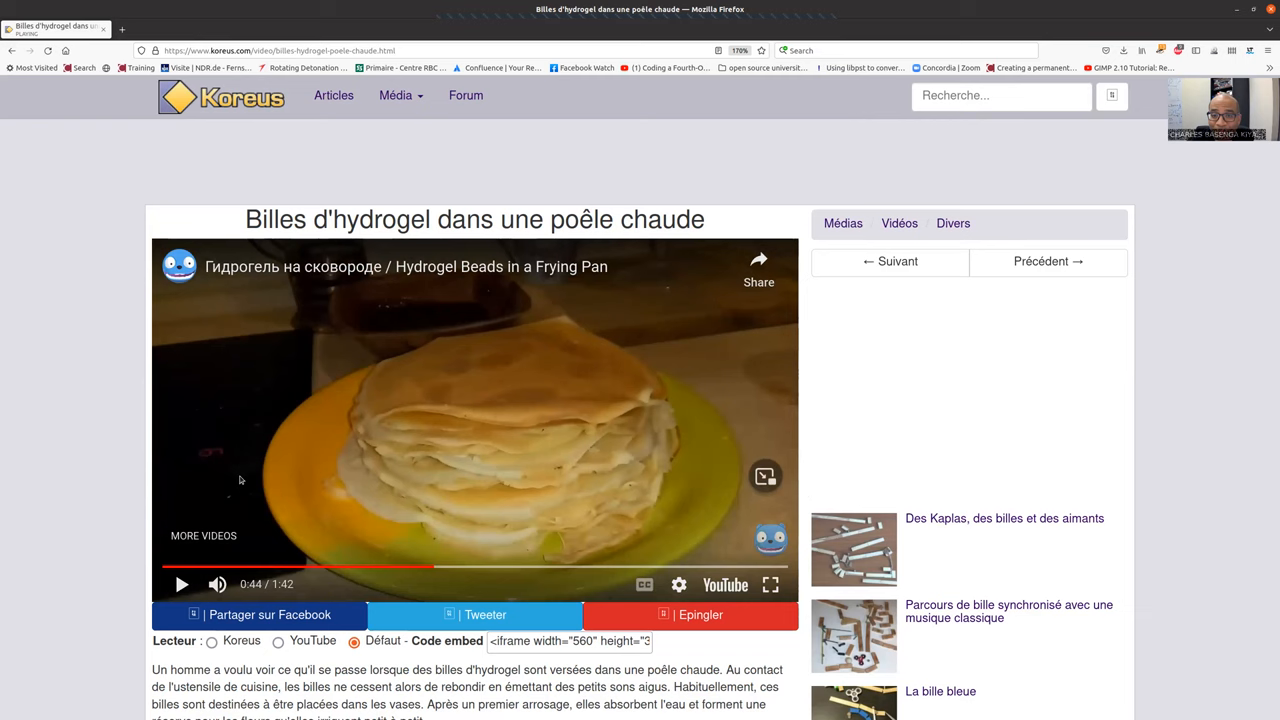
pyautogui.moveTo(213, 458)
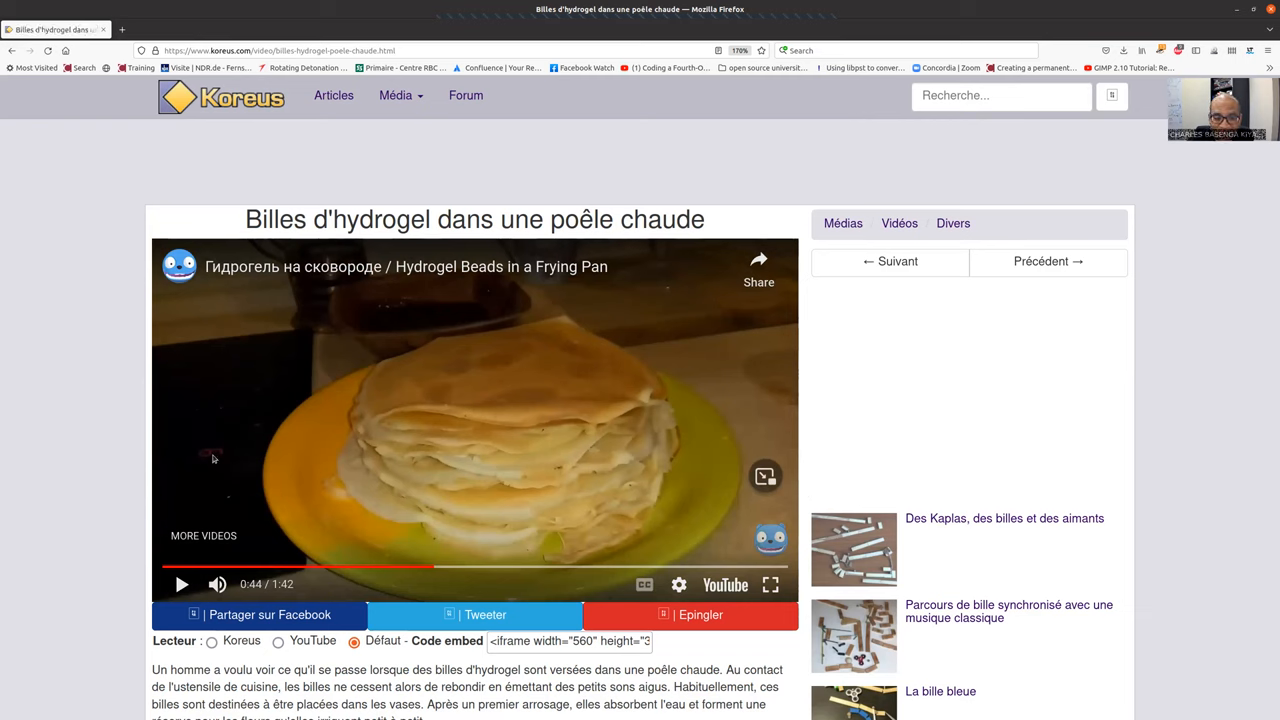
pyautogui.moveTo(198, 461)
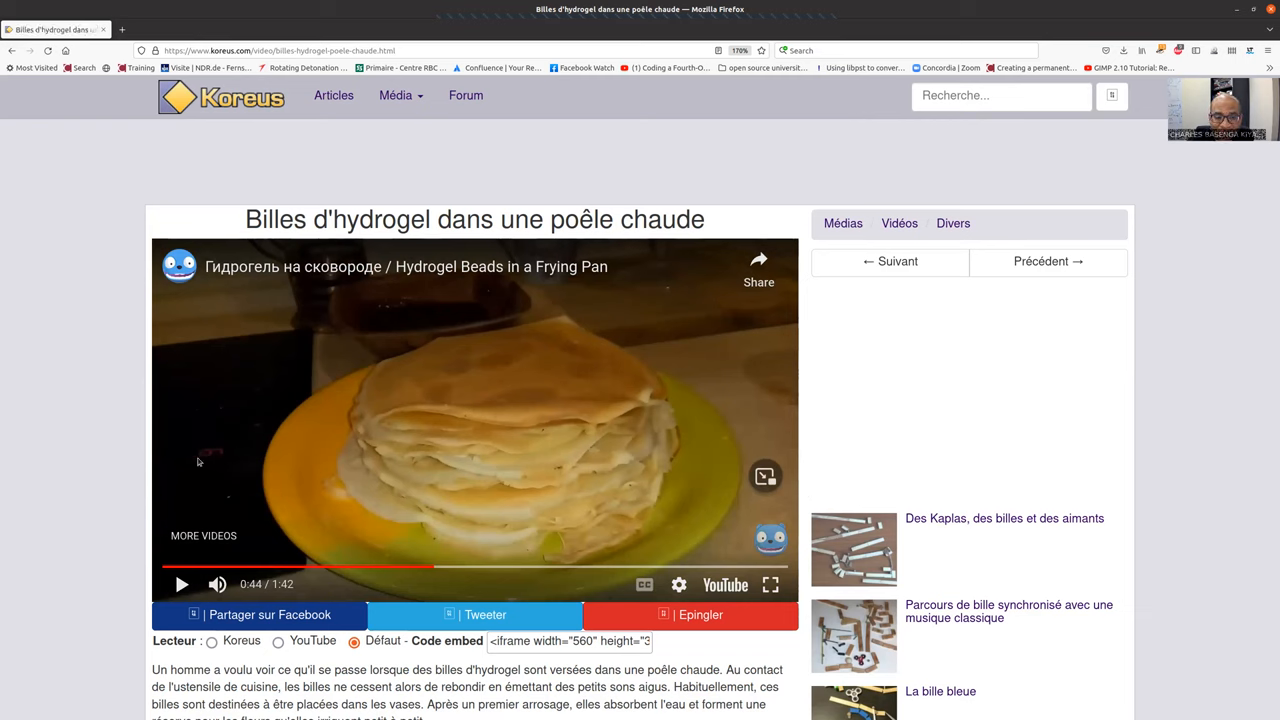
pyautogui.moveTo(224, 455)
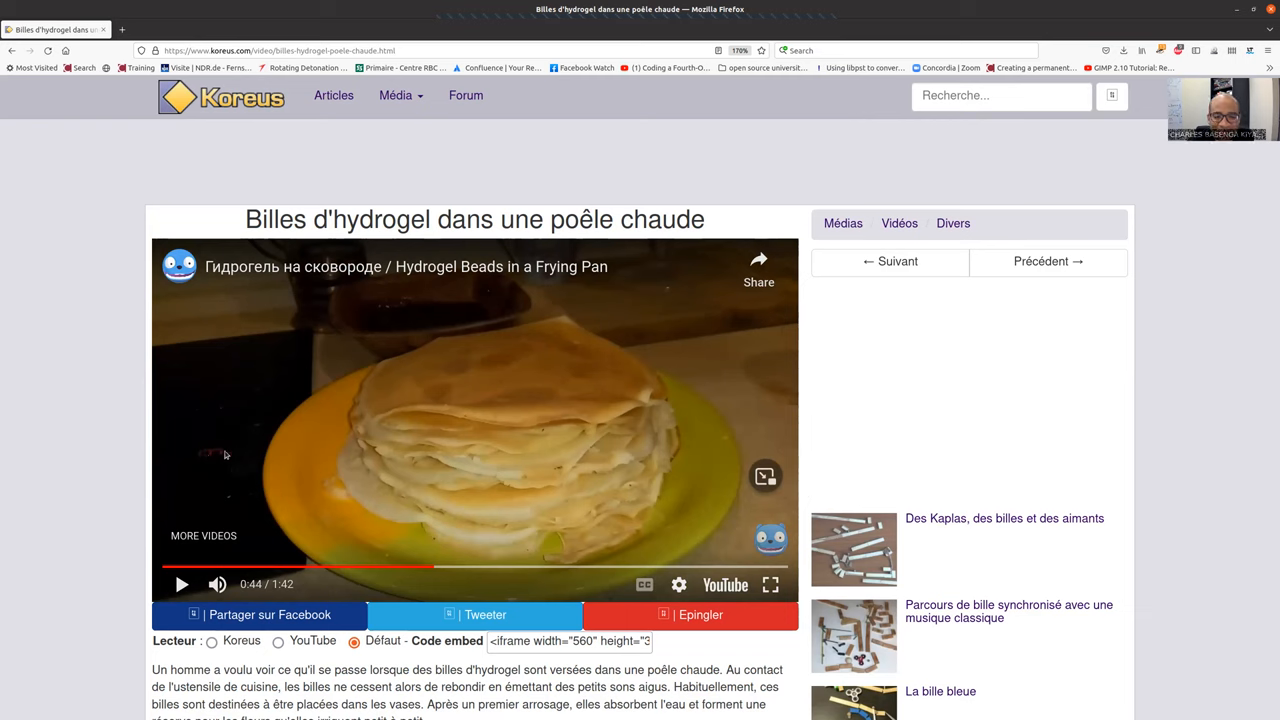
pyautogui.moveTo(217, 500)
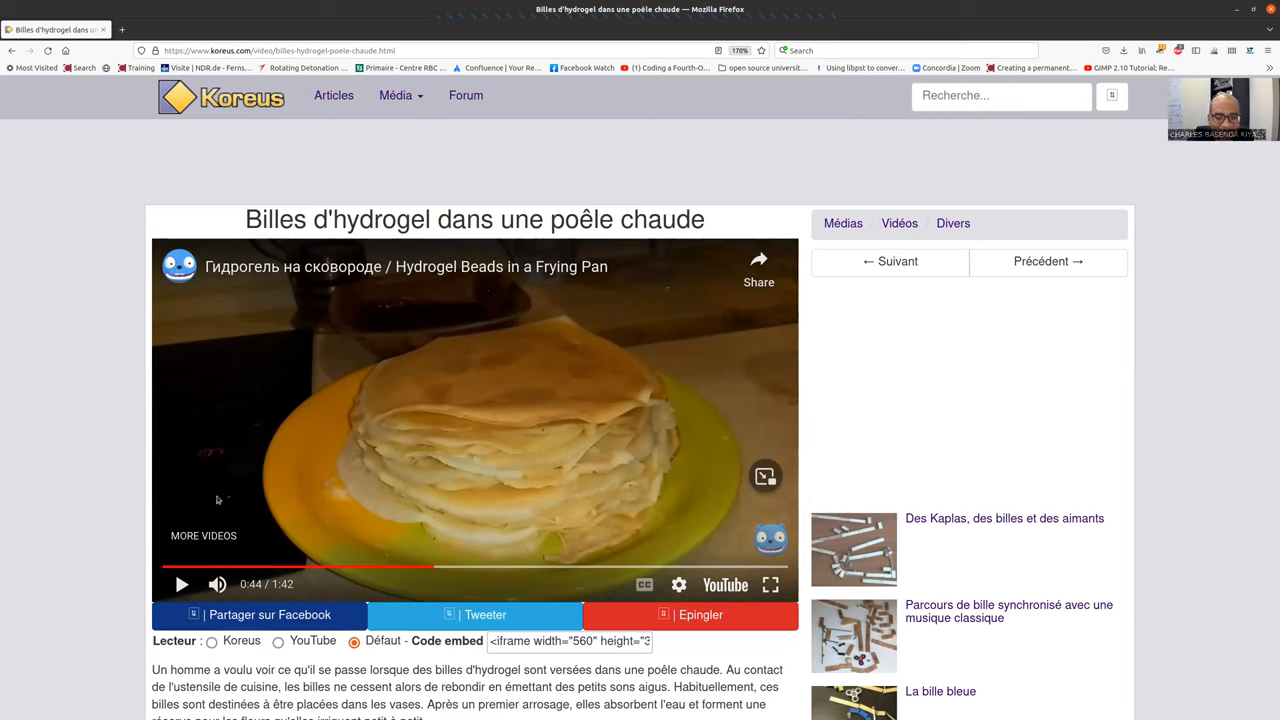
pyautogui.moveTo(220, 455)
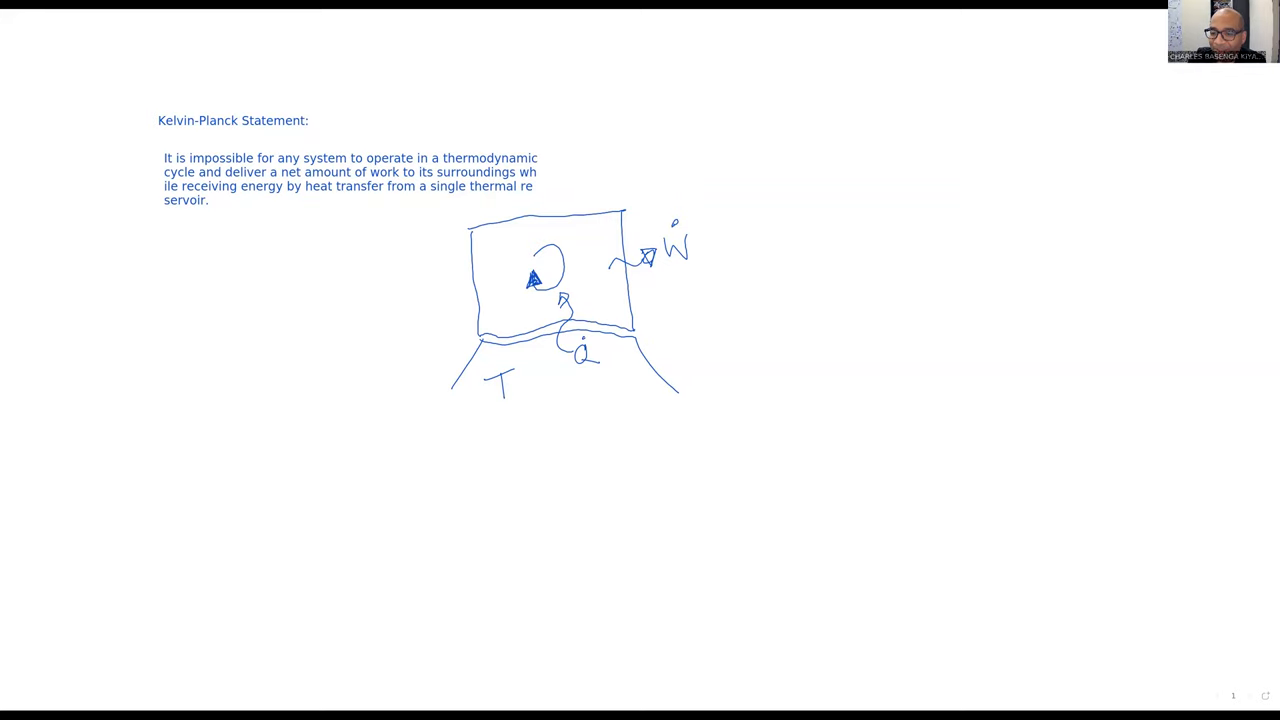
# Draw a bead on a pan with a flame below, plus a second pan scene
pyautogui.moveTo(850, 360); pyautogui.dragTo(885, 395)
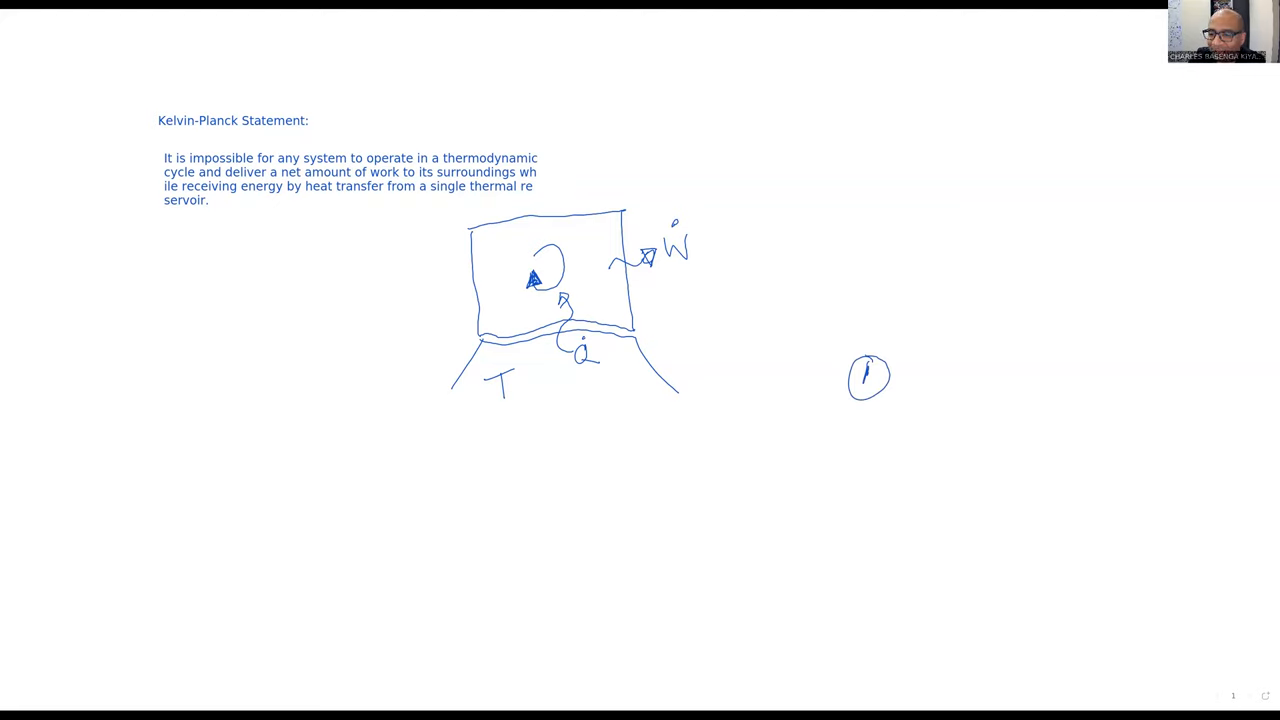
pyautogui.moveTo(832, 335); pyautogui.dragTo(827, 350)
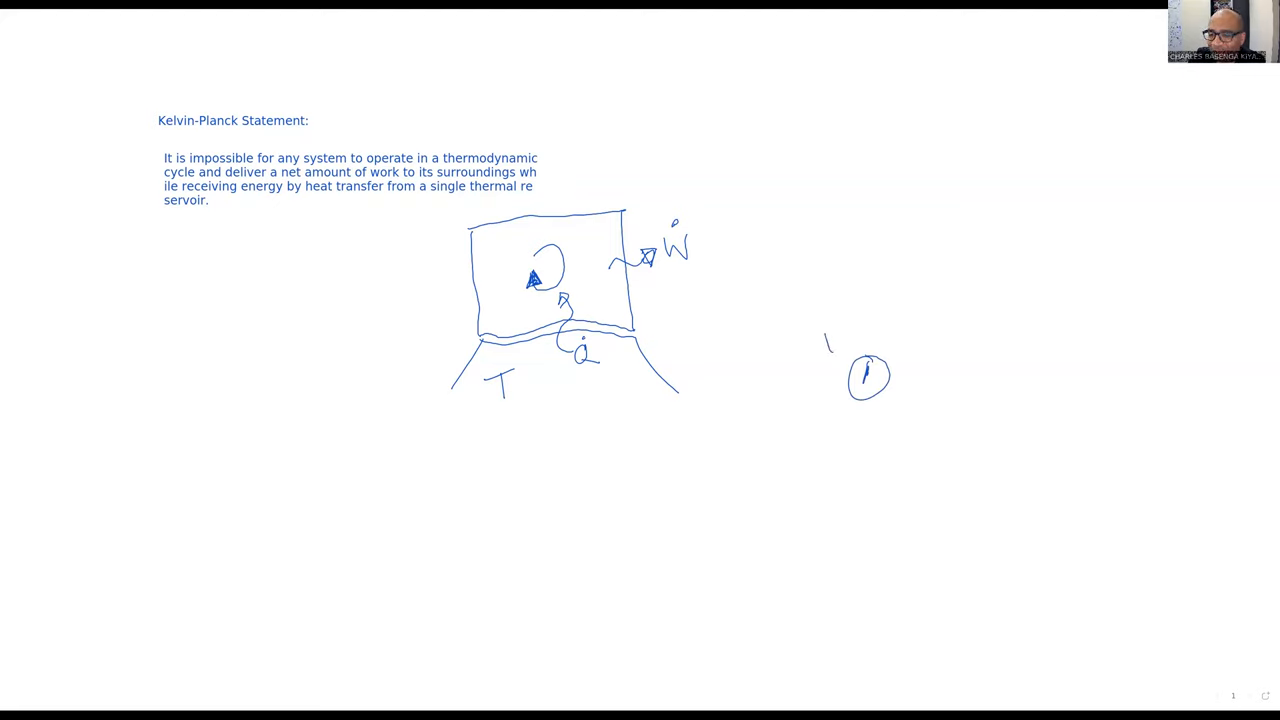
pyautogui.moveTo(825, 355); pyautogui.dragTo(945, 325)
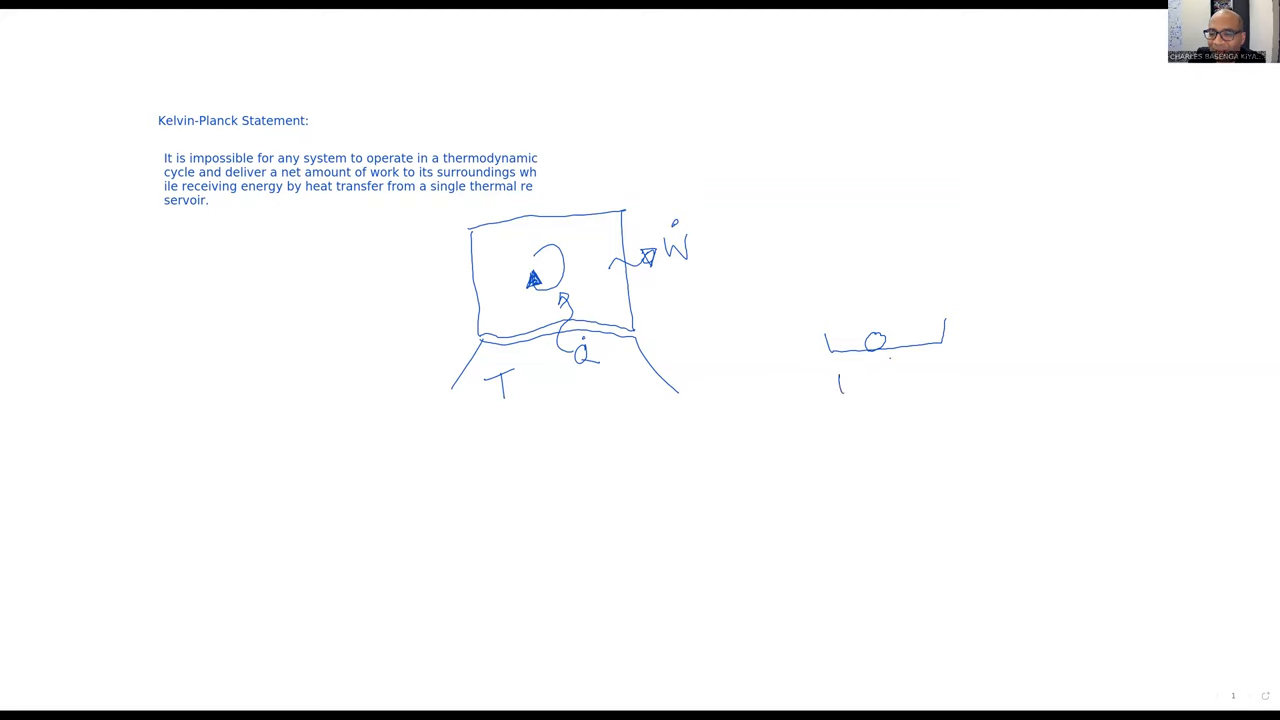
pyautogui.moveTo(830, 385); pyautogui.dragTo(850, 405)
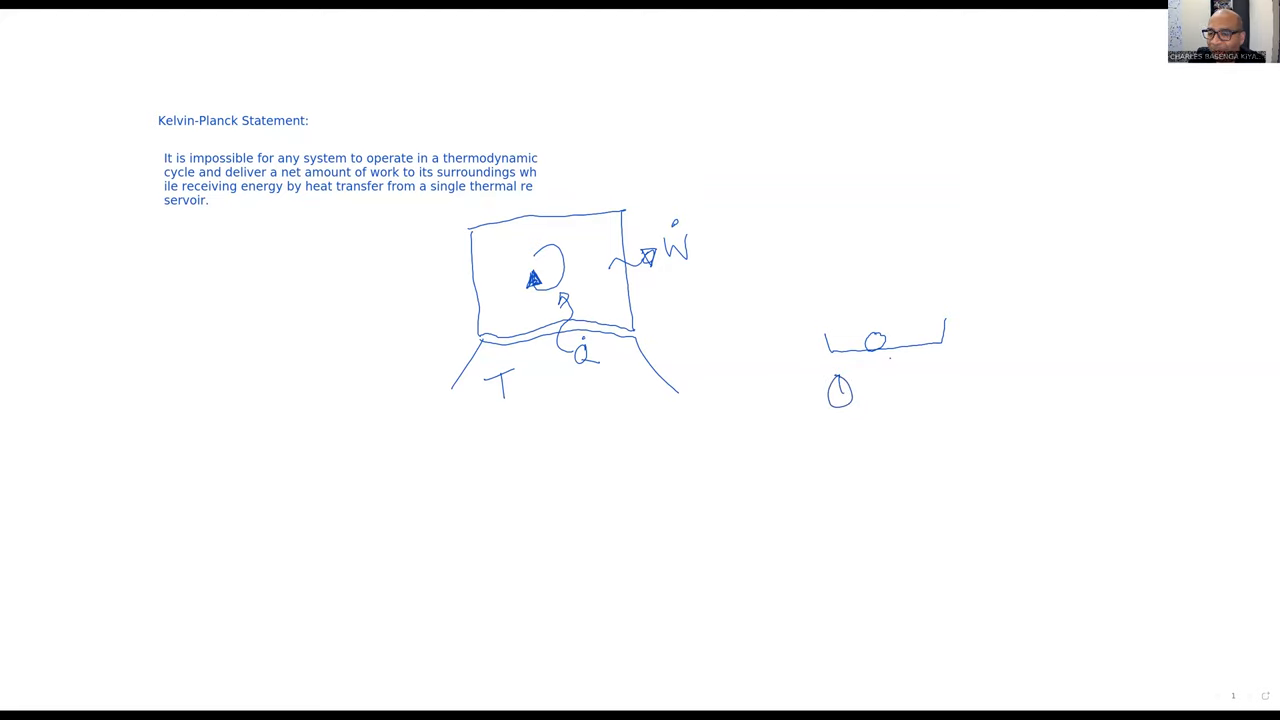
pyautogui.moveTo(845, 385); pyautogui.dragTo(905, 360)
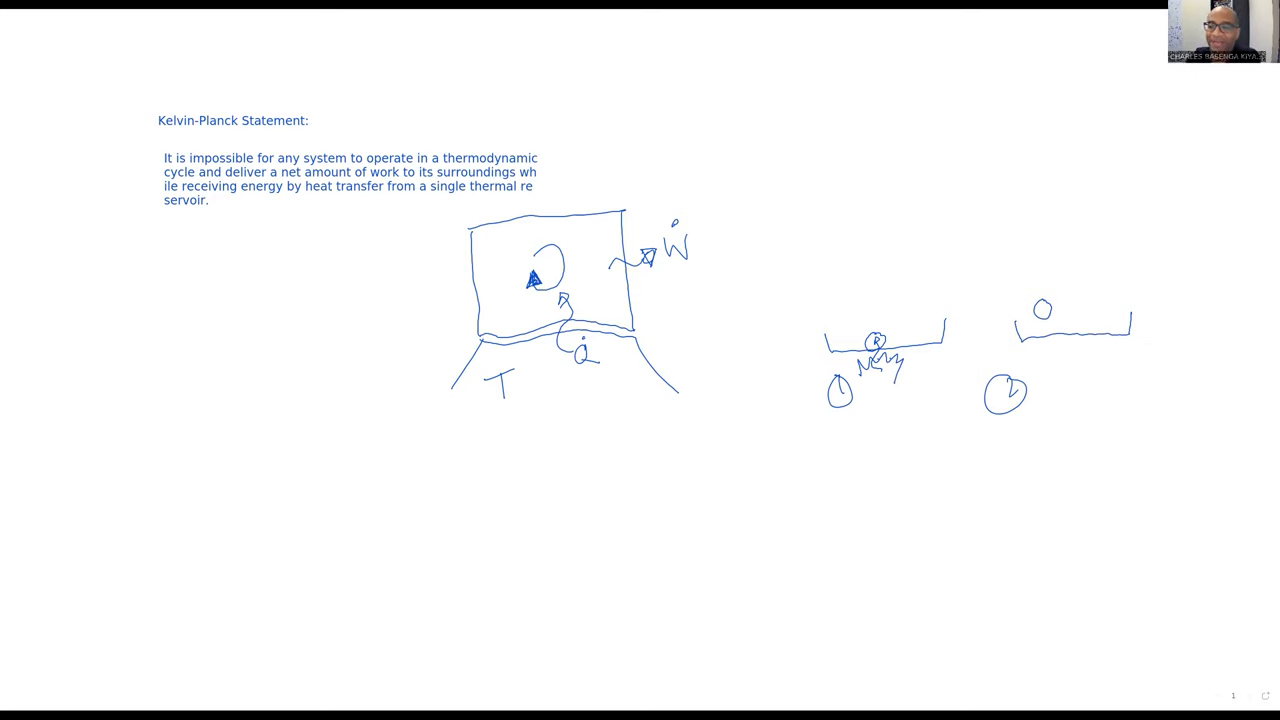
# Draw a third pan lower down with a deformed bead on it
pyautogui.moveTo(843, 510); pyautogui.dragTo(900, 530)
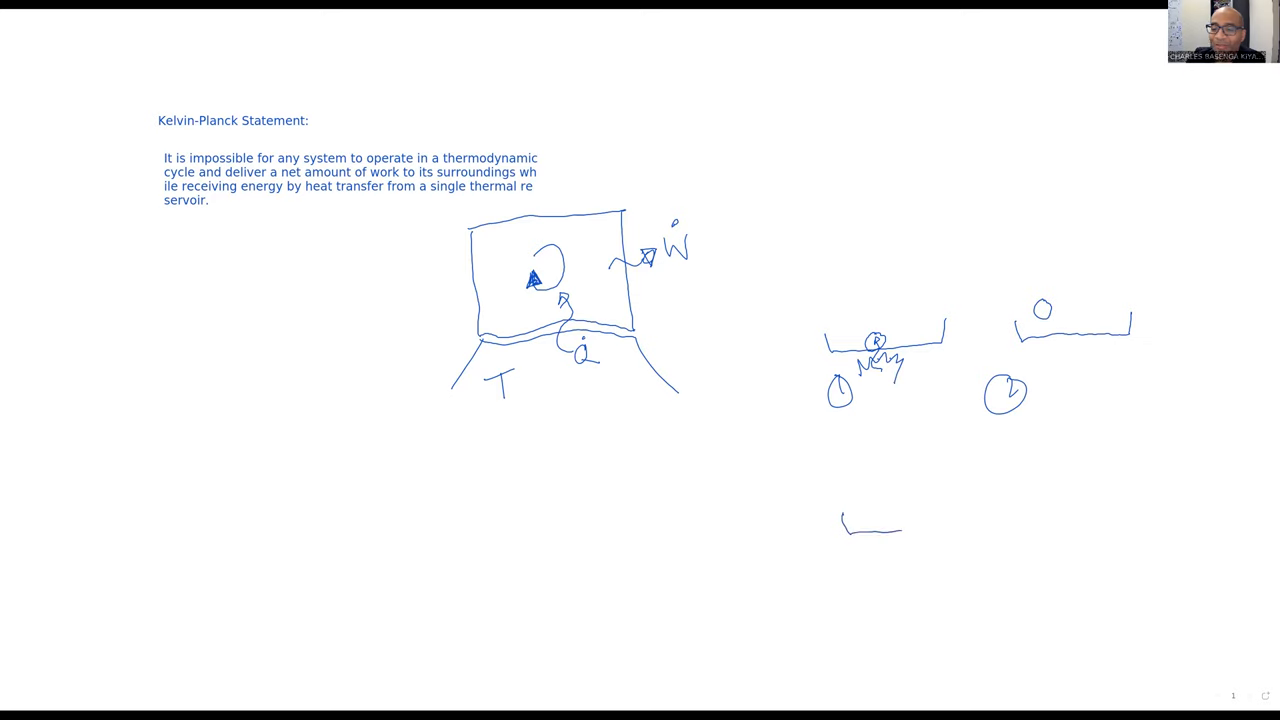
pyautogui.moveTo(870, 527); pyautogui.dragTo(960, 510)
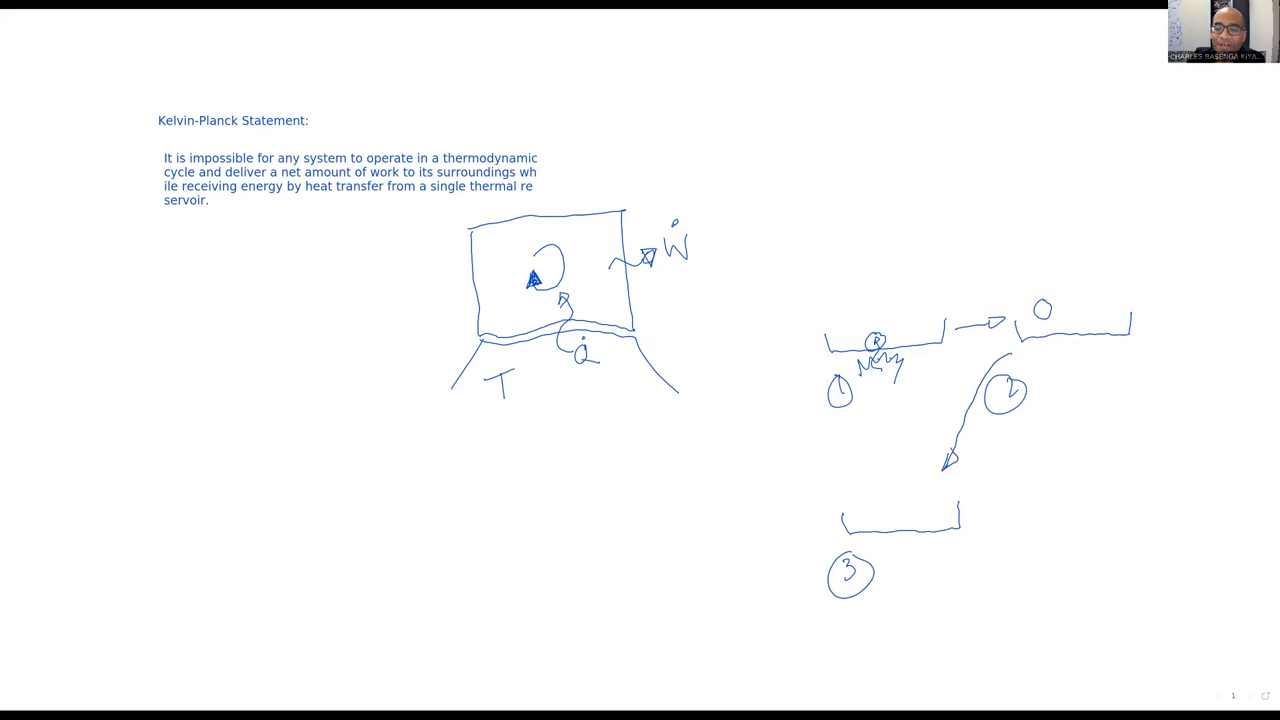
pyautogui.click(868, 490)
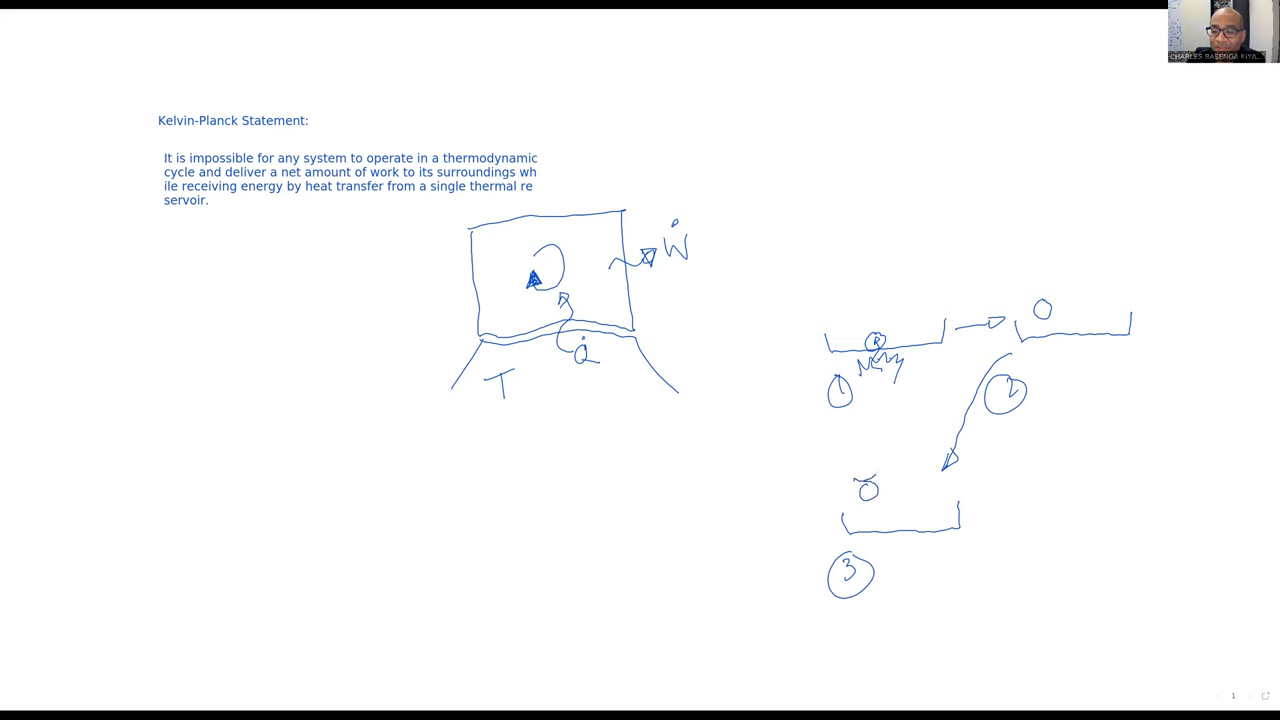
pyautogui.moveTo(850, 478); pyautogui.dragTo(880, 475)
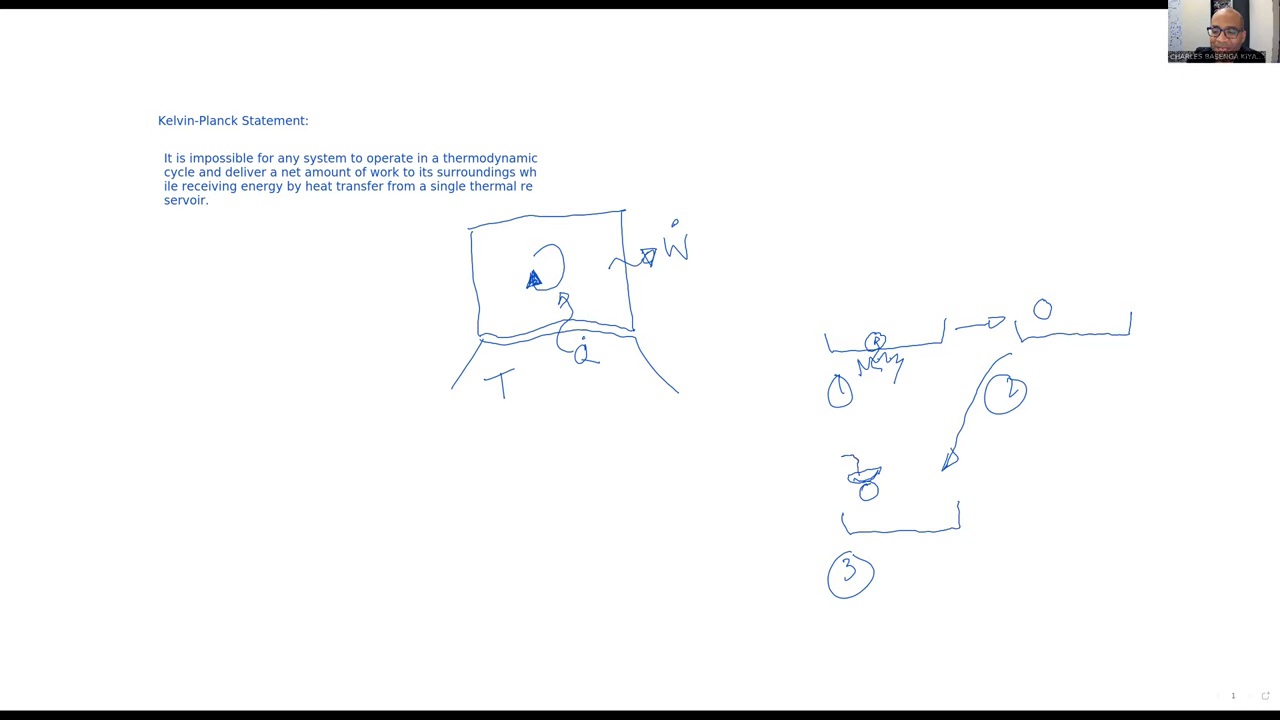
# Draw the bead's arrowed path down to the work boxes, then a fourth platform with a bead
pyautogui.moveTo(843, 458); pyautogui.dragTo(783, 608)
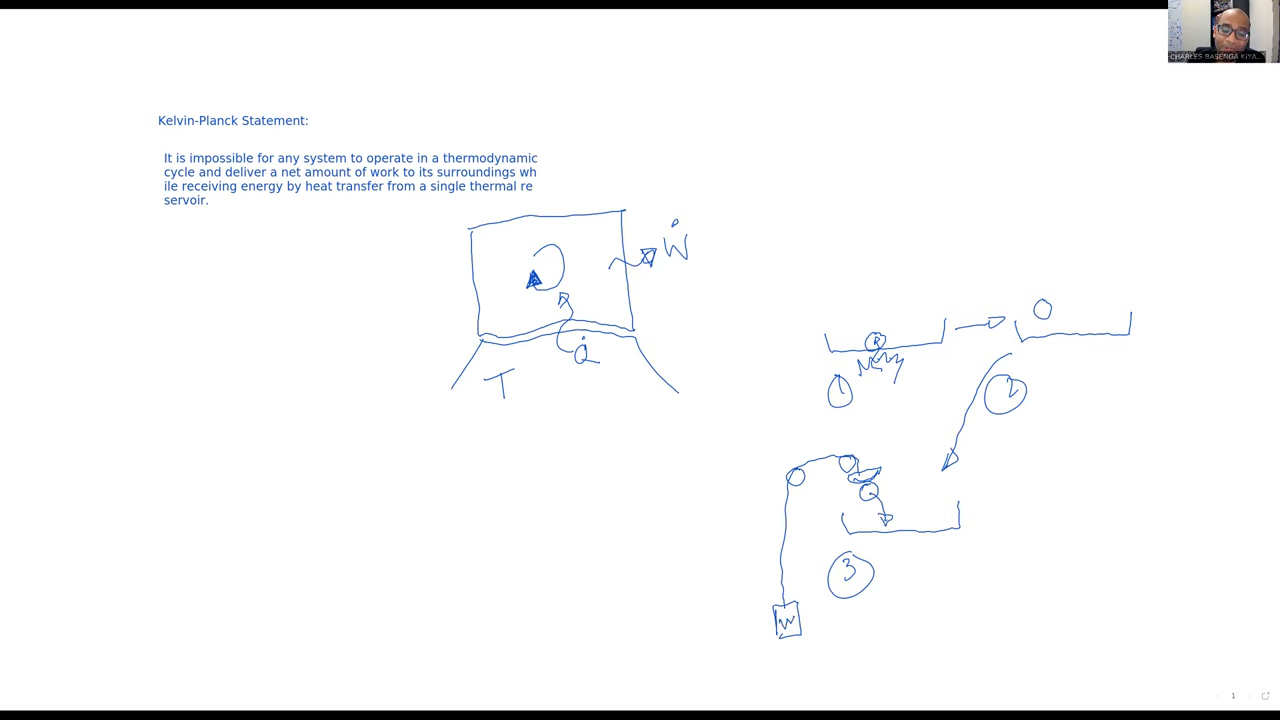
pyautogui.moveTo(785, 615); pyautogui.dragTo(775, 548)
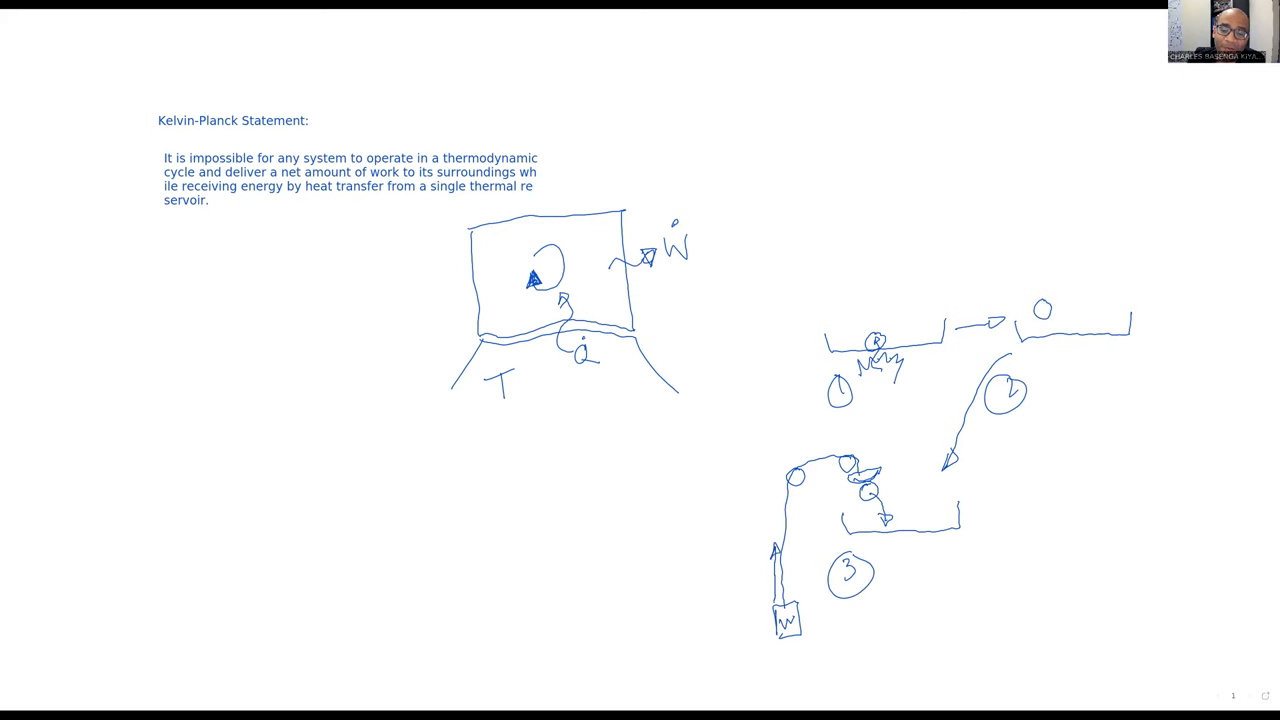
pyautogui.moveTo(720, 555); pyautogui.dragTo(745, 595)
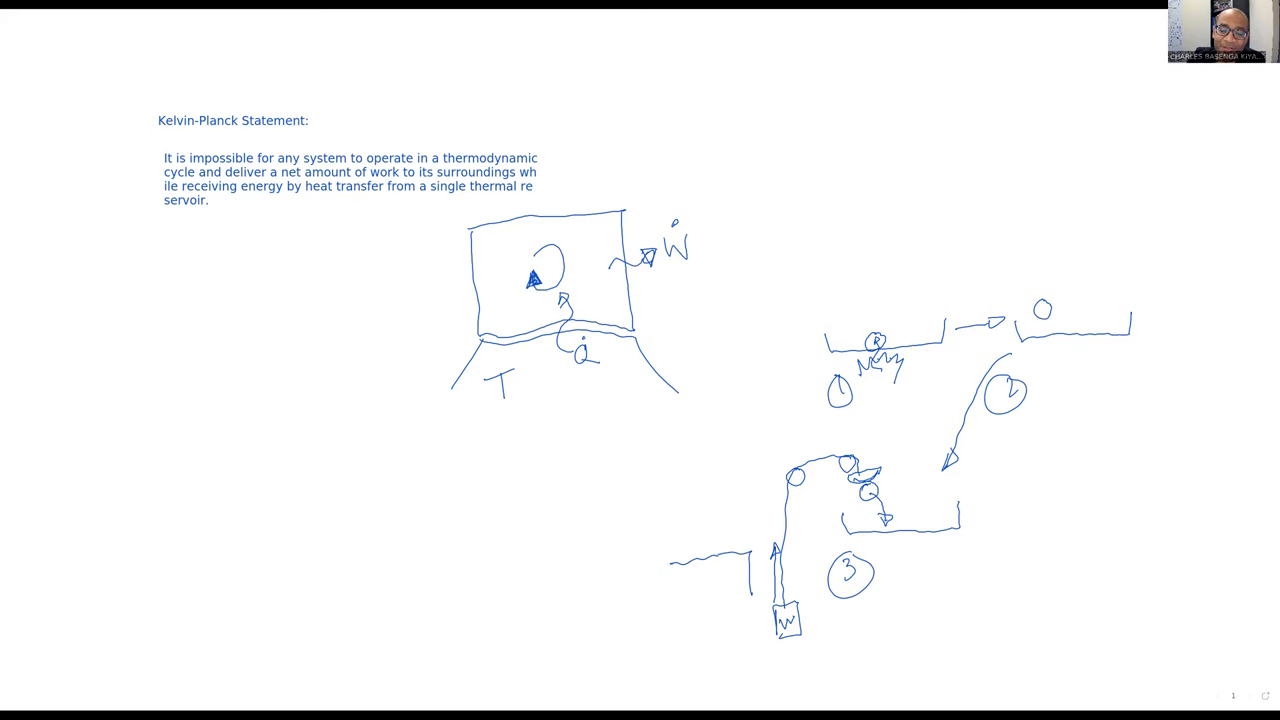
pyautogui.moveTo(720, 535); pyautogui.dragTo(770, 550)
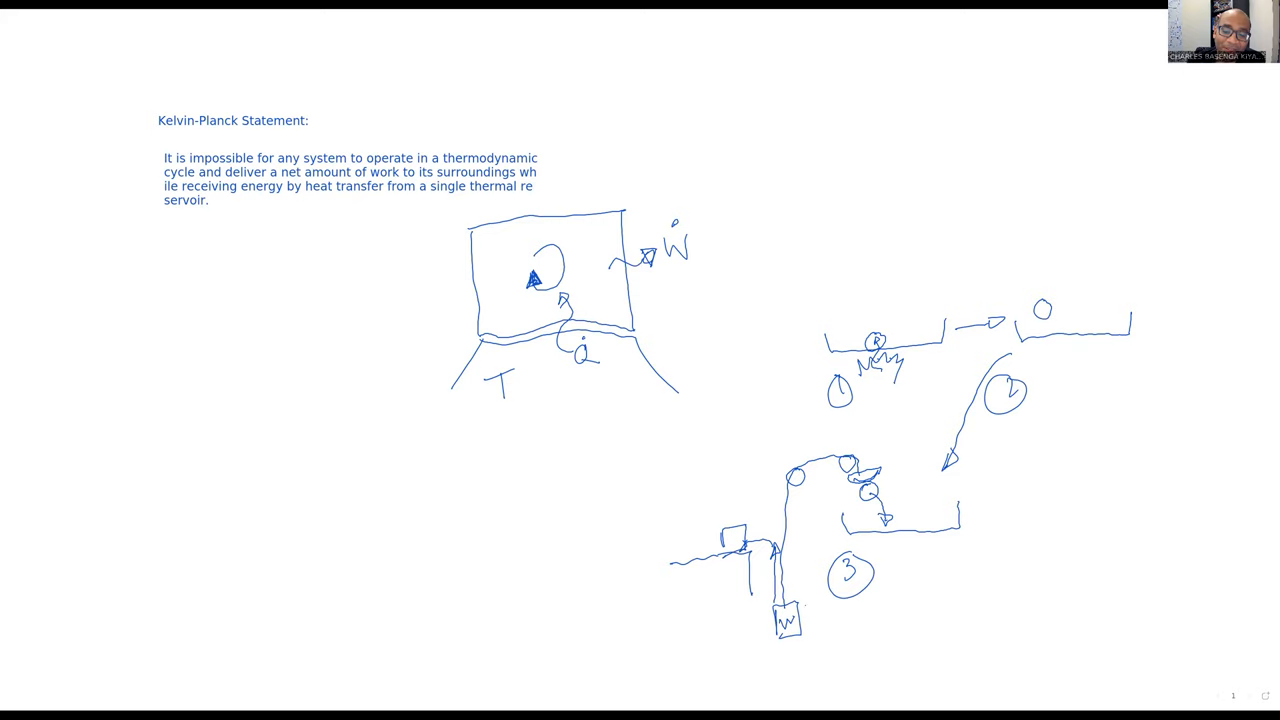
pyautogui.moveTo(800, 600); pyautogui.dragTo(820, 630)
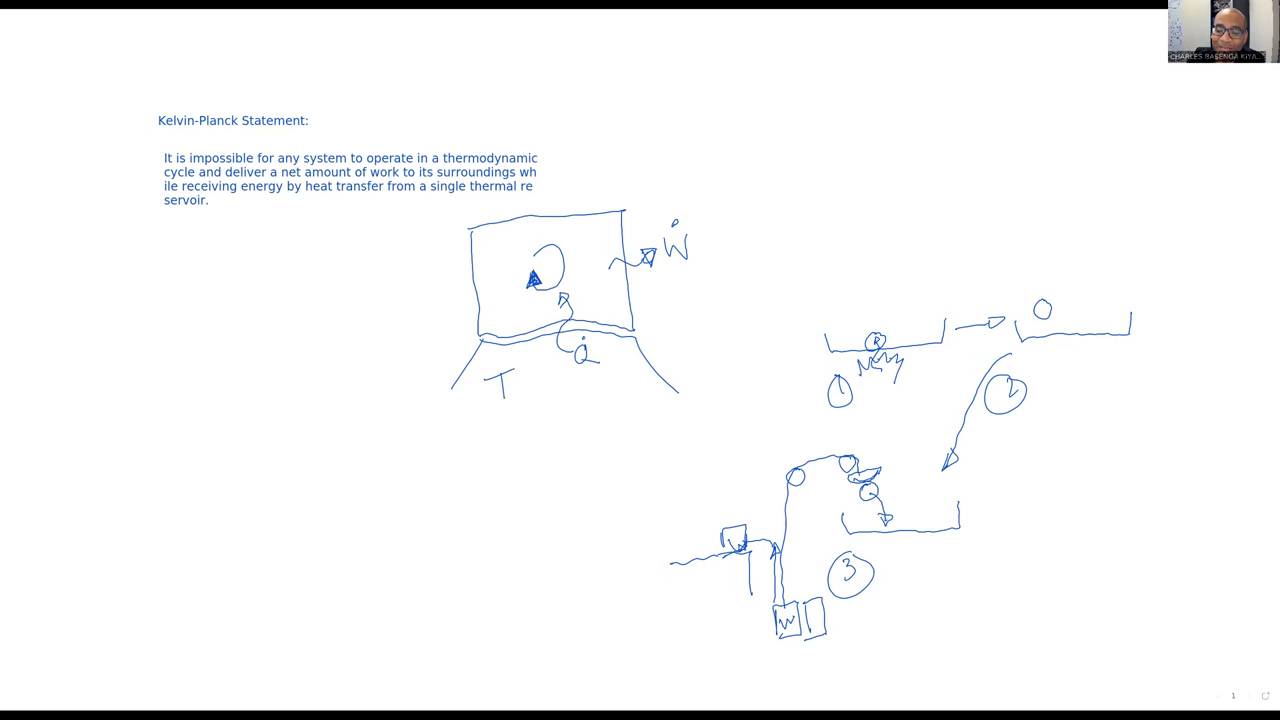
pyautogui.moveTo(1058, 545); pyautogui.dragTo(1065, 575)
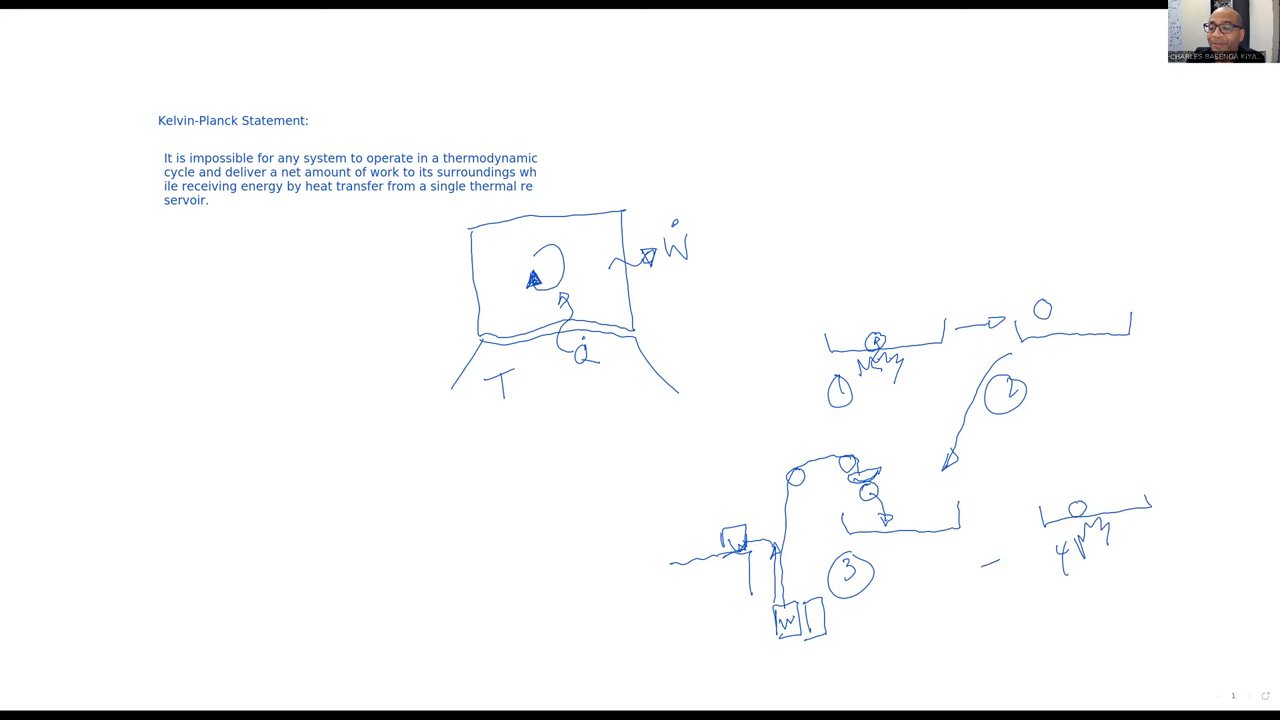
# Draw a W box beside platform 4 and the bead's path around it
pyautogui.moveTo(990, 545); pyautogui.dragTo(1010, 605)
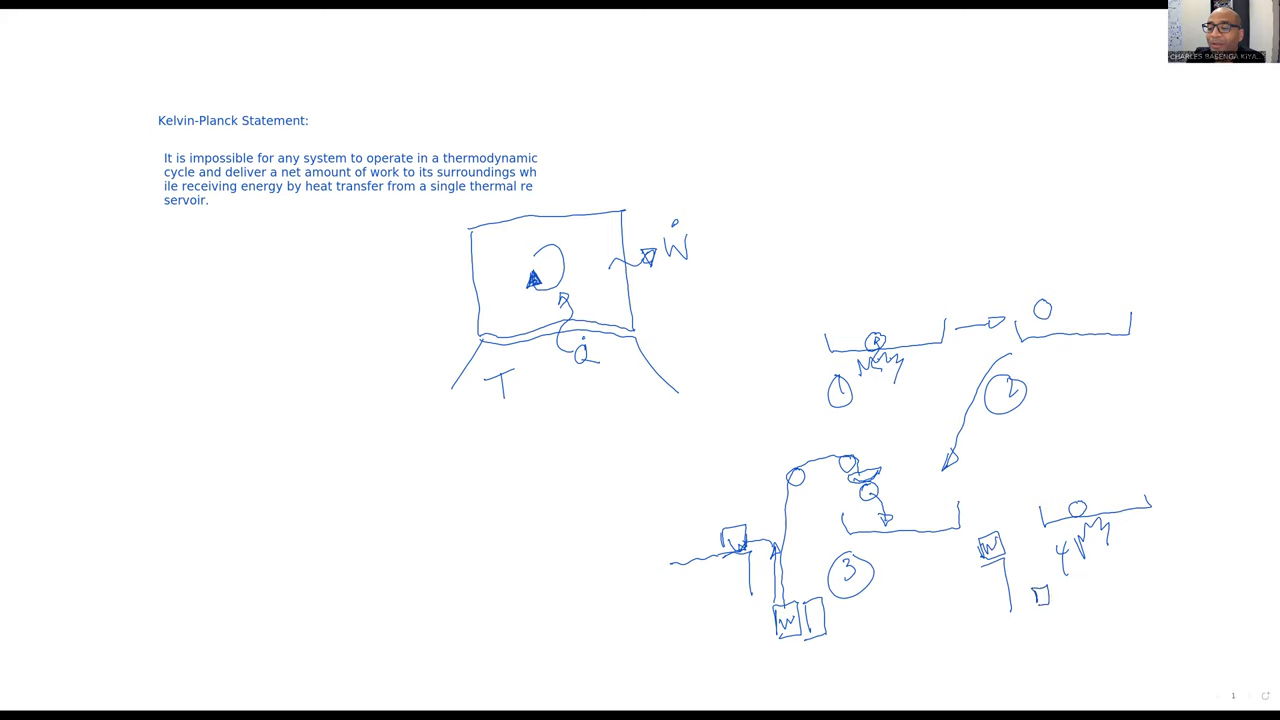
pyautogui.moveTo(1065, 440); pyautogui.dragTo(1040, 595)
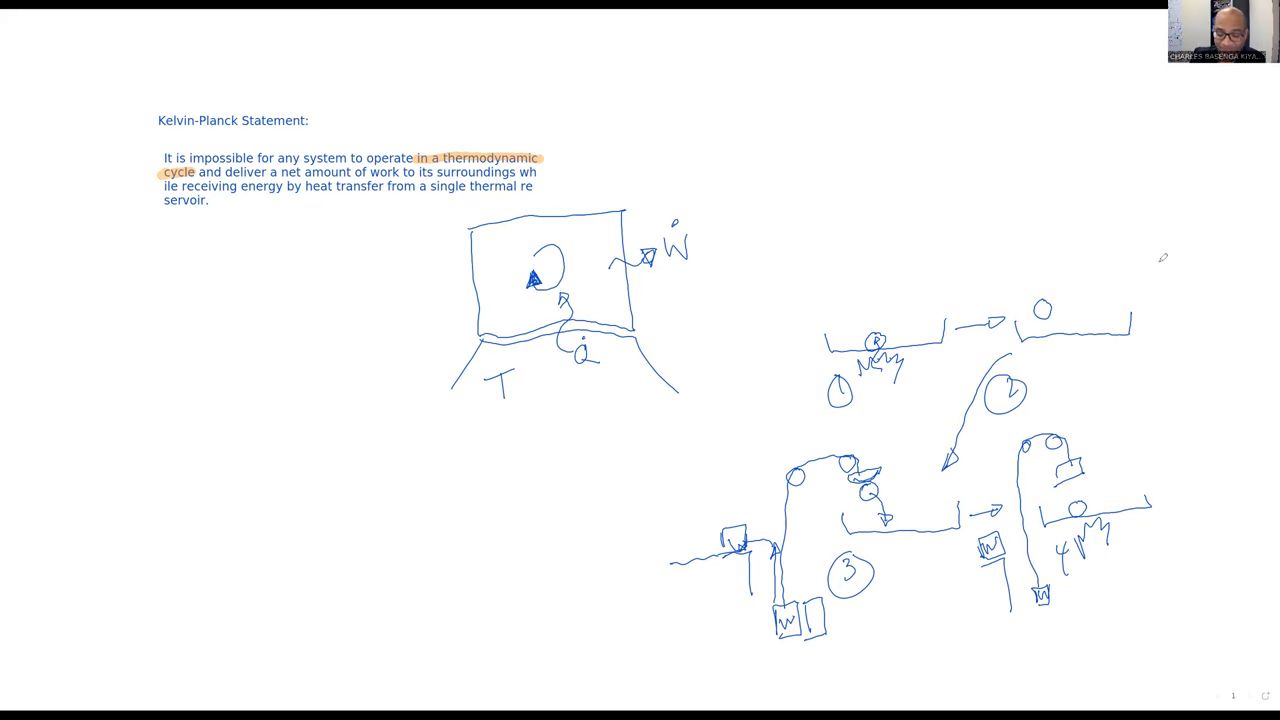
pyautogui.moveTo(1215, 235)
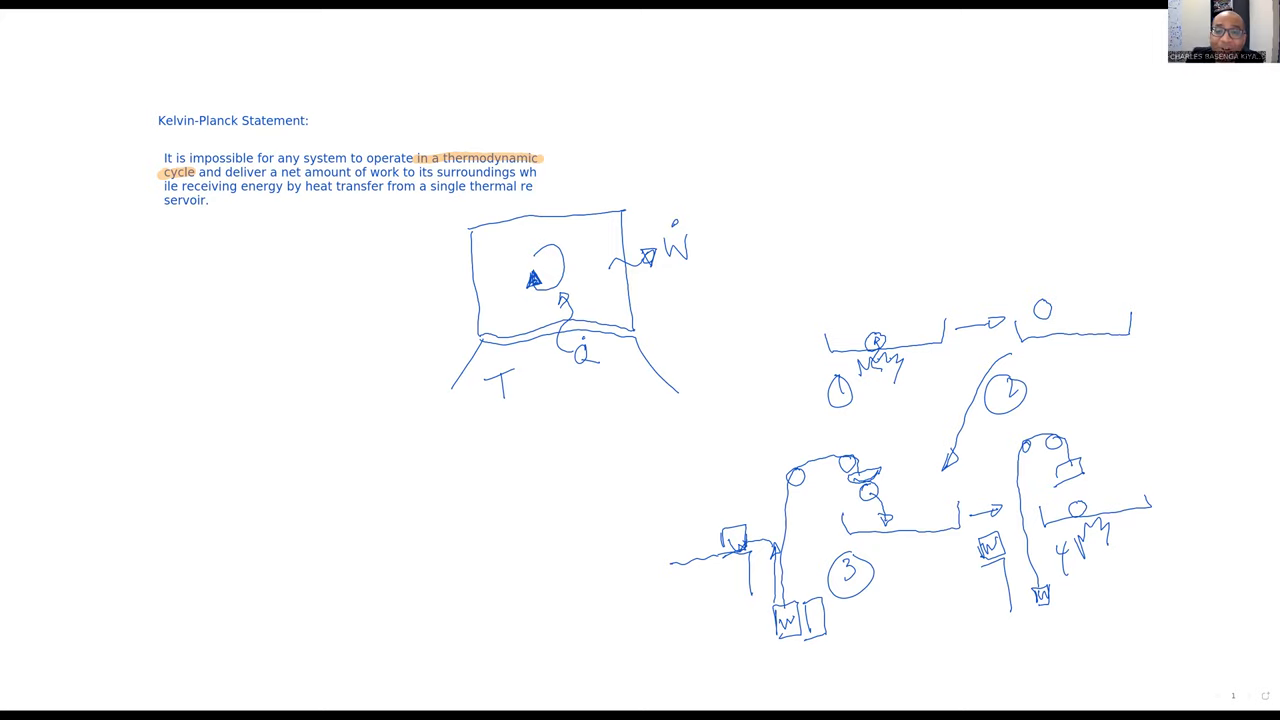
pyautogui.moveTo(563, 197)
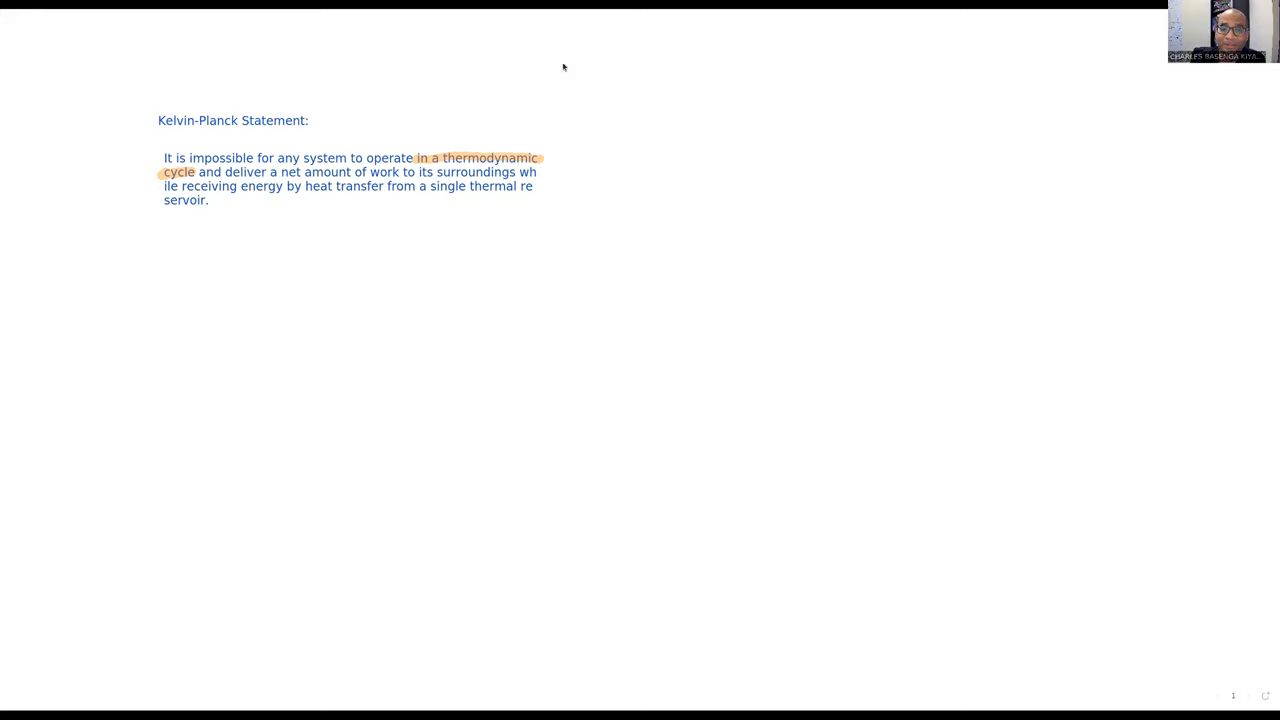
# Draw an orange trough with a bead resting on its floor
pyautogui.moveTo(392, 320); pyautogui.dragTo(522, 372)
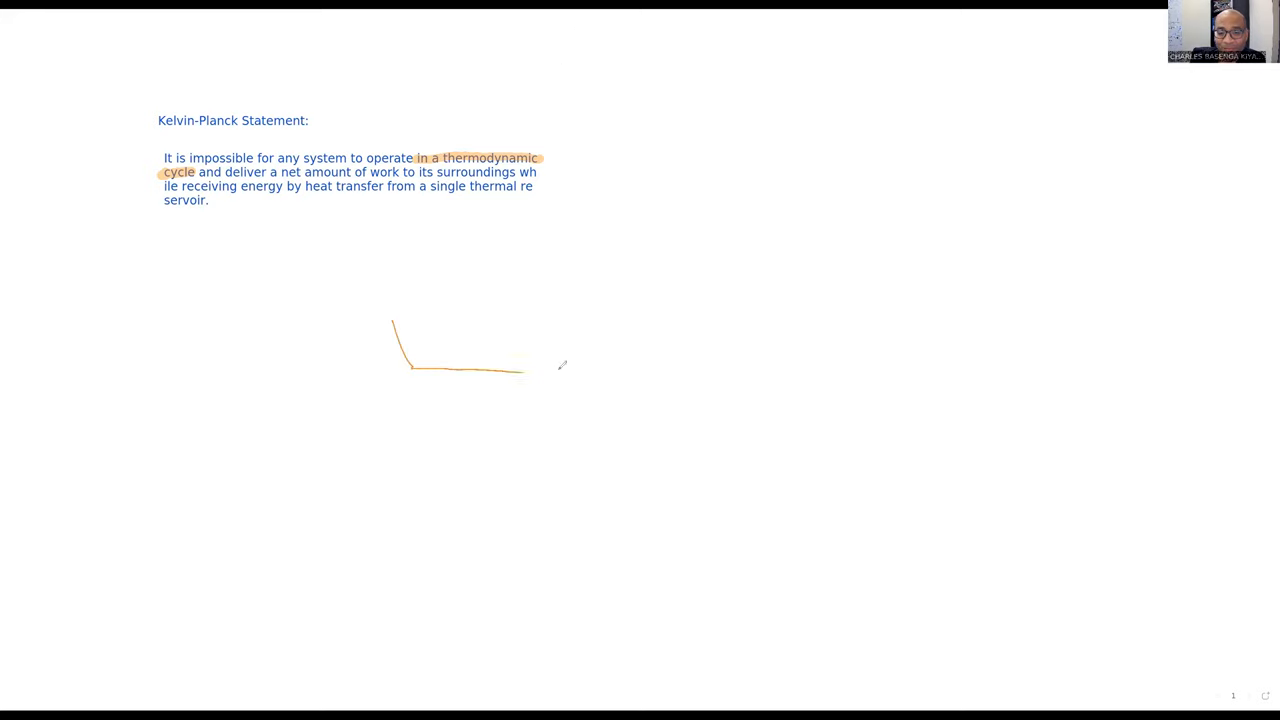
pyautogui.moveTo(520, 368); pyautogui.dragTo(813, 300)
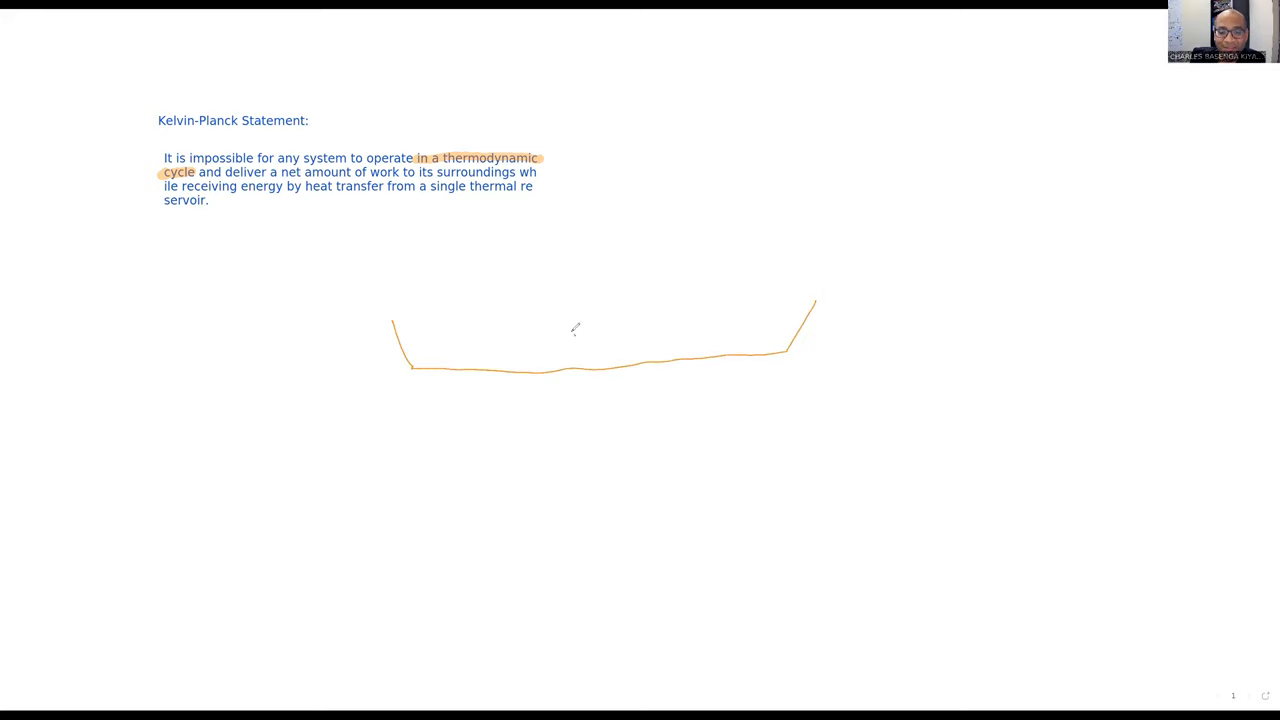
pyautogui.moveTo(555, 340); pyautogui.dragTo(575, 365)
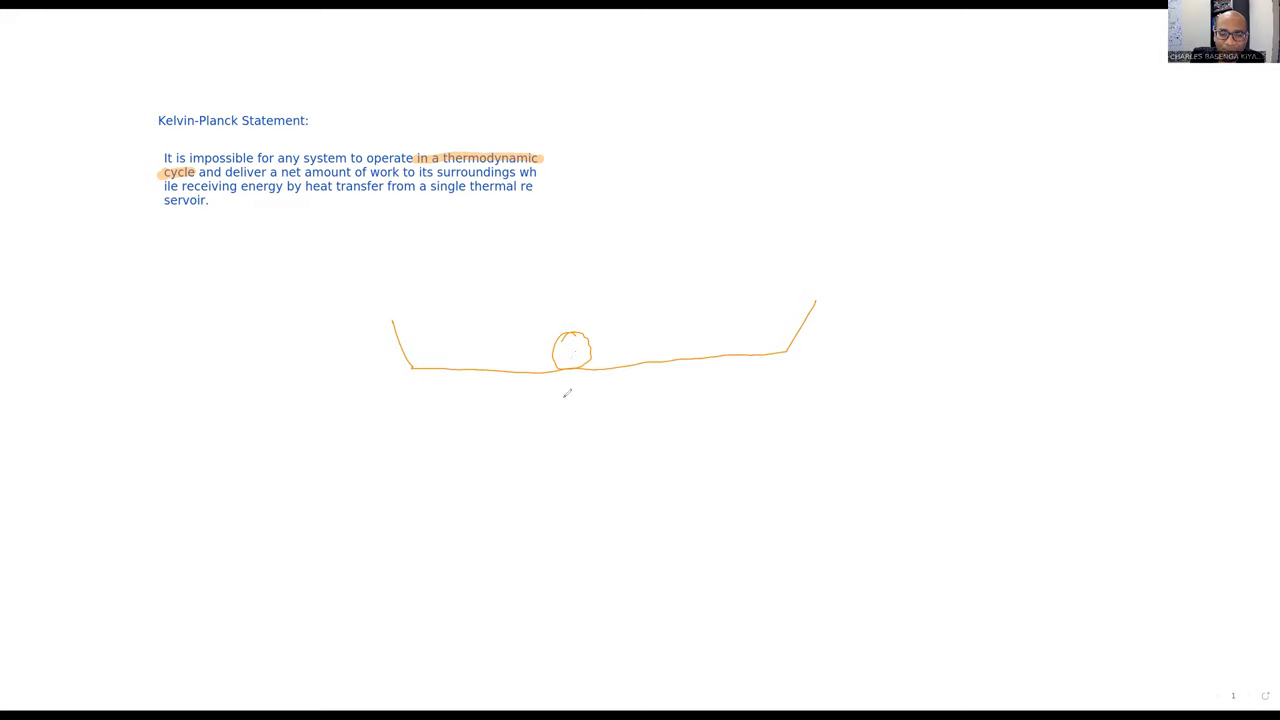
pyautogui.moveTo(459, 414)
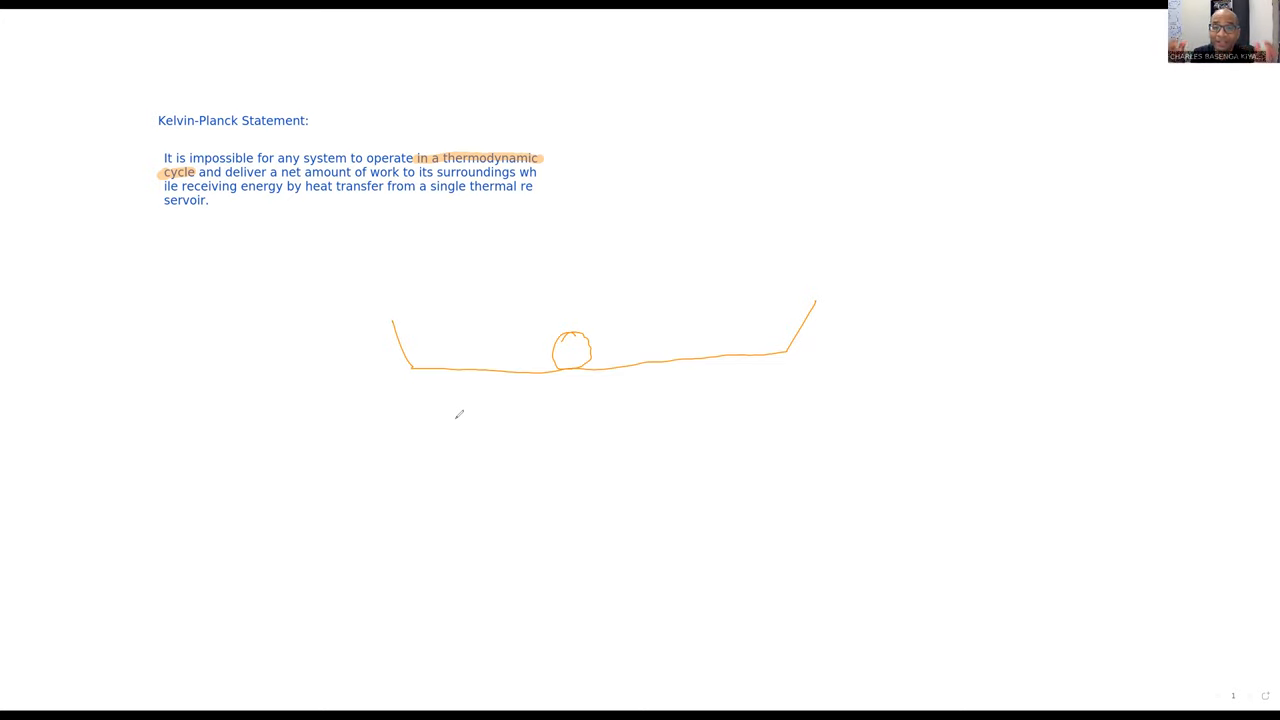
pyautogui.moveTo(606, 406)
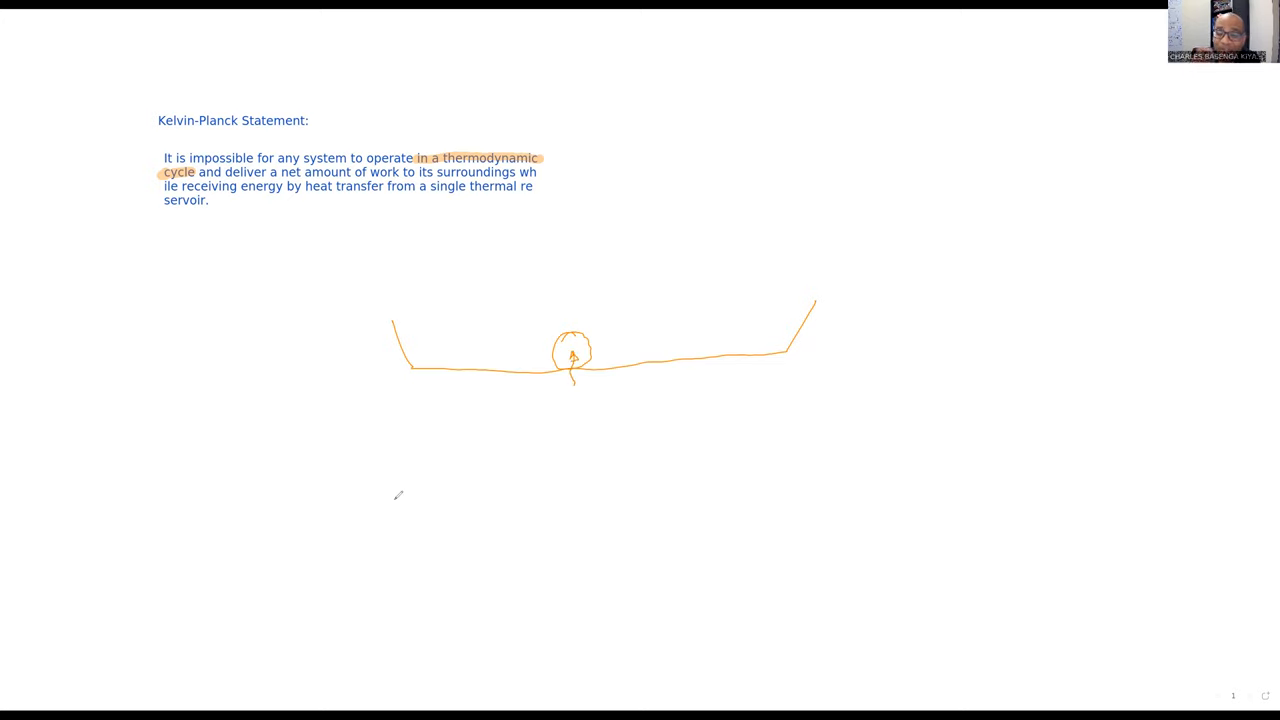
pyautogui.moveTo(403, 482)
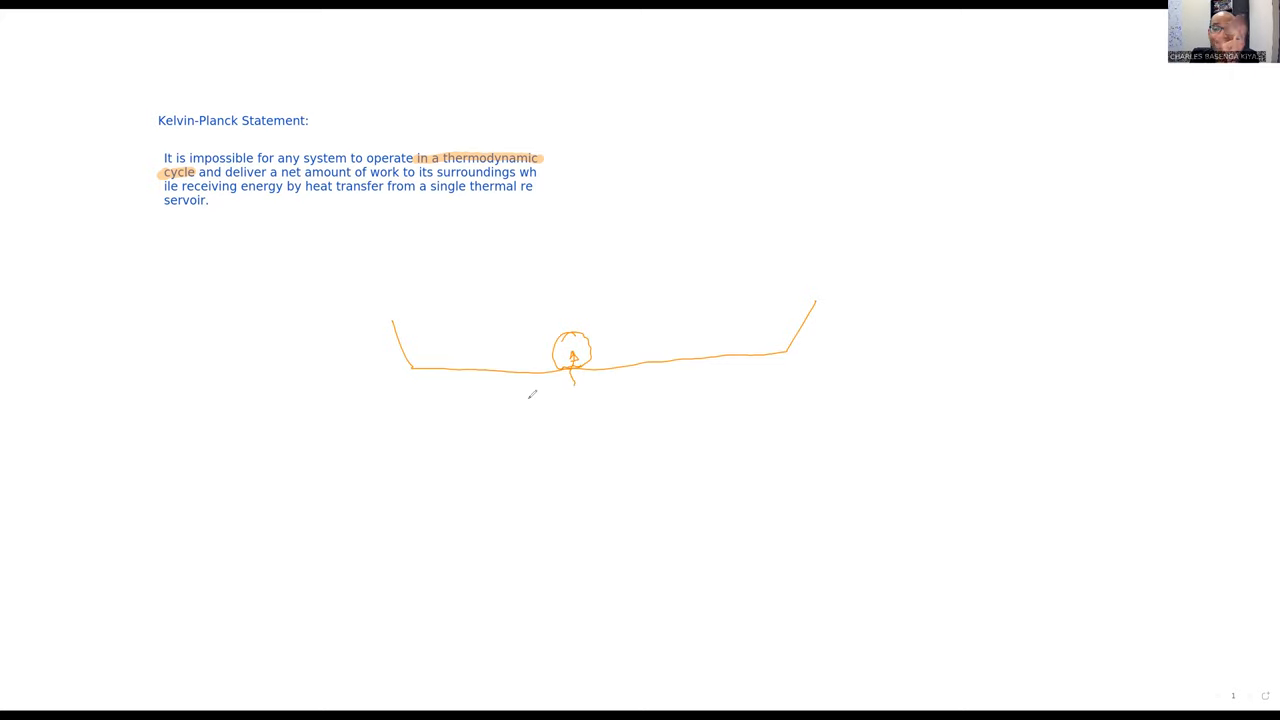
pyautogui.moveTo(531, 391)
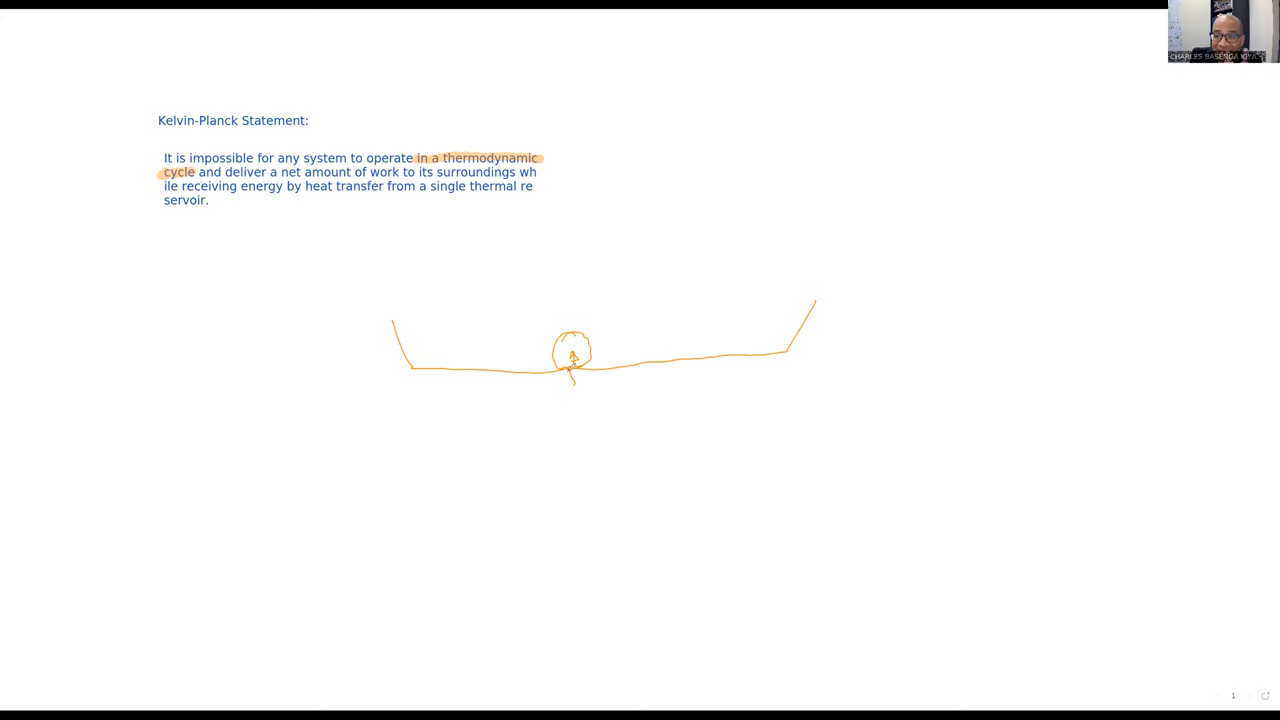
pyautogui.moveTo(565, 378)
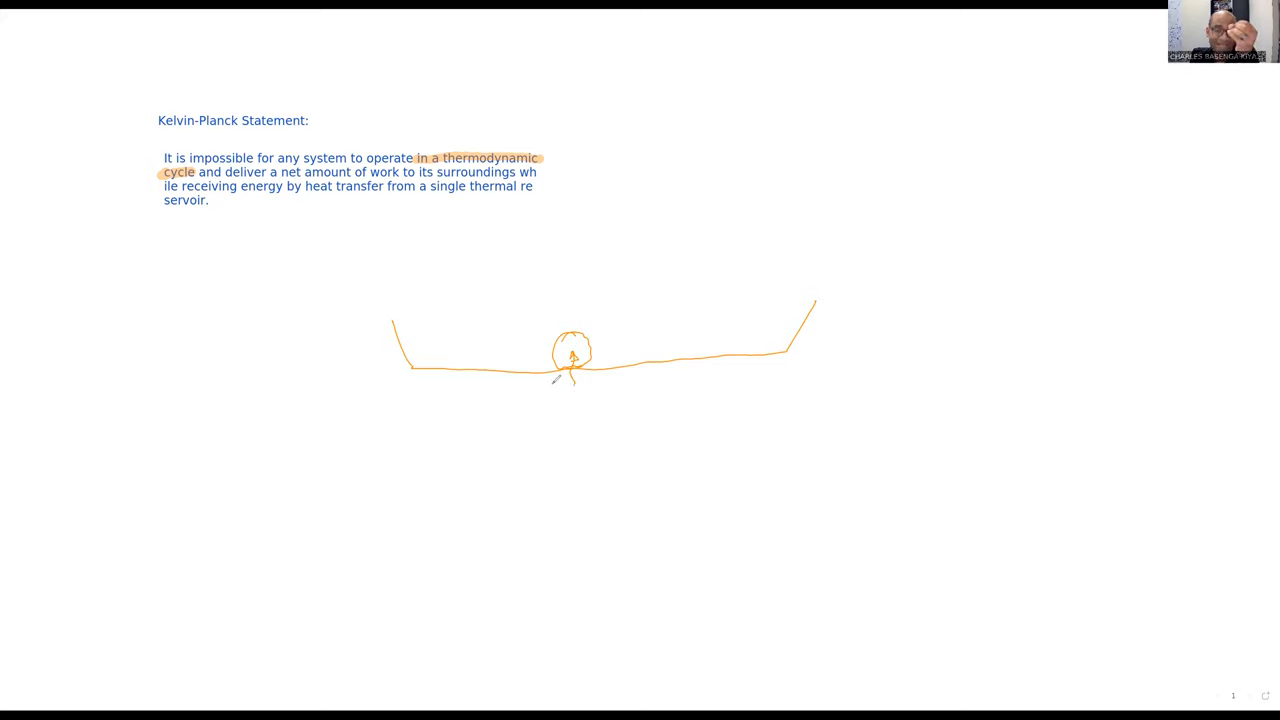
pyautogui.moveTo(527, 385)
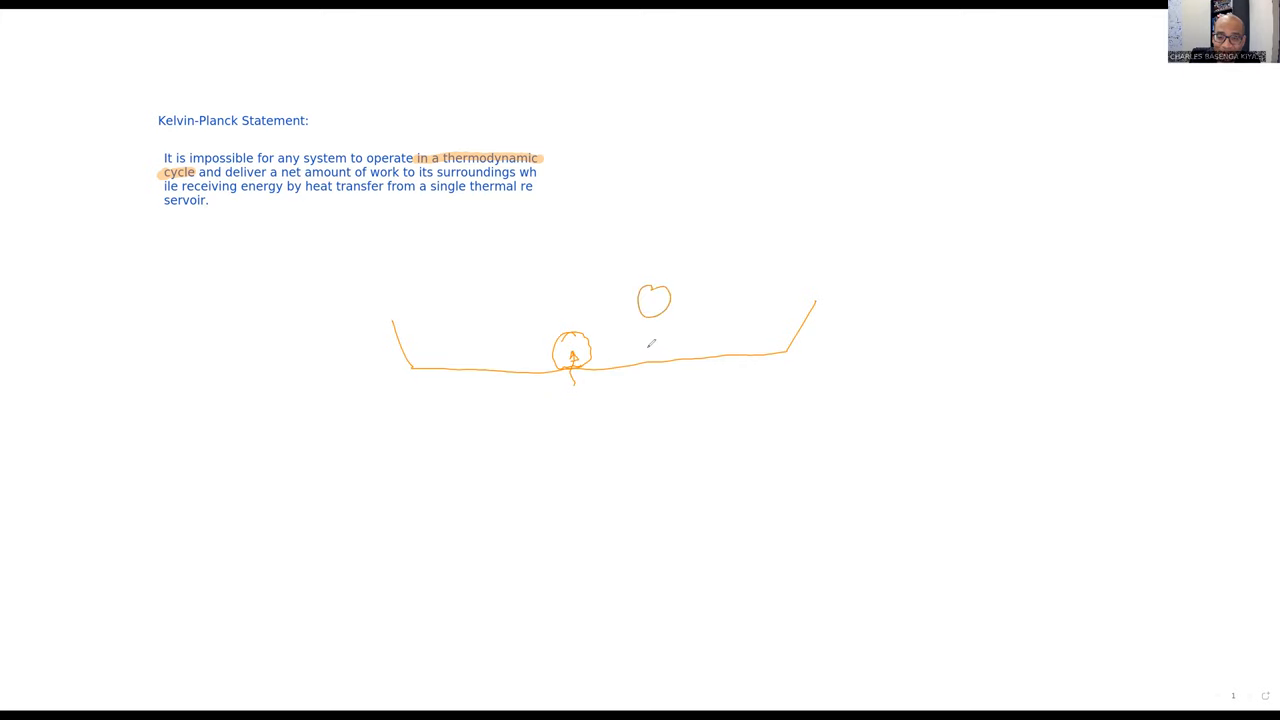
# Add a squashed bead on the trough floor with a rebound arc above
pyautogui.moveTo(650, 320); pyautogui.dragTo(636, 355)
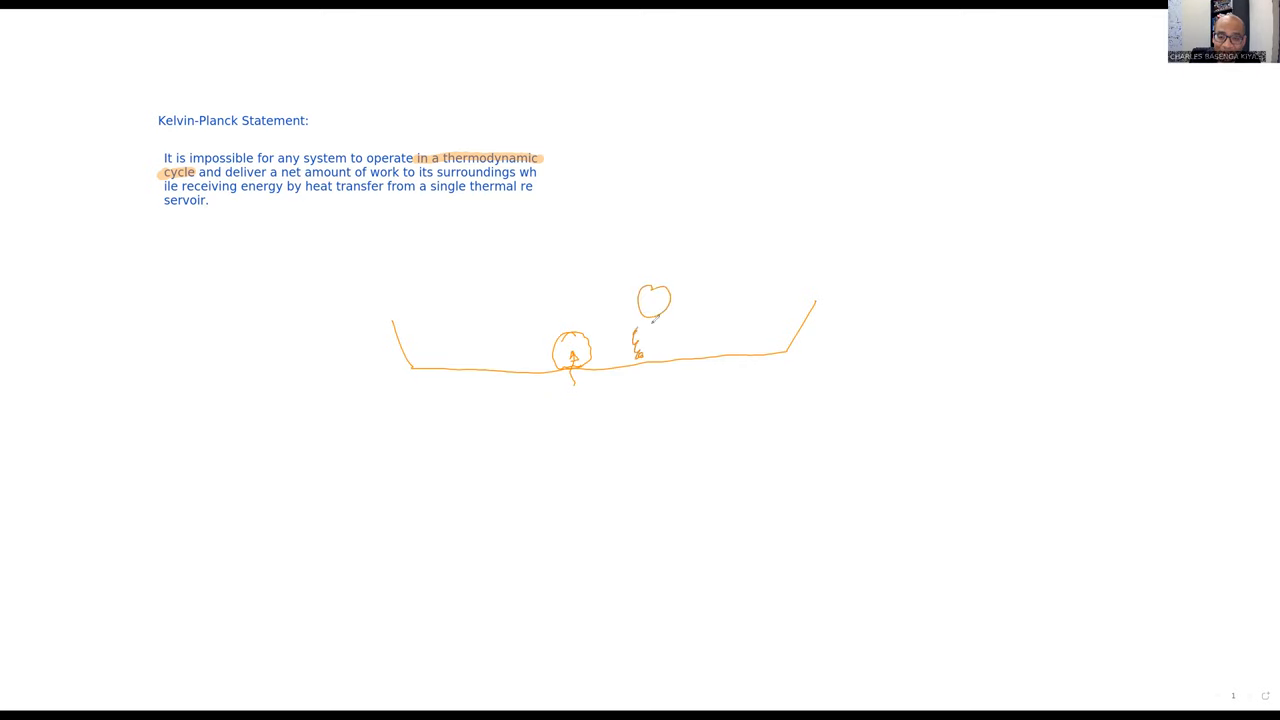
pyautogui.moveTo(635, 340); pyautogui.dragTo(670, 350)
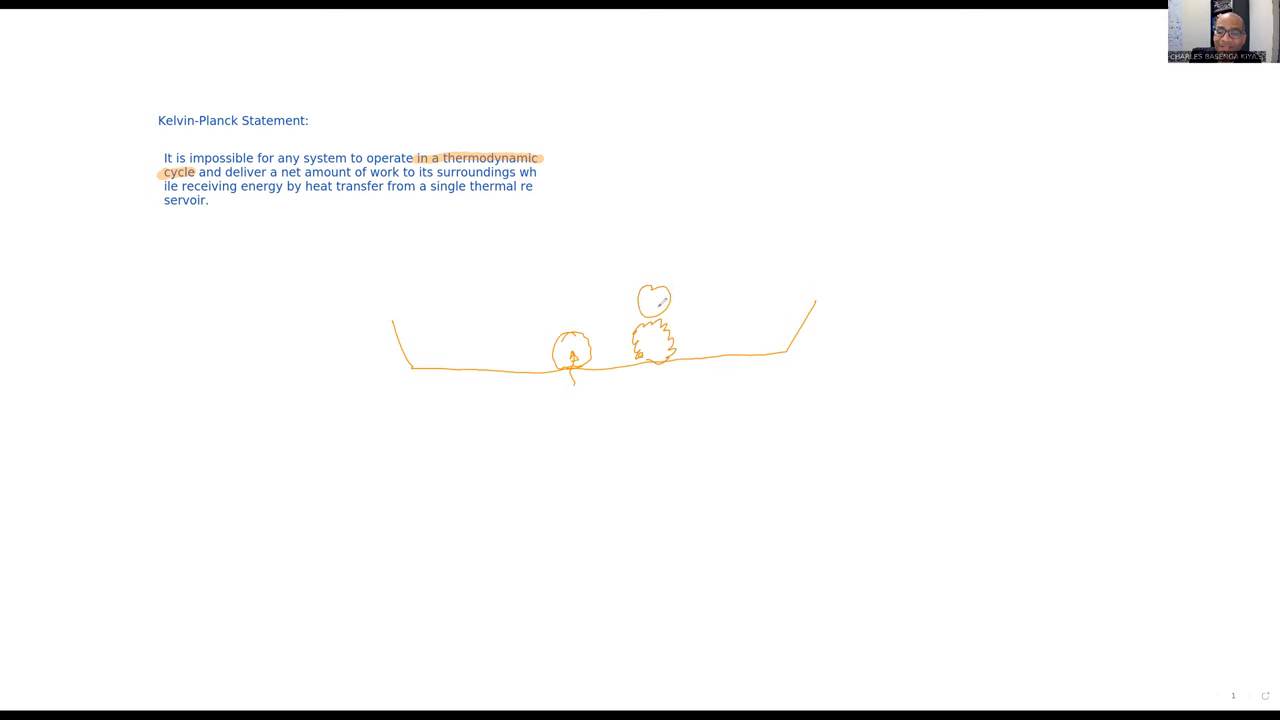
pyautogui.moveTo(690, 300); pyautogui.dragTo(700, 325)
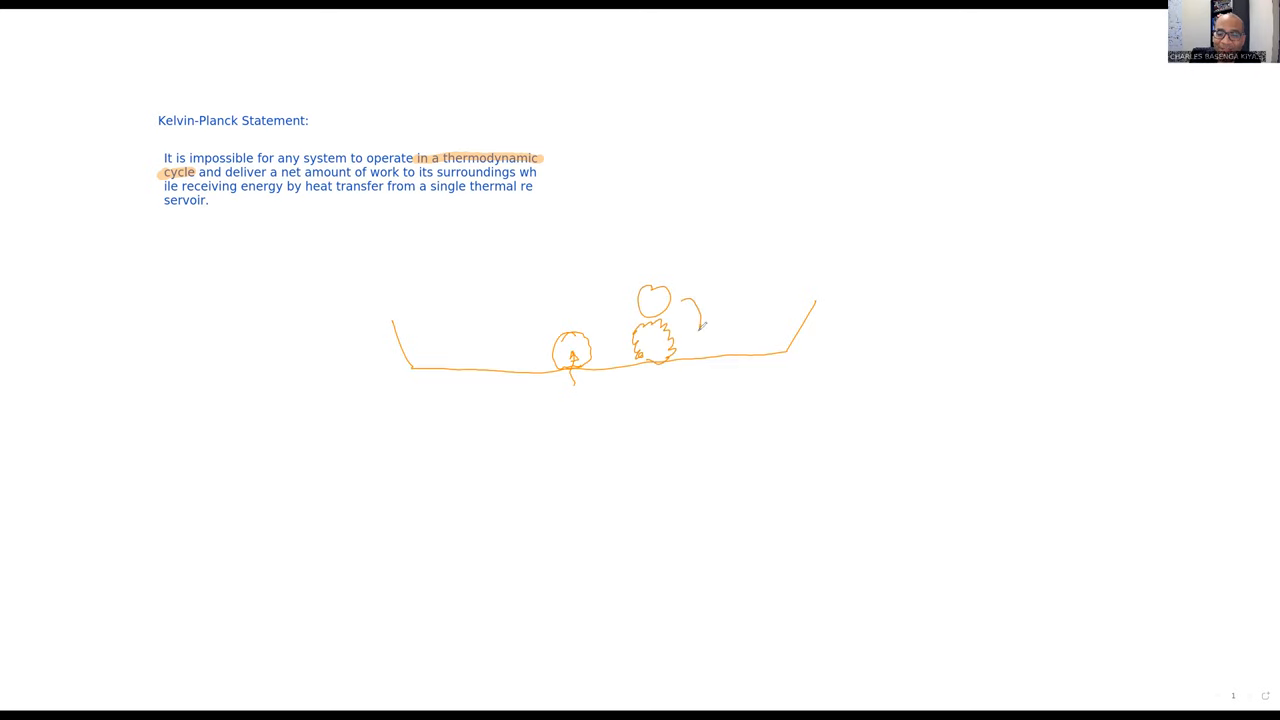
# Add another bead along the trough and an arrow toward 'thermodynamic cycle'
pyautogui.moveTo(700, 320); pyautogui.dragTo(715, 350)
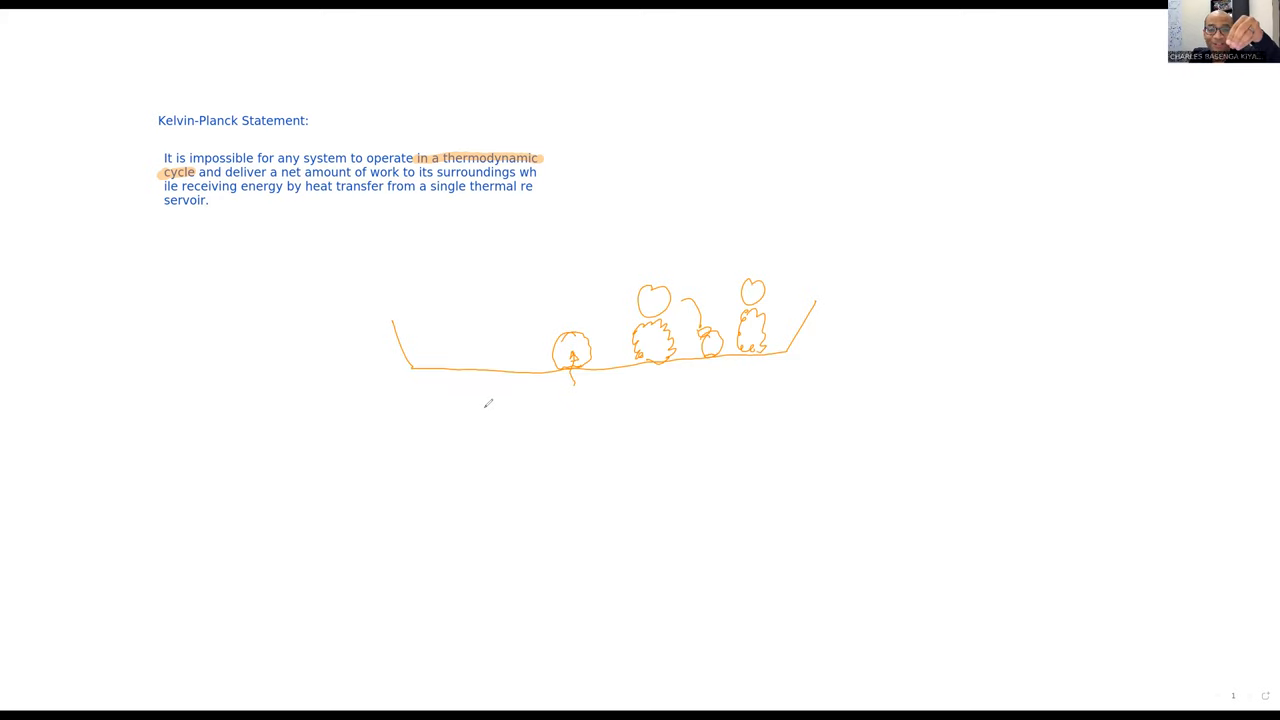
pyautogui.moveTo(490, 408)
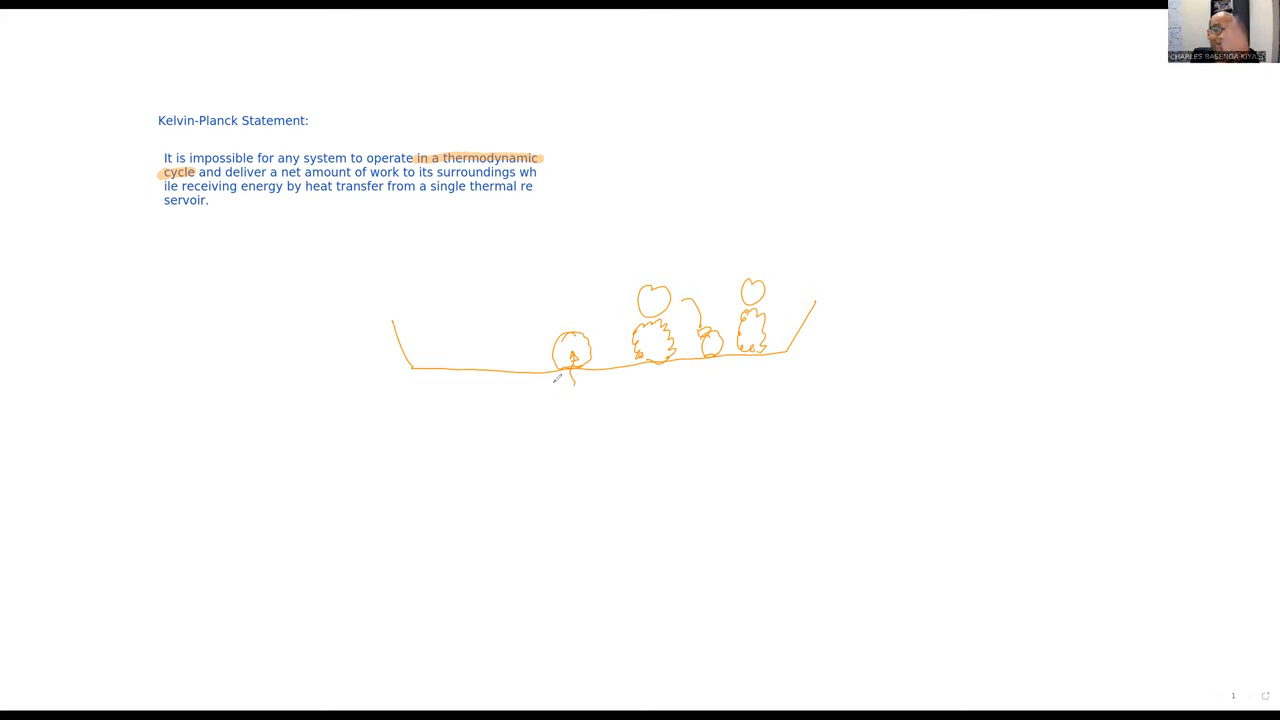
pyautogui.moveTo(488, 425)
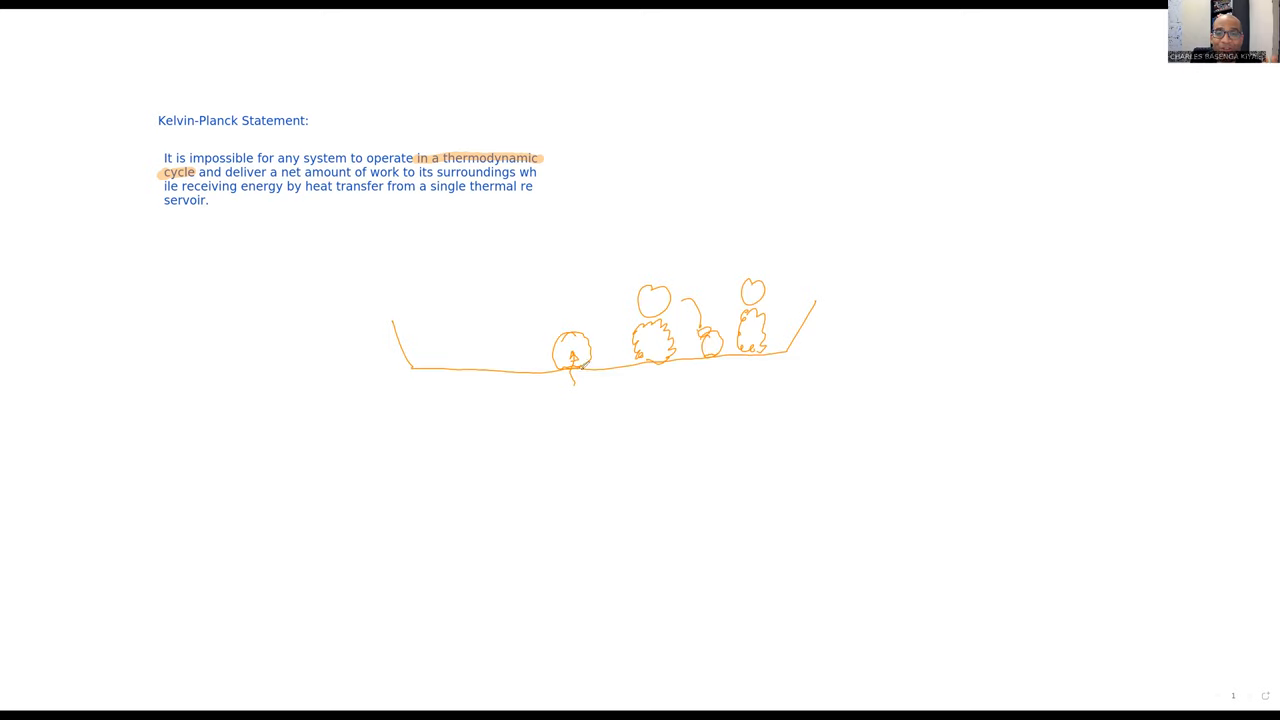
pyautogui.moveTo(556, 66)
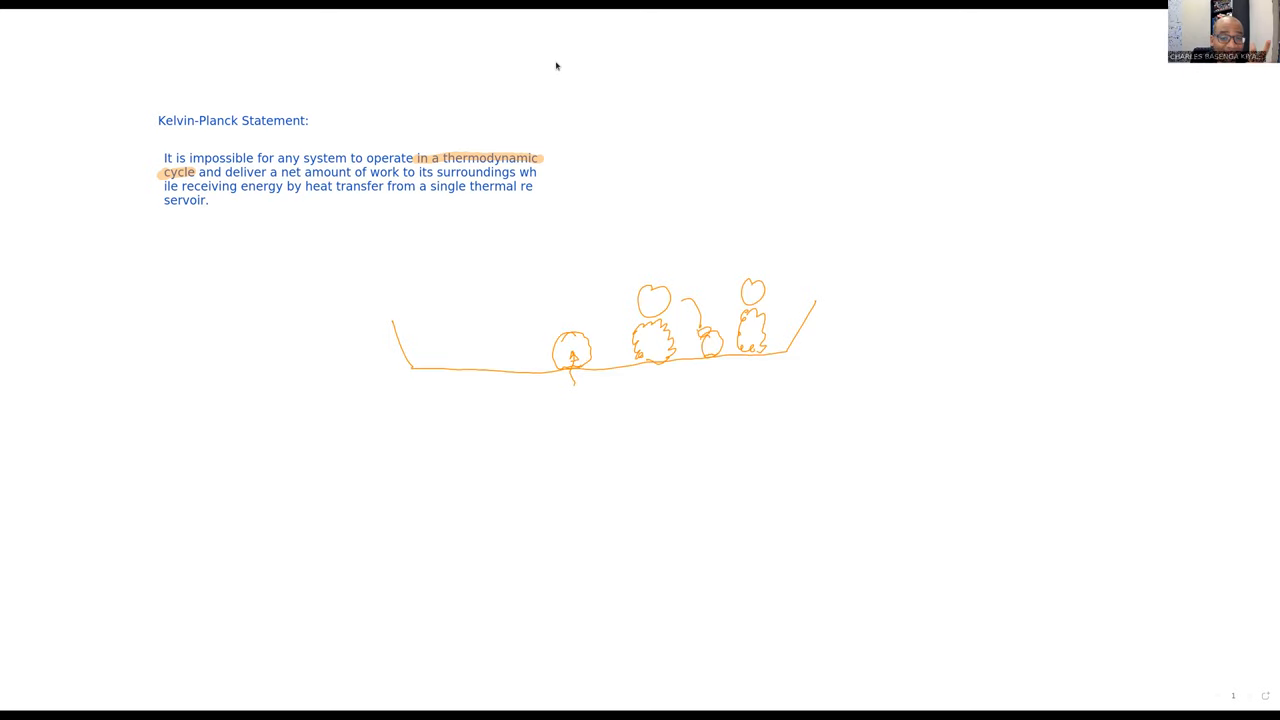
pyautogui.moveTo(555, 160); pyautogui.dragTo(633, 152)
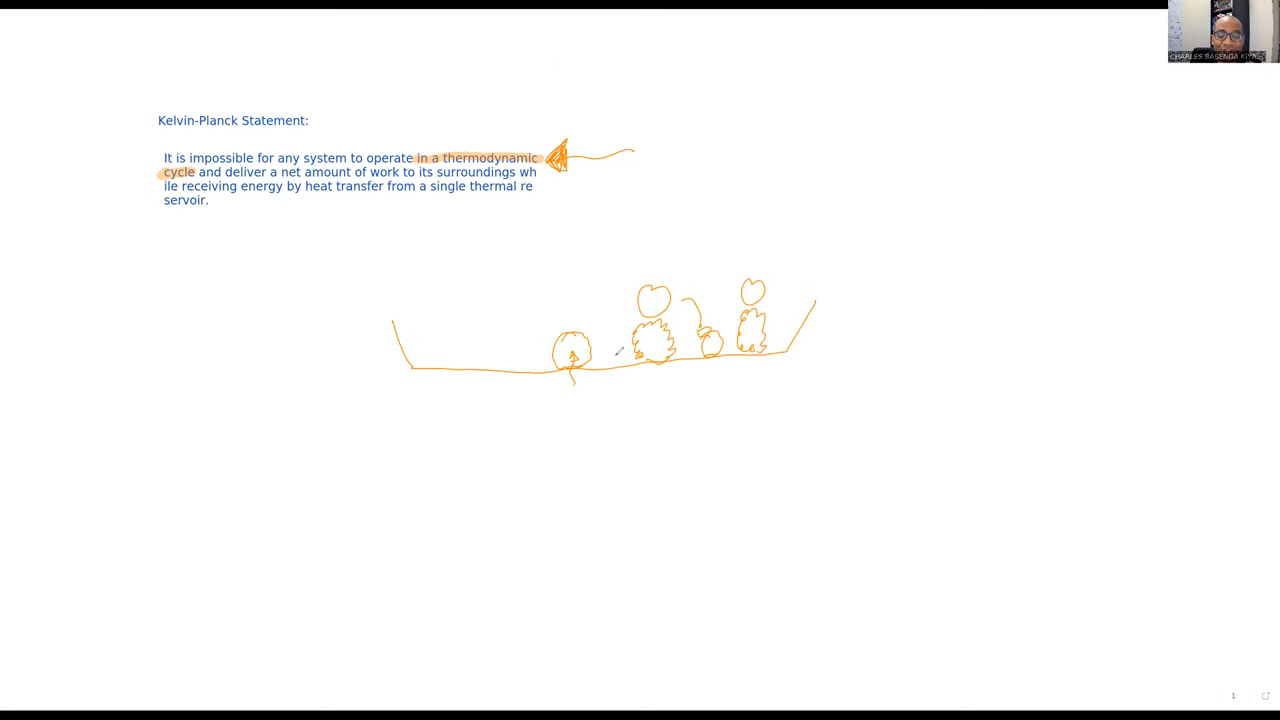
pyautogui.moveTo(922, 437)
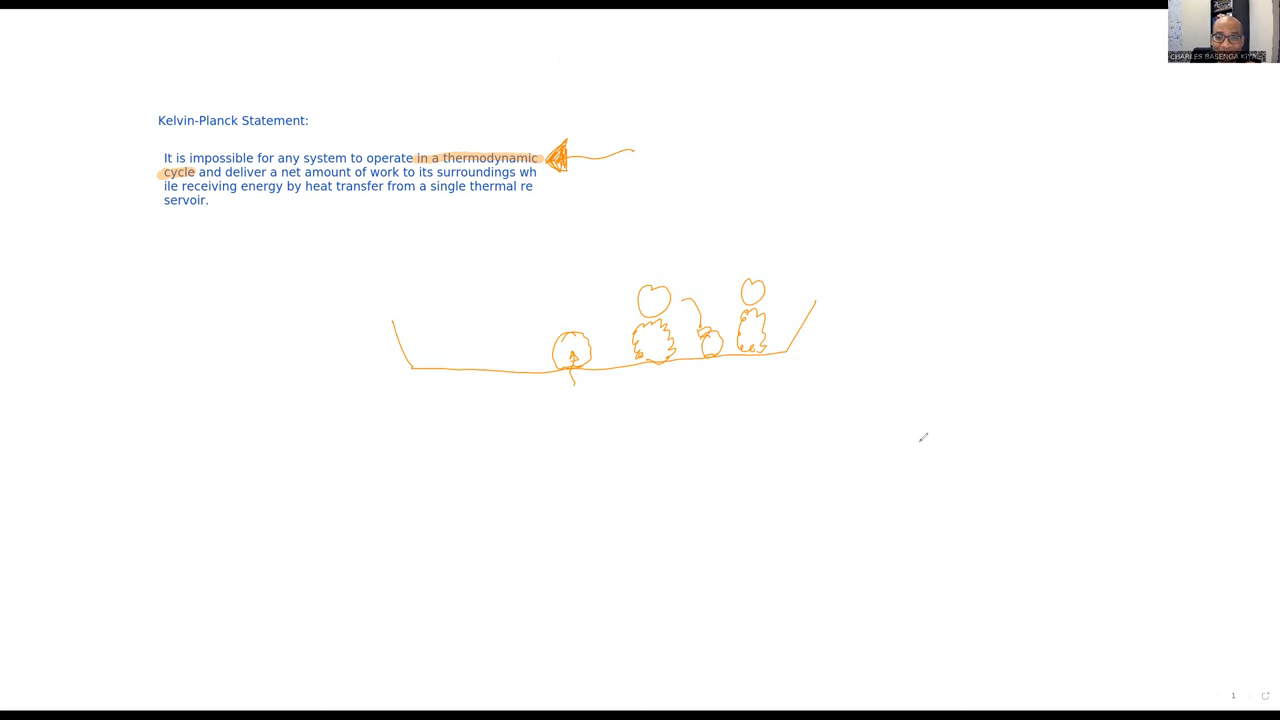
pyautogui.moveTo(920, 467)
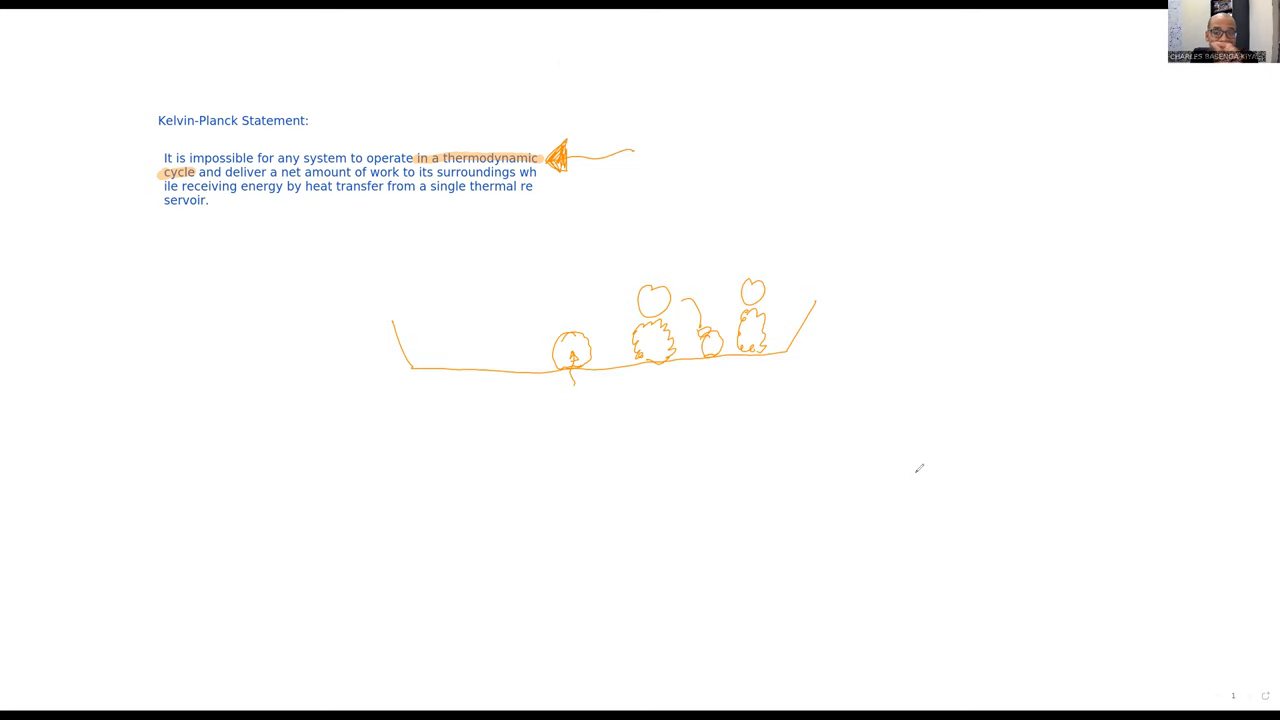
pyautogui.moveTo(901, 488)
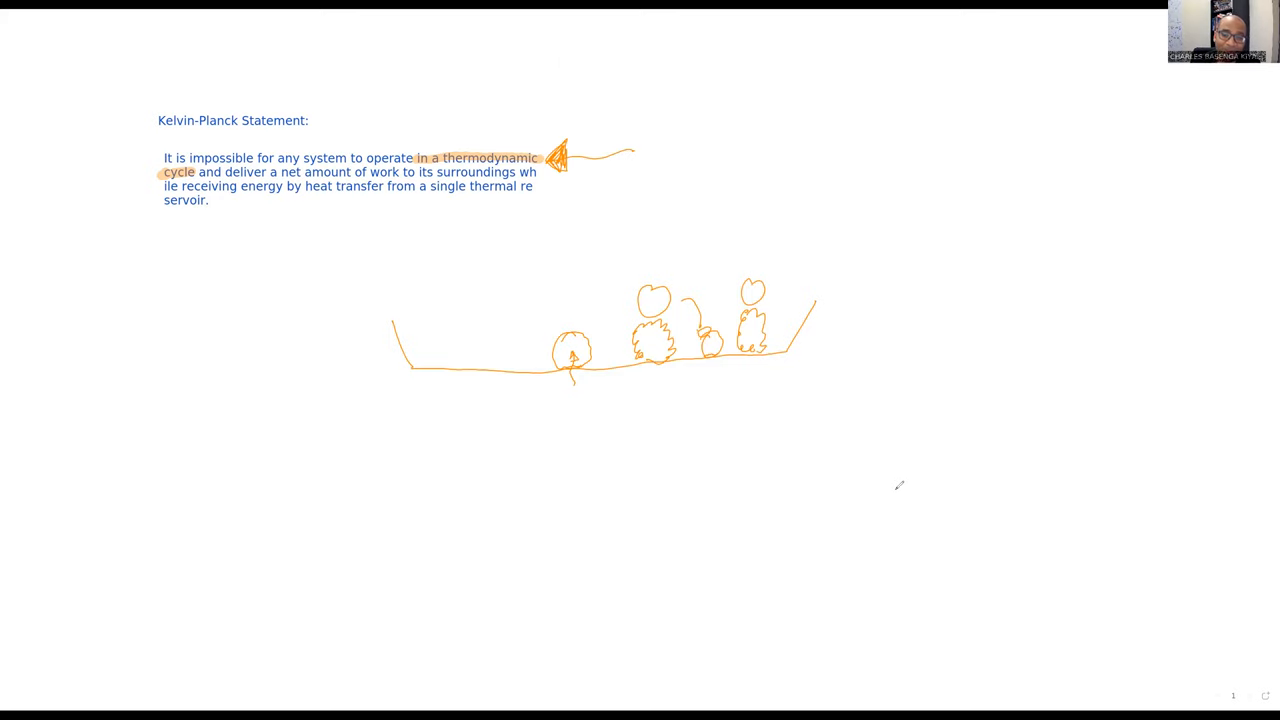
pyautogui.moveTo(881, 491)
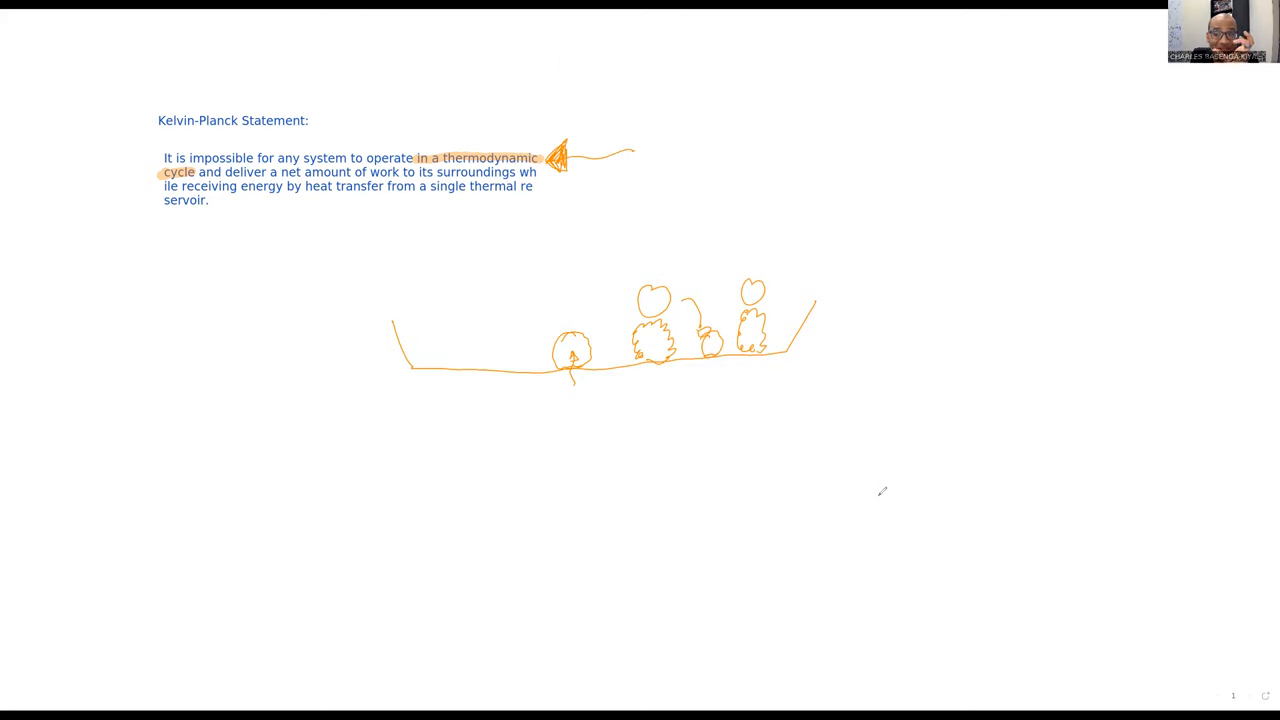
pyautogui.moveTo(879, 494)
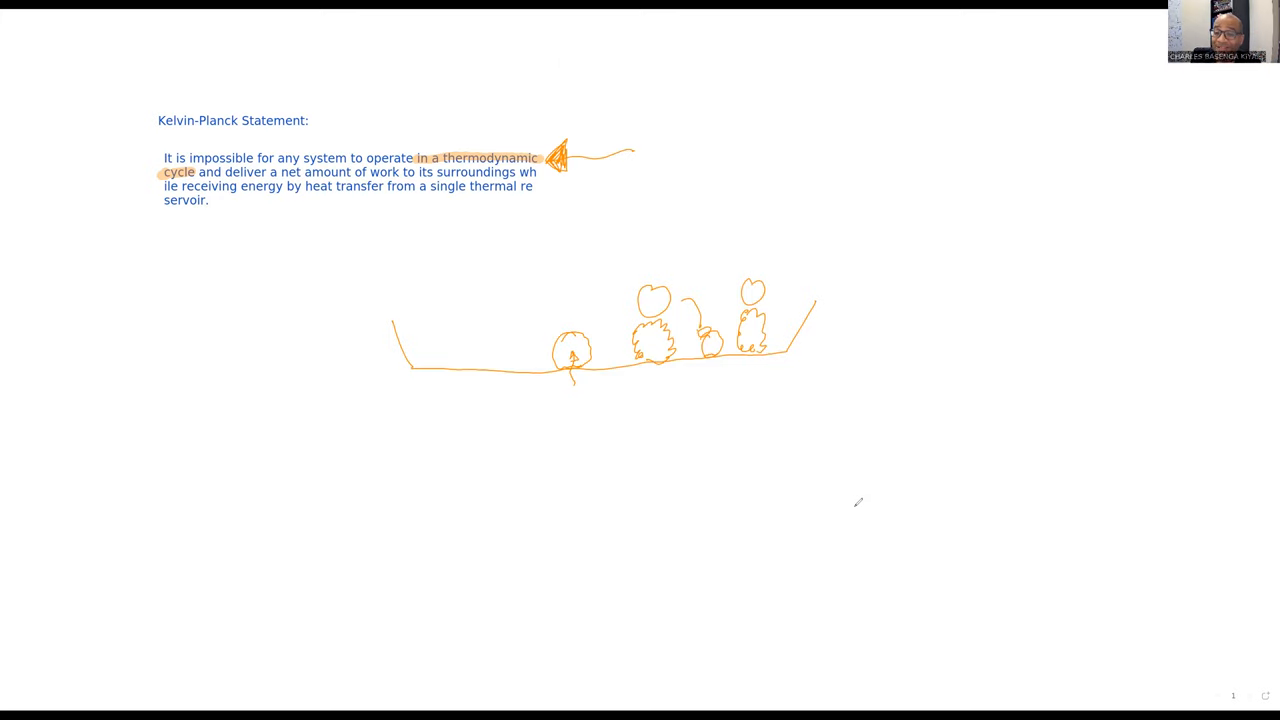
pyautogui.moveTo(835, 506)
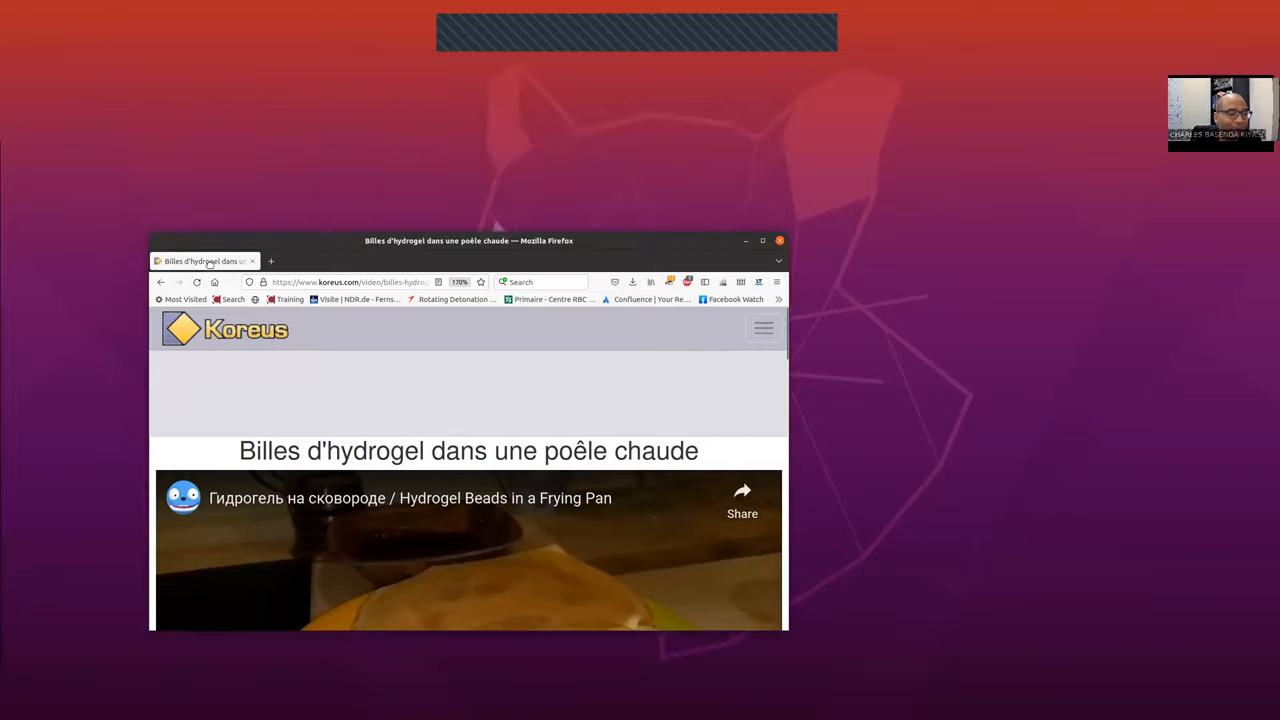
# Play the 'Leidenfrost Effect – Mythbusters, Explained!' video from the YouTube results
pyautogui.click(746, 240)
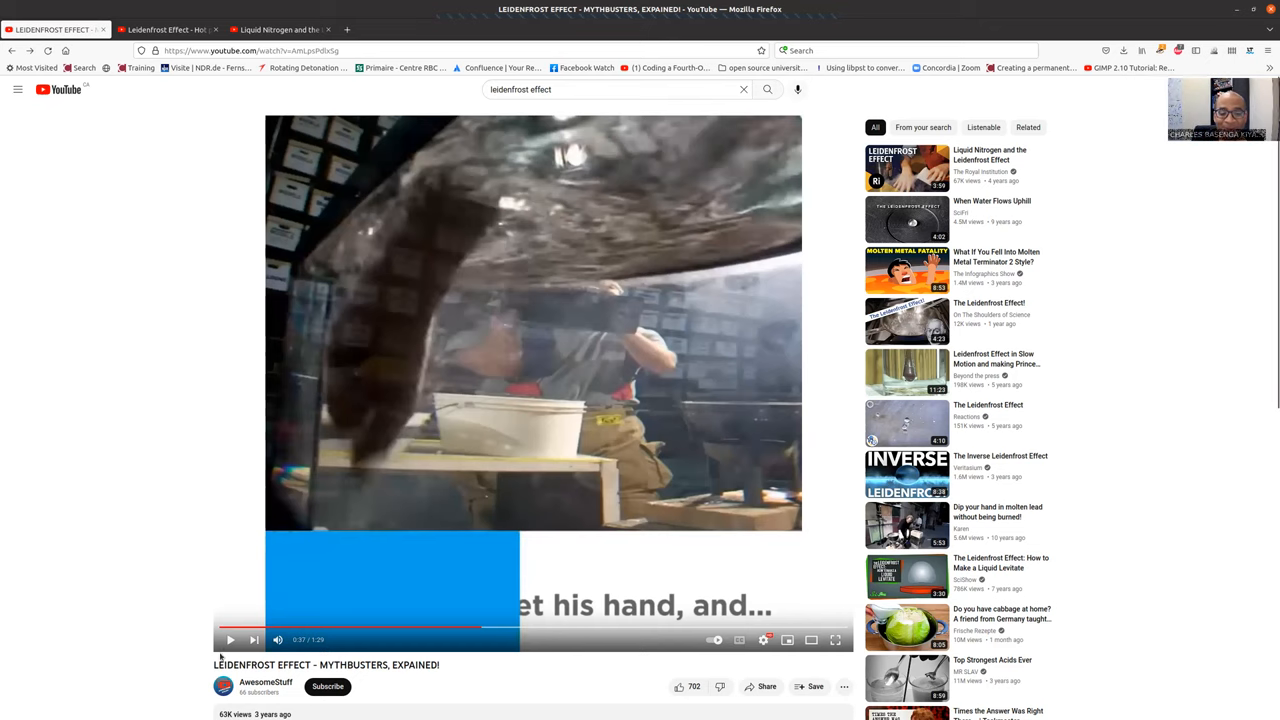
# Switch to the 'Leidenfrost Effect - Hot pan + Water' video tab
pyautogui.click(230, 640)
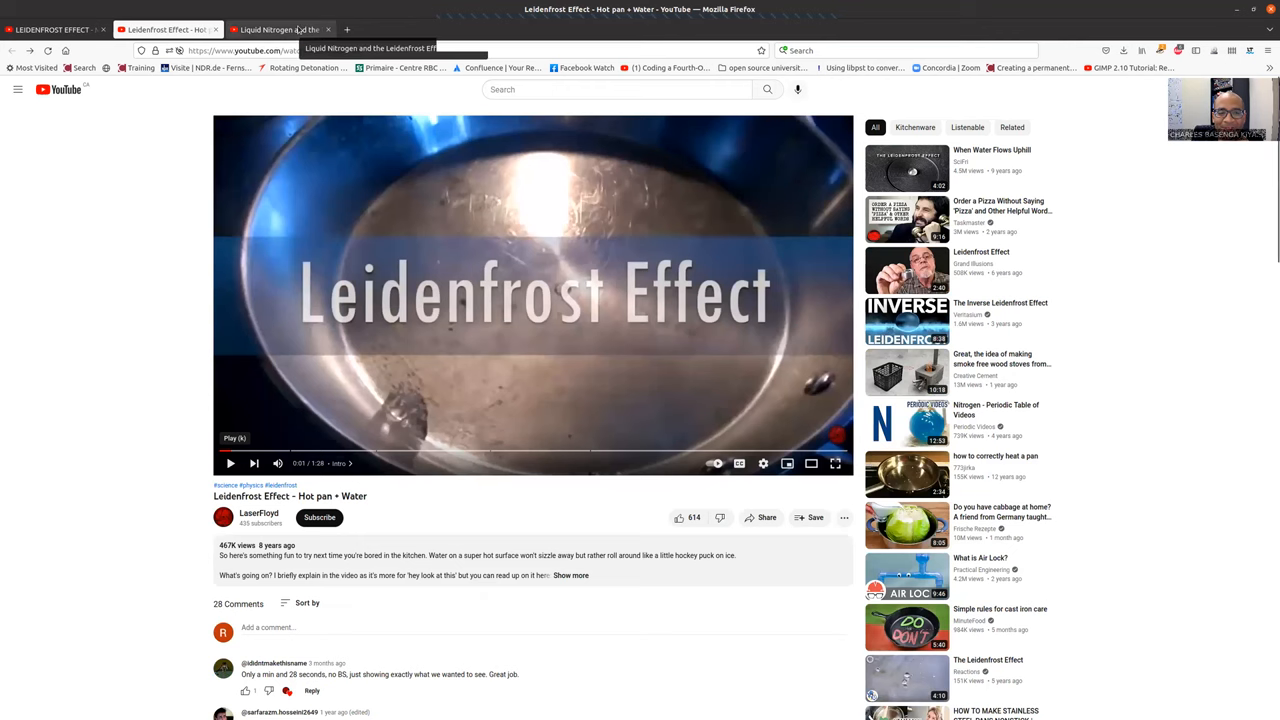
# Play the 'Liquid Nitrogen and the Leidenfrost Effect' video, seeking back to about 0:19
pyautogui.click(280, 29)
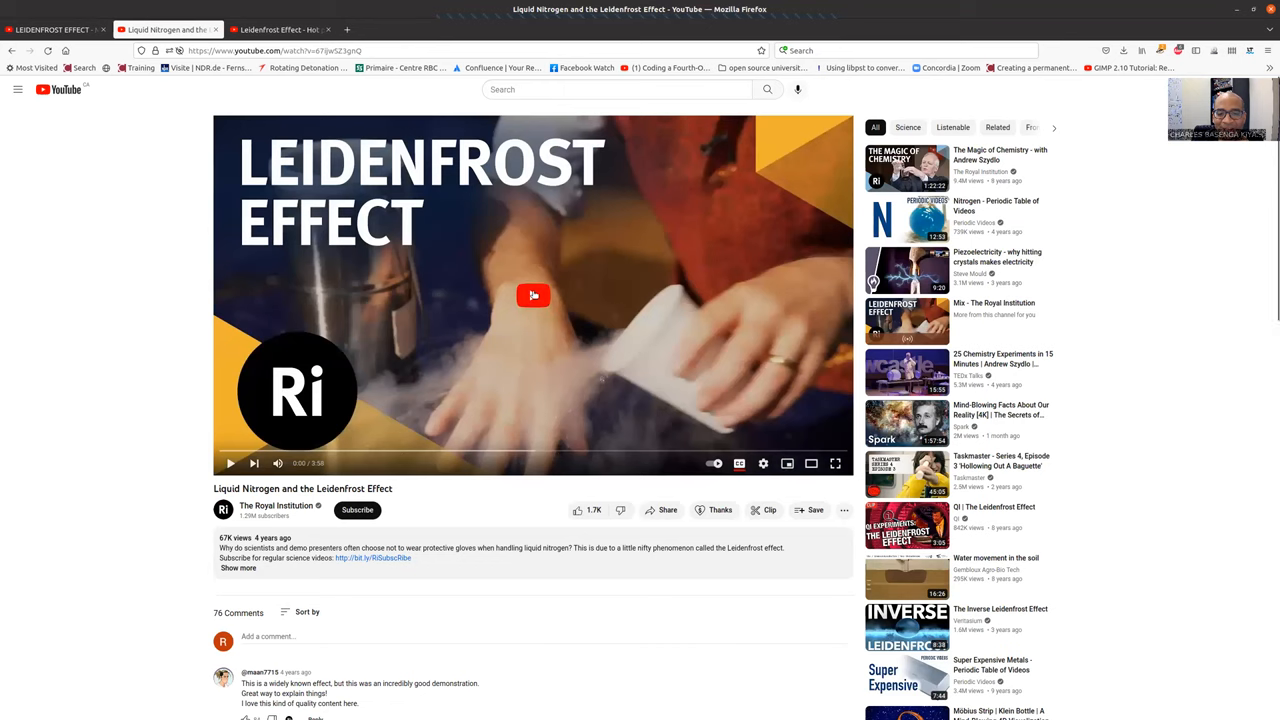
pyautogui.moveTo(533, 297)
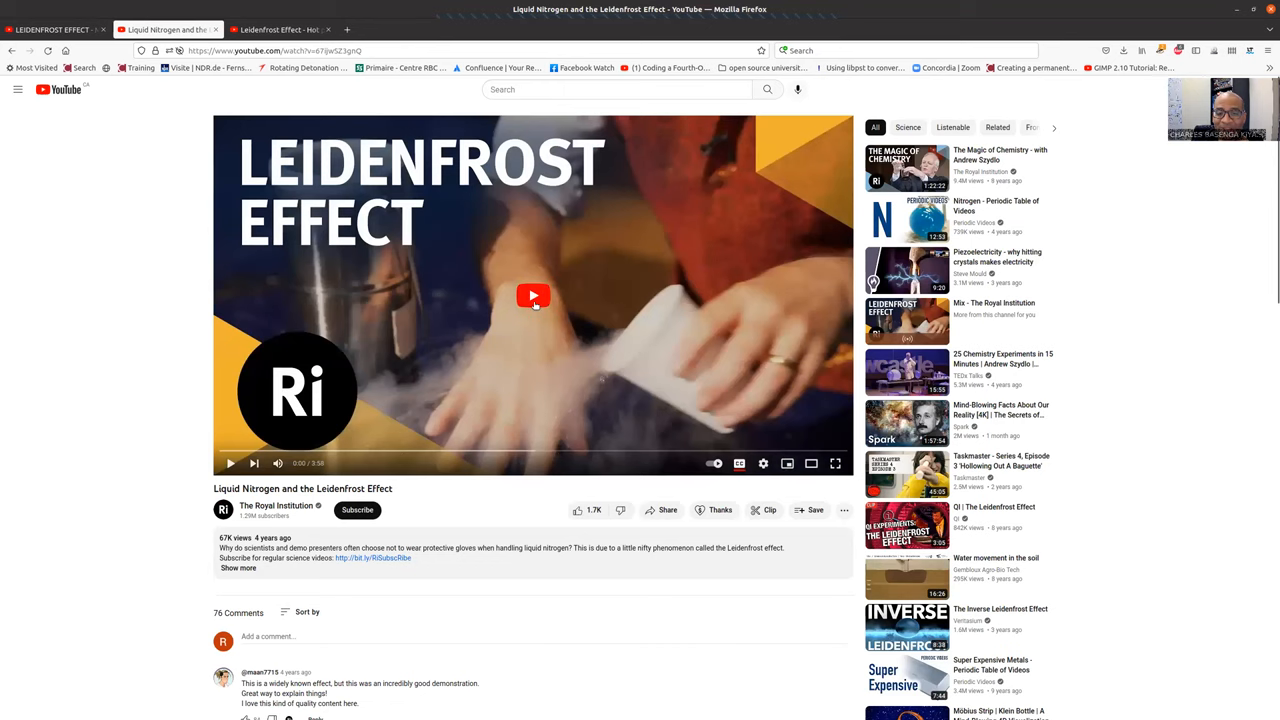
pyautogui.click(533, 295)
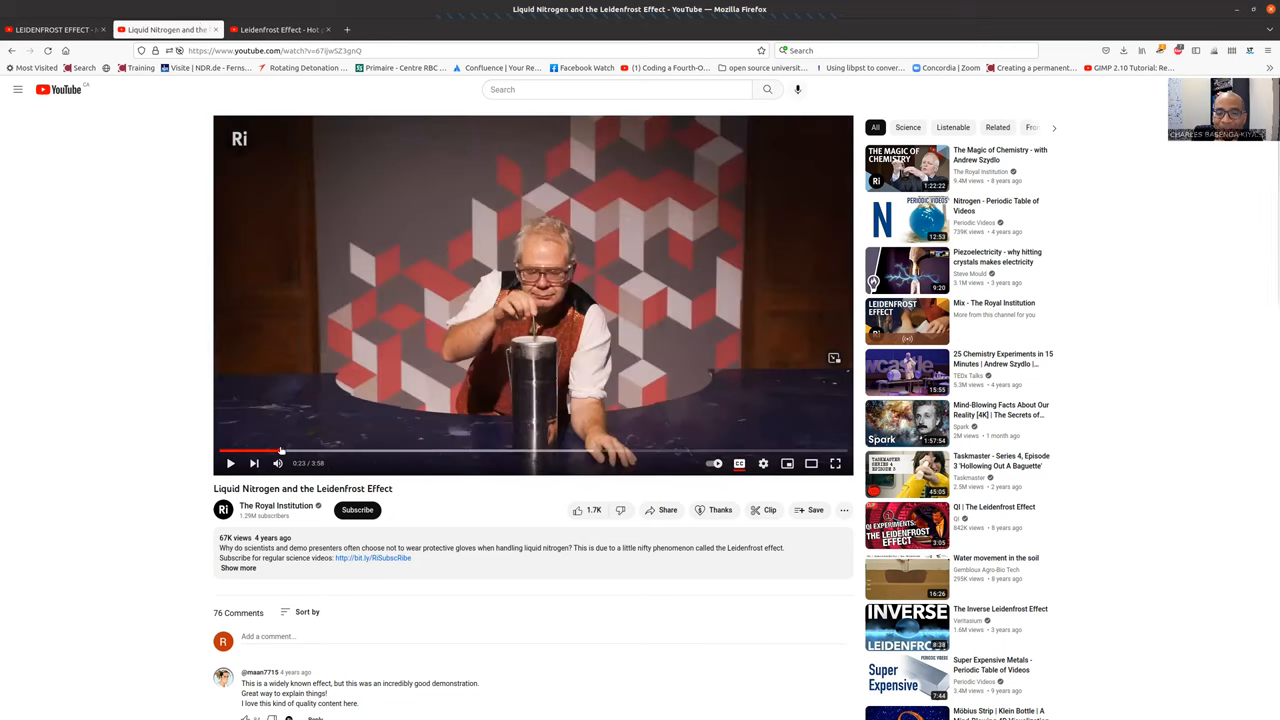
pyautogui.moveTo(270, 455)
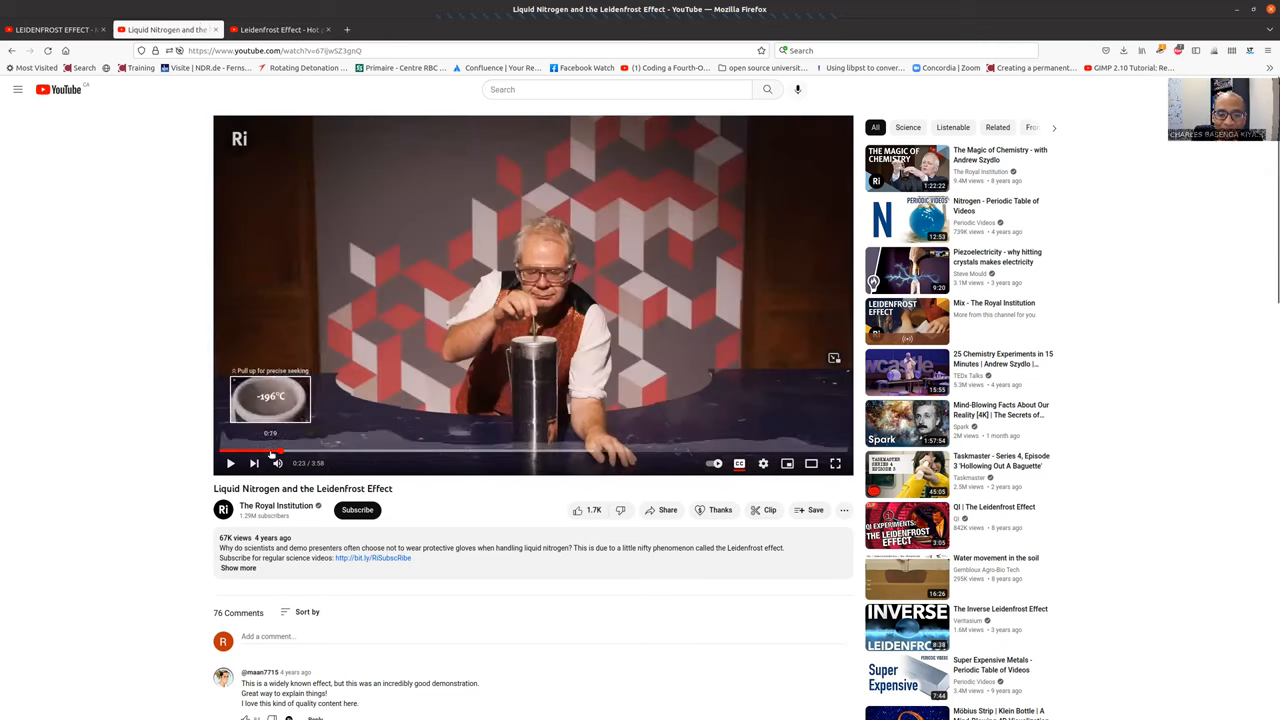
pyautogui.click(230, 463)
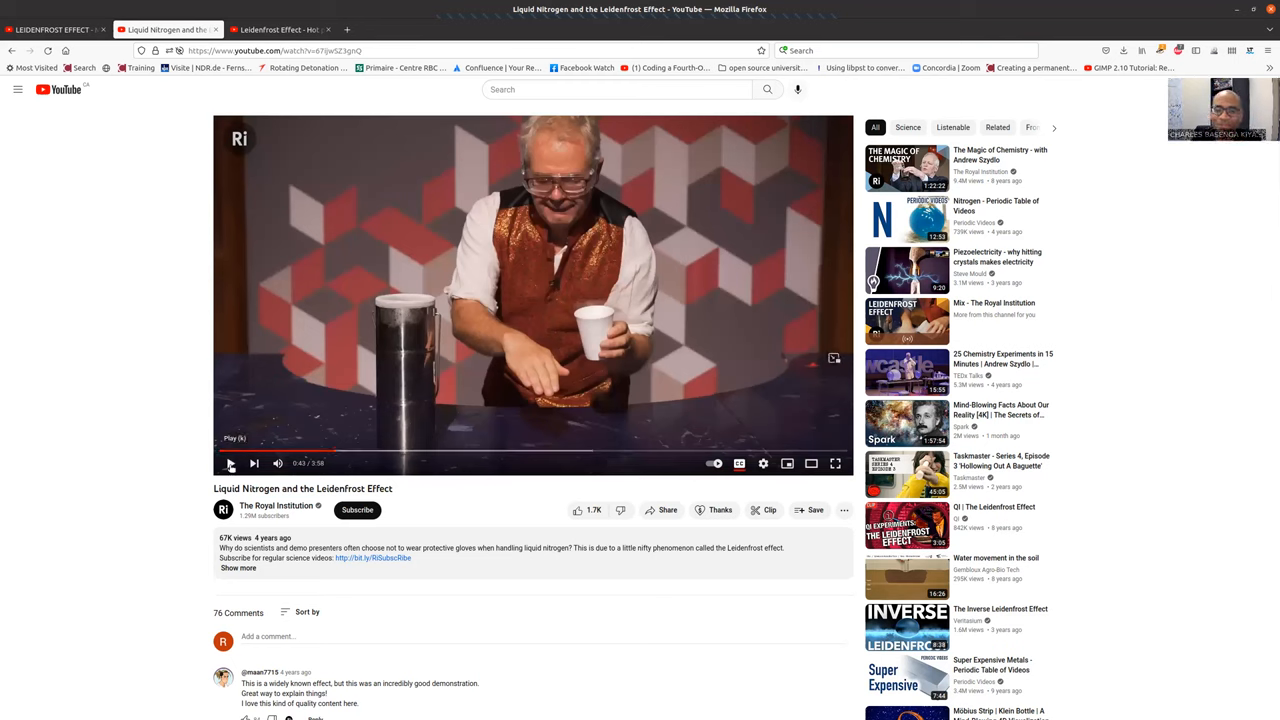
# Resume the liquid nitrogen video through the hand demonstration, pausing at 1:00
pyautogui.click(230, 463)
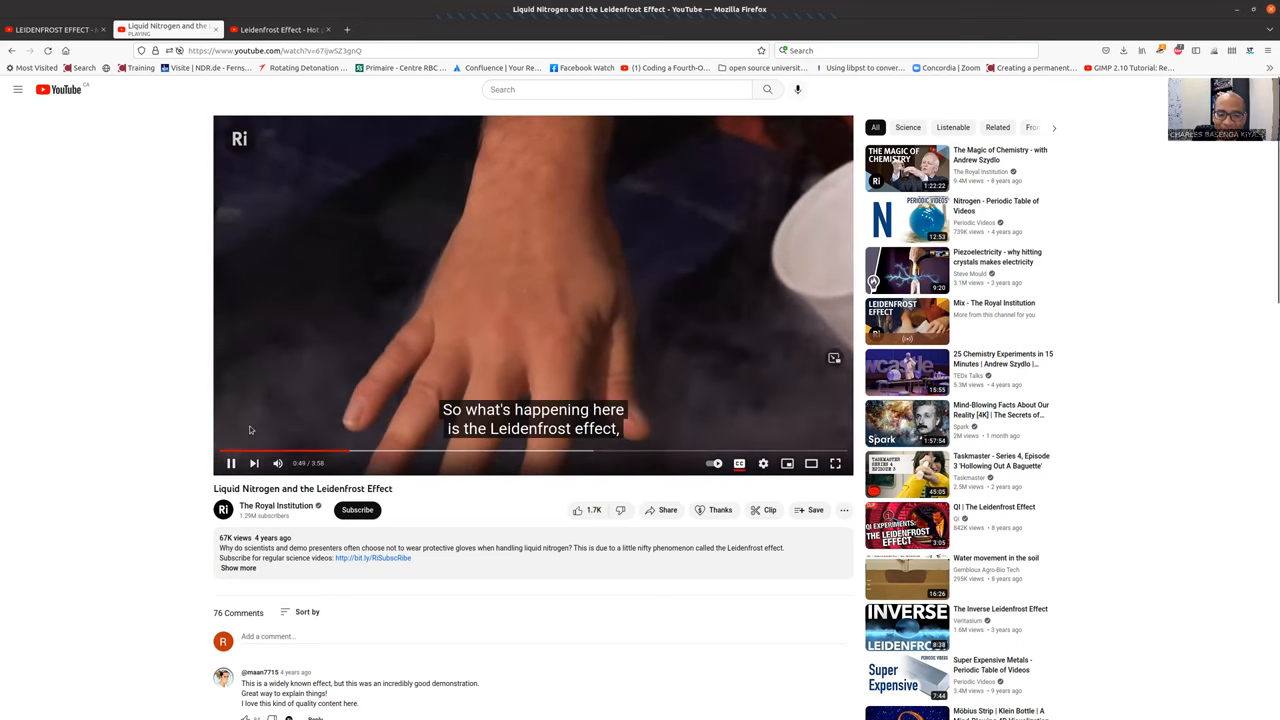
pyautogui.click(230, 463)
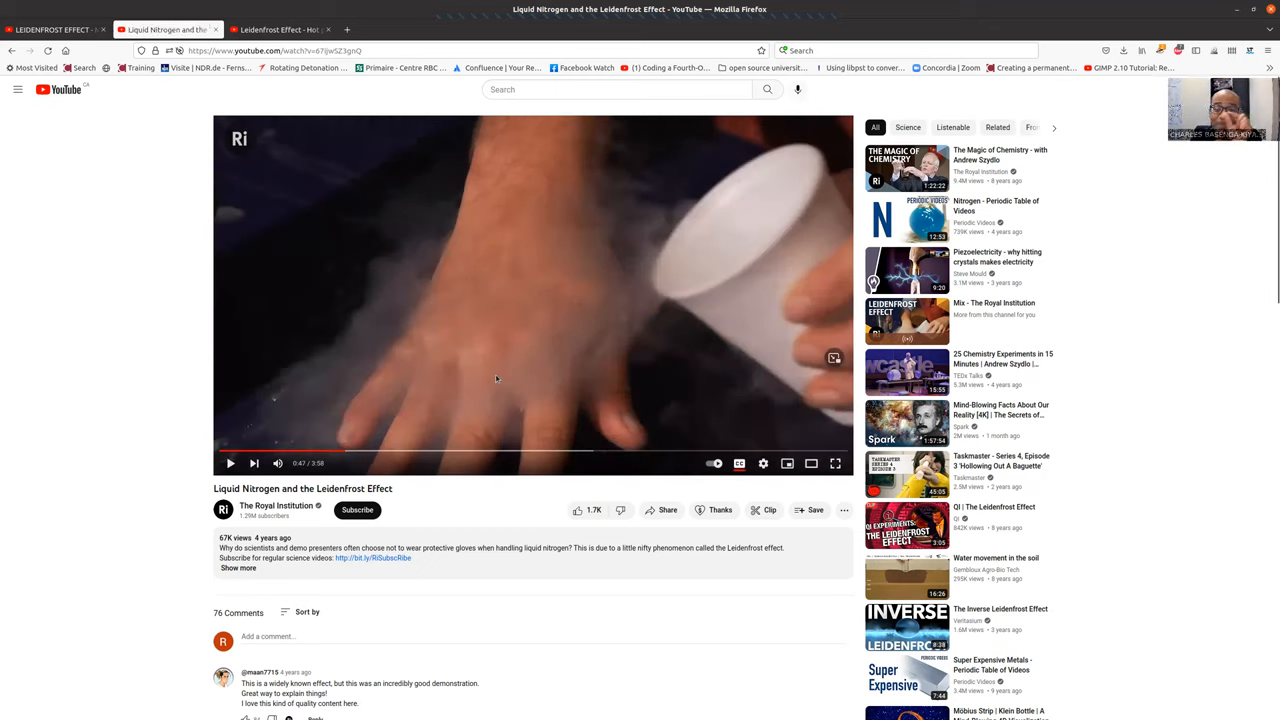
pyautogui.click(230, 463)
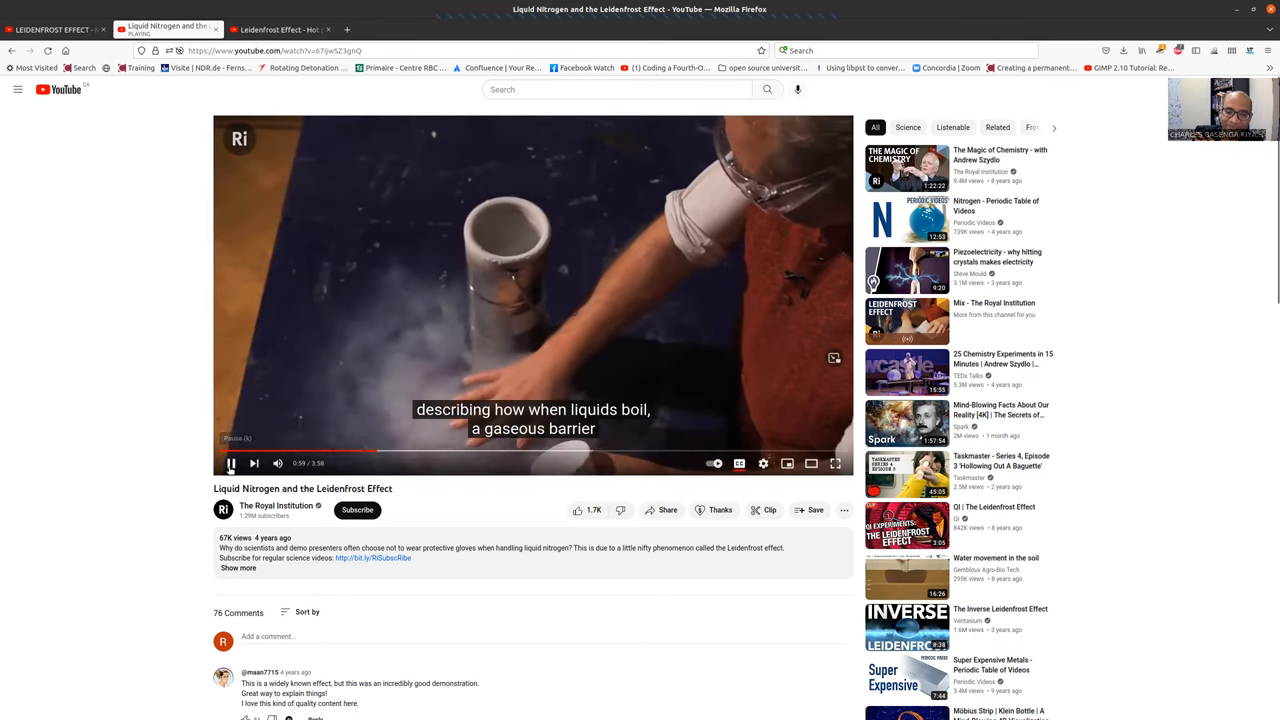
pyautogui.click(230, 463)
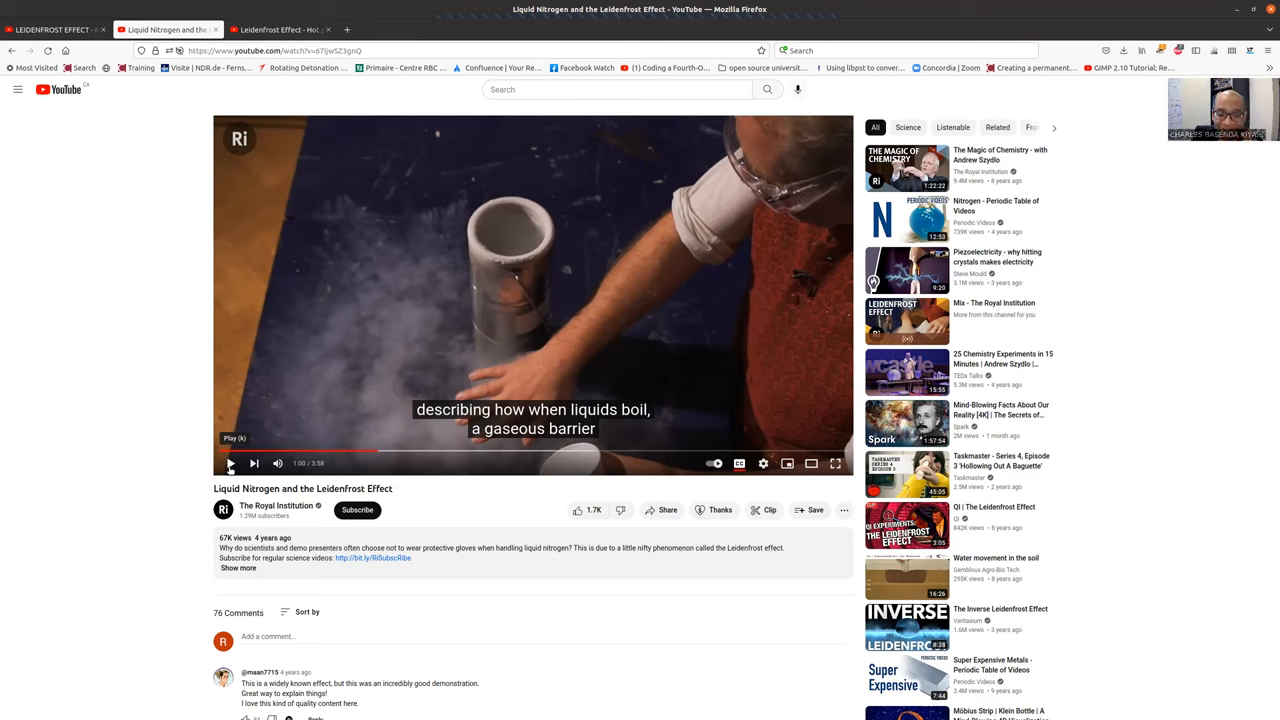
# Resume playback of the liquid nitrogen Leidenfrost video on YouTube
pyautogui.click(229, 463)
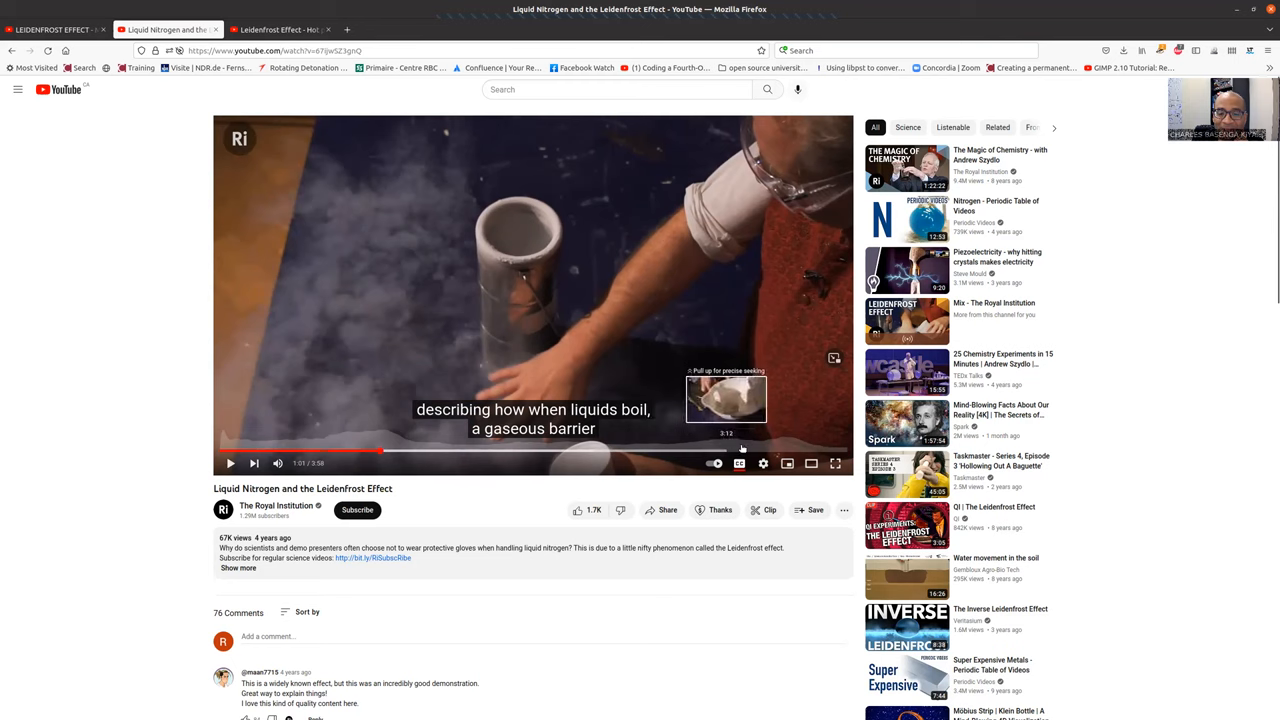
pyautogui.moveTo(755, 450)
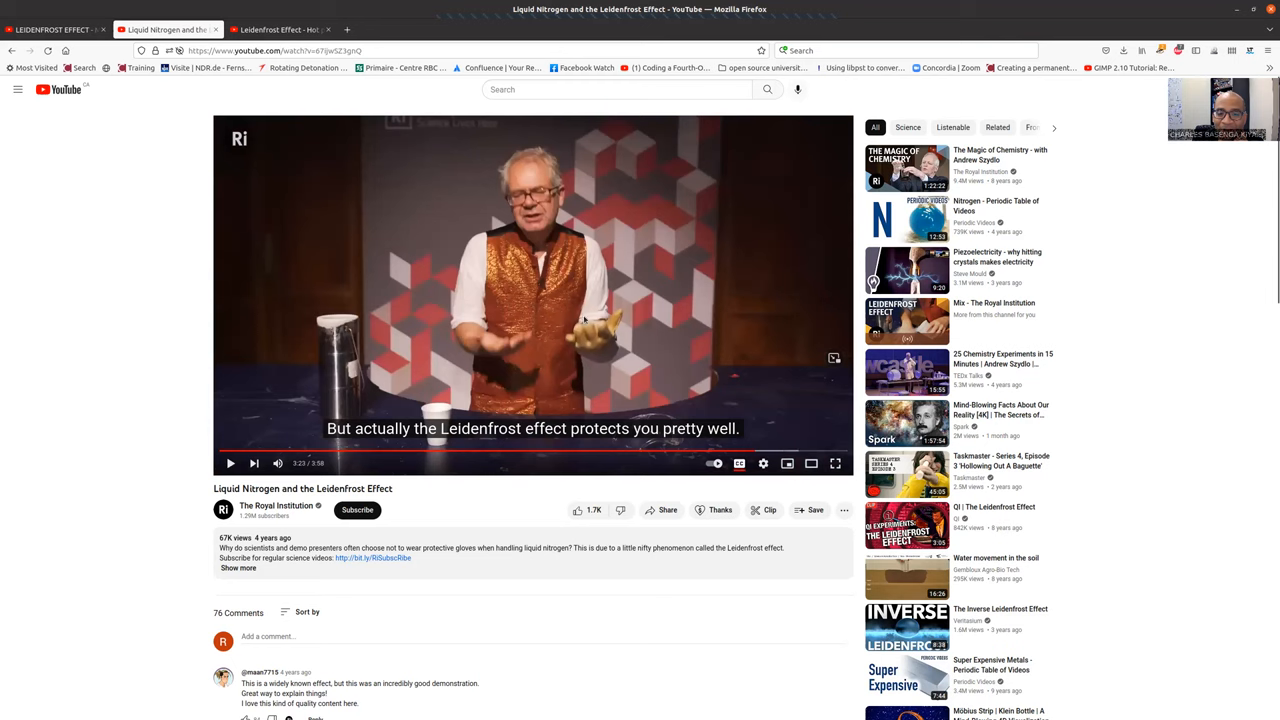
pyautogui.moveTo(763, 450)
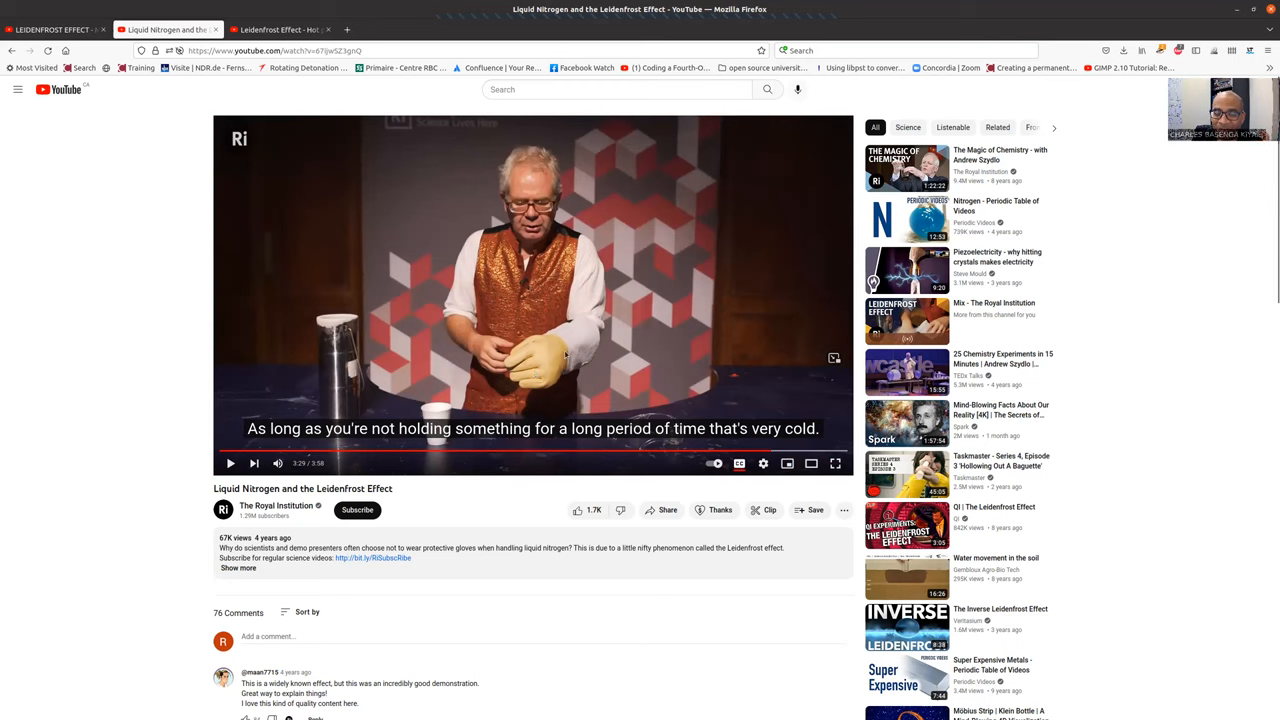
pyautogui.moveTo(785, 452)
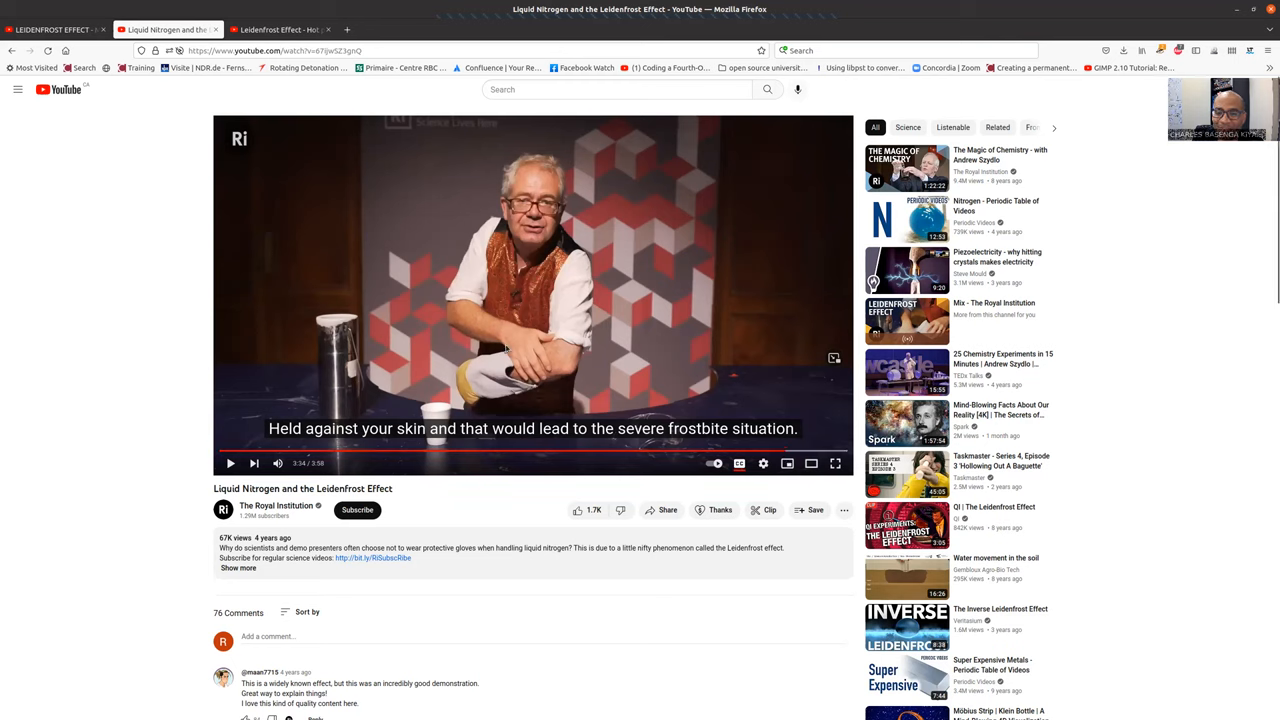
pyautogui.moveTo(518, 372)
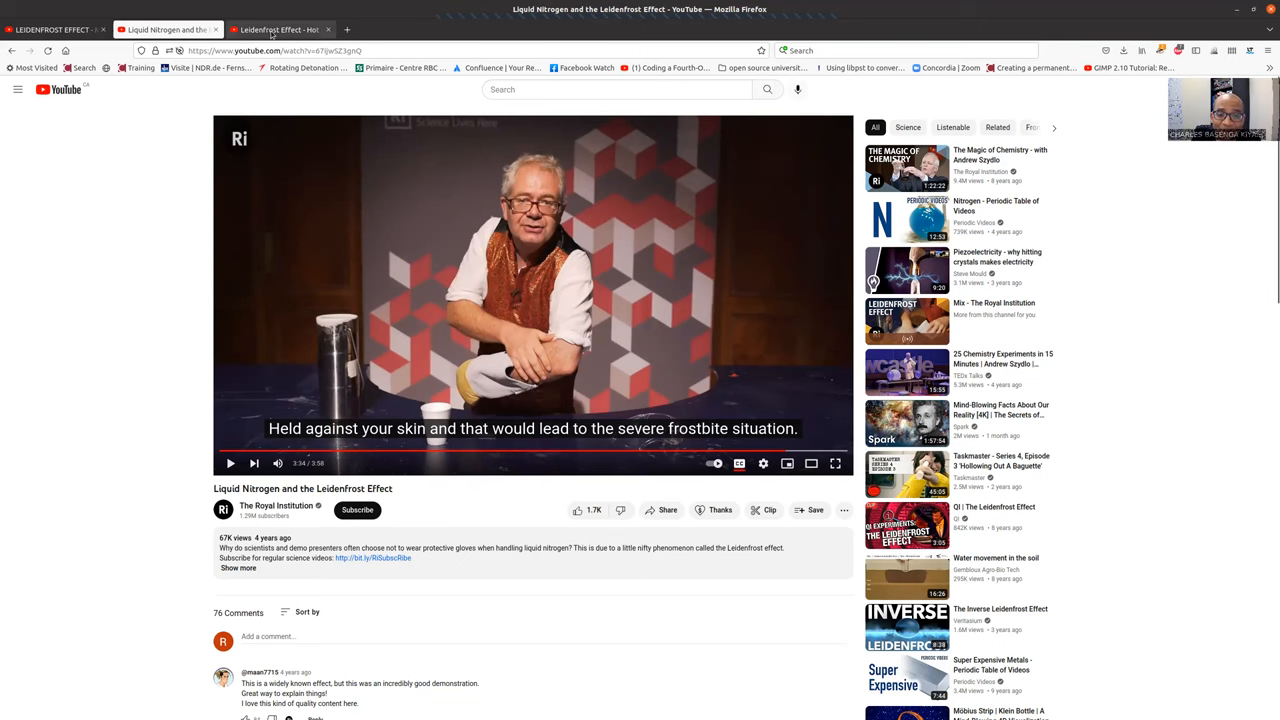
pyautogui.click(280, 29)
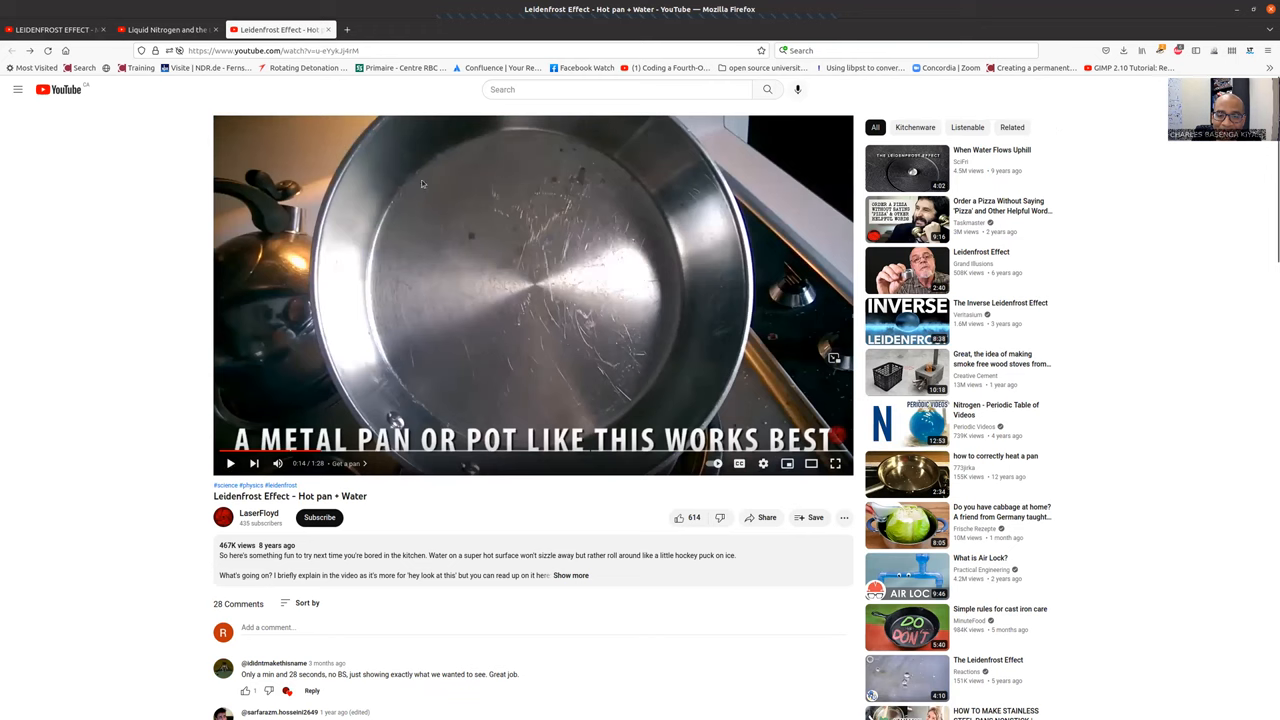
pyautogui.moveTo(257, 410)
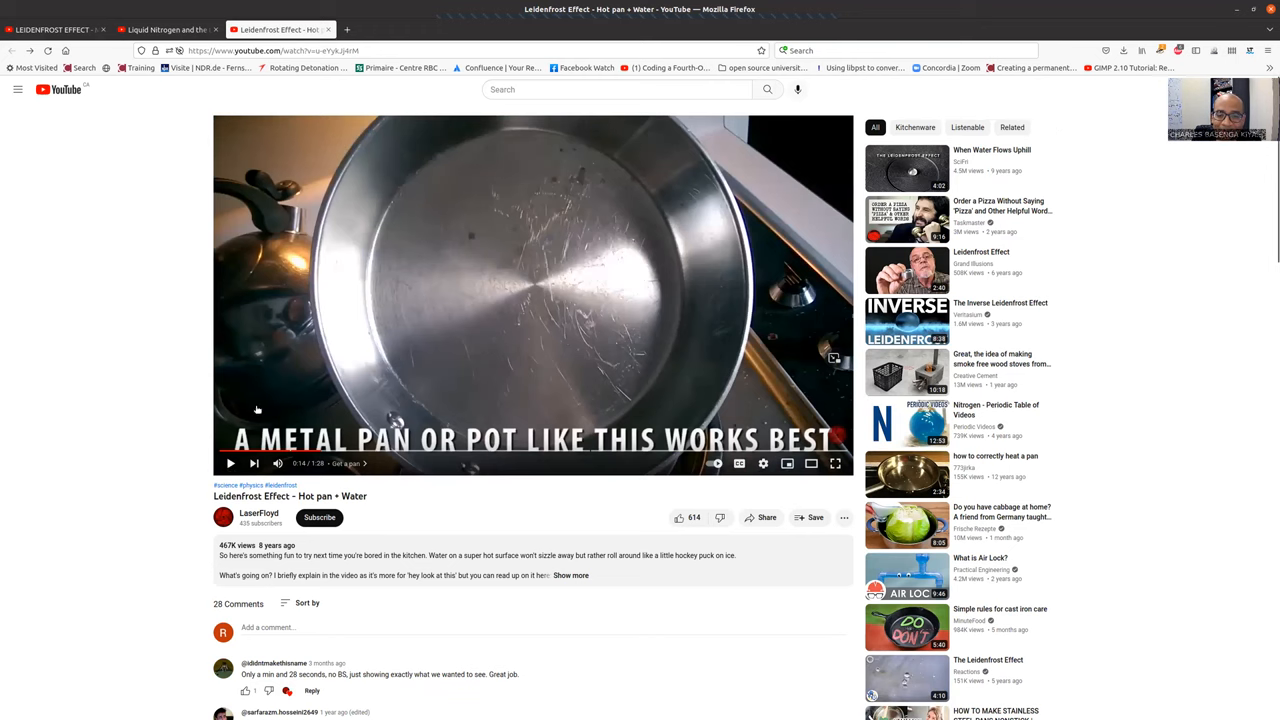
pyautogui.click(231, 463)
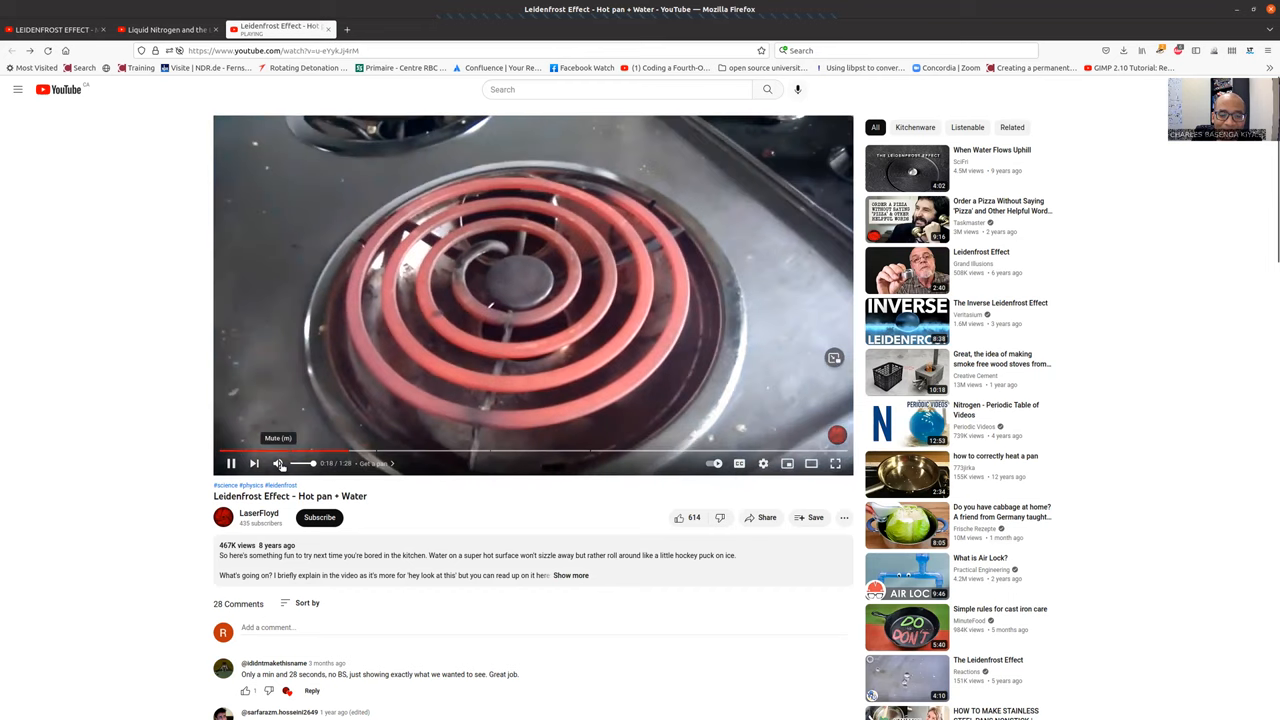
pyautogui.click(277, 463)
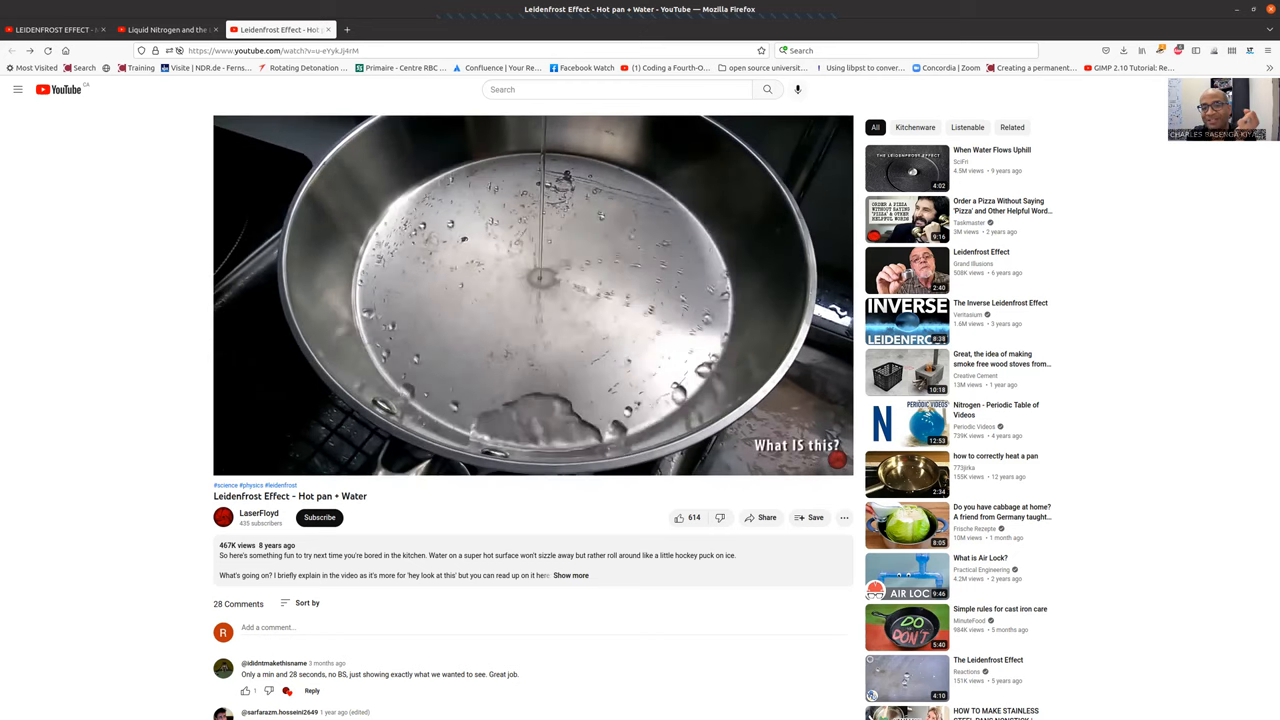
pyautogui.click(533, 295)
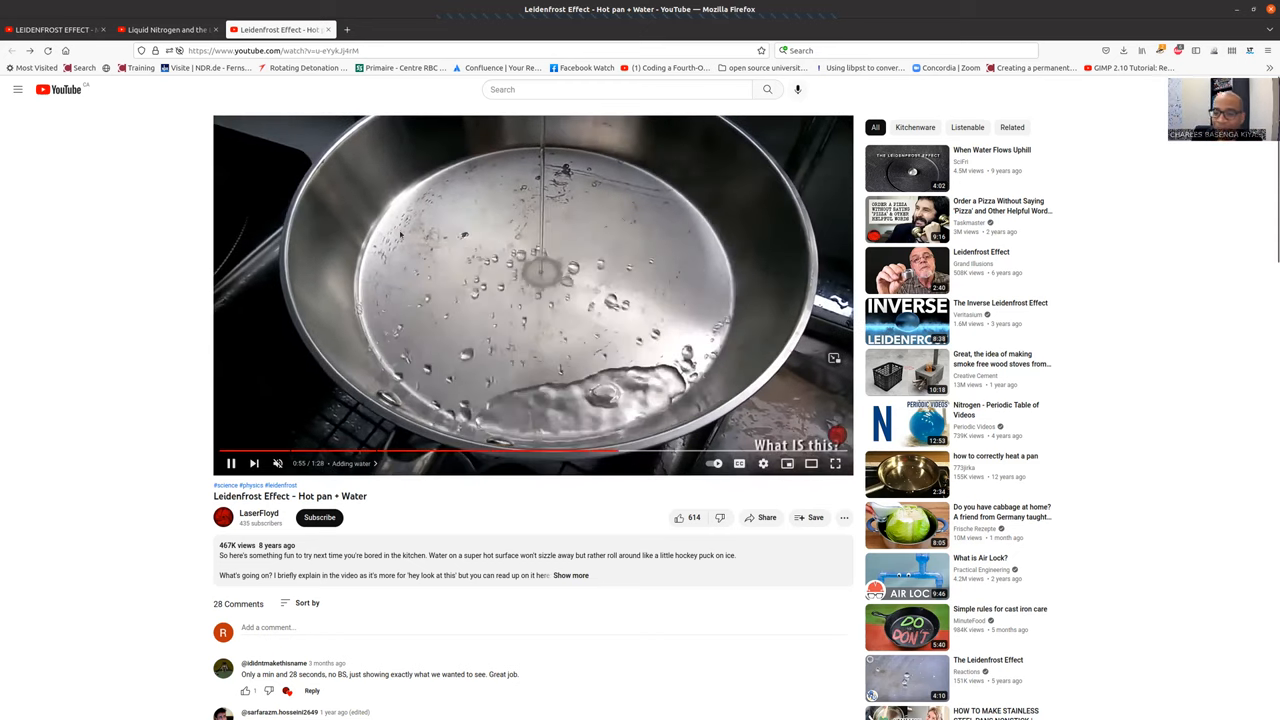